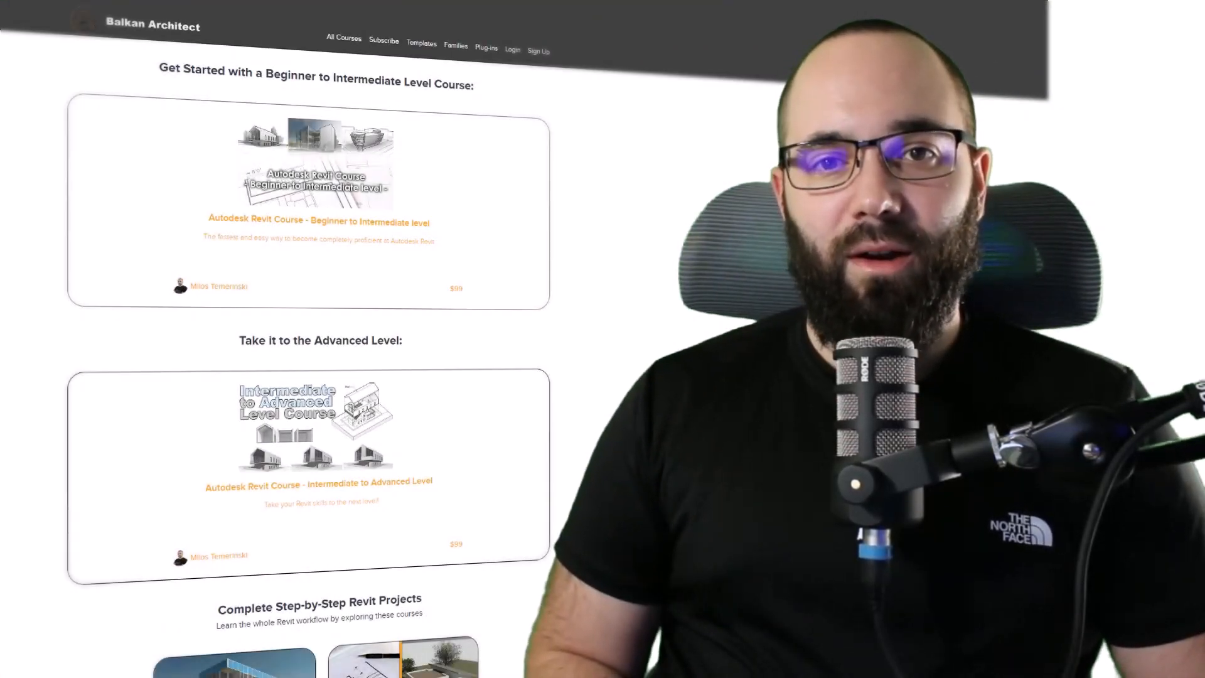
Open the South elevation view showing the five-sided cabin outline between Level 1 and Level 2.
{"action": "scroll", "scroll_direction": "down", "scroll_amount": 3}
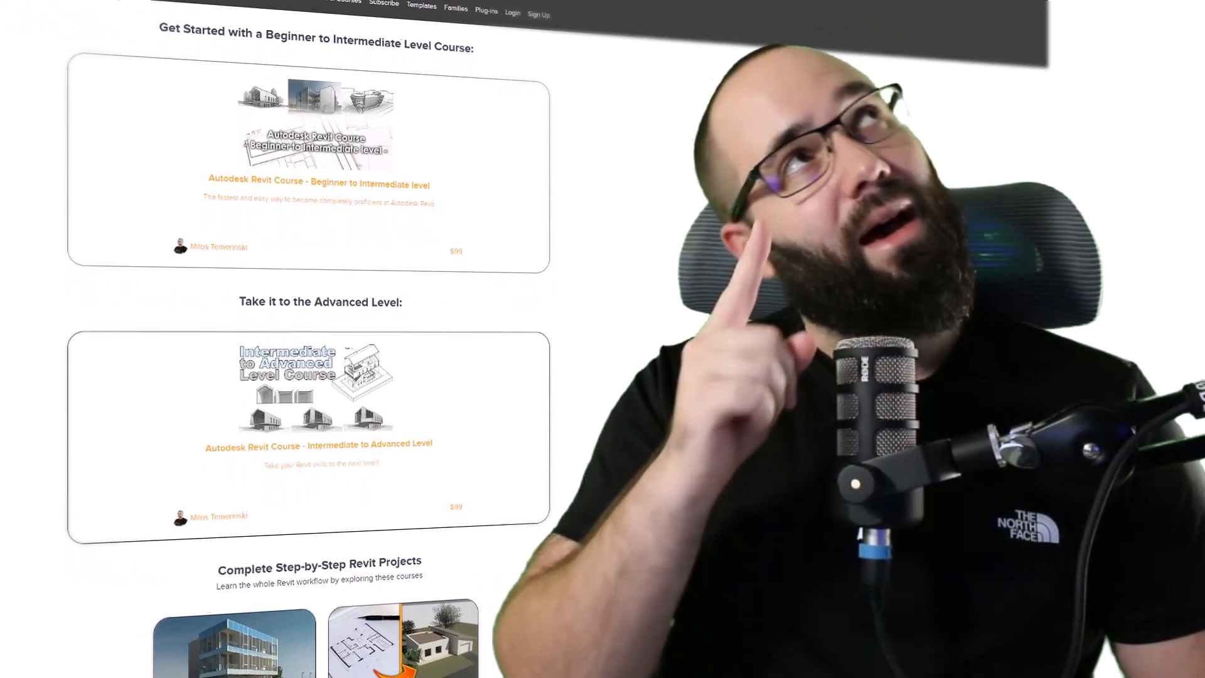
{"action": "scroll", "scroll_direction": "down", "scroll_amount": 3}
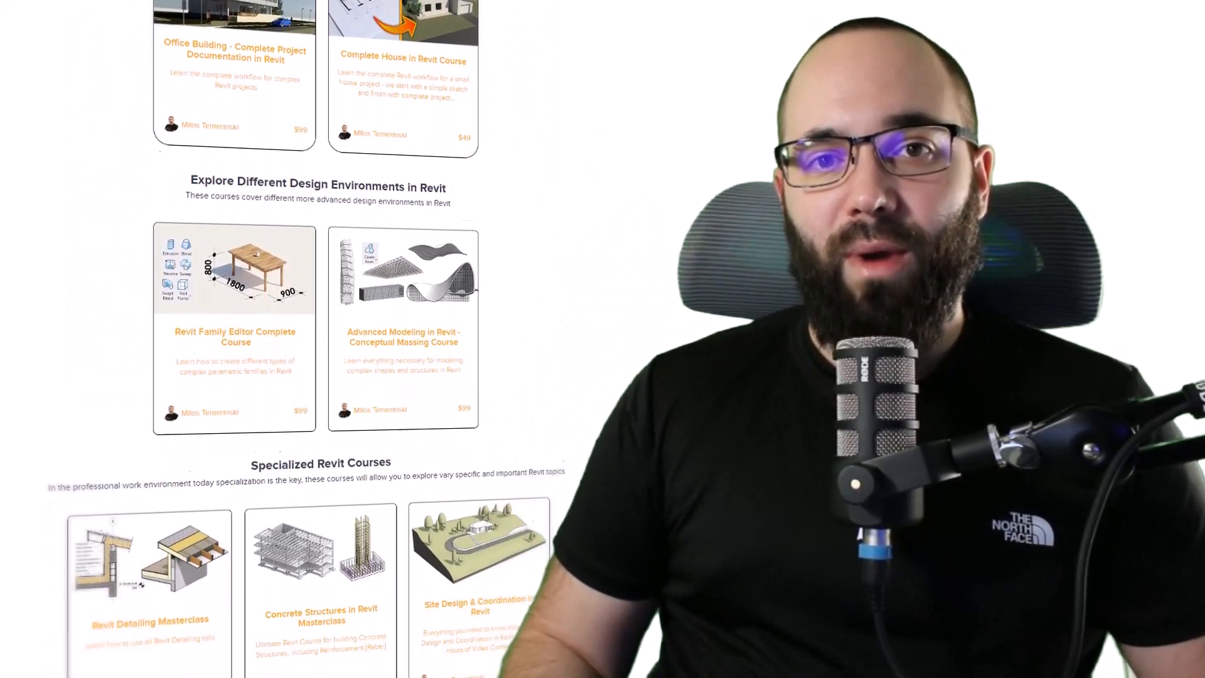
{"action": "scroll", "scroll_direction": "down", "scroll_amount": 3}
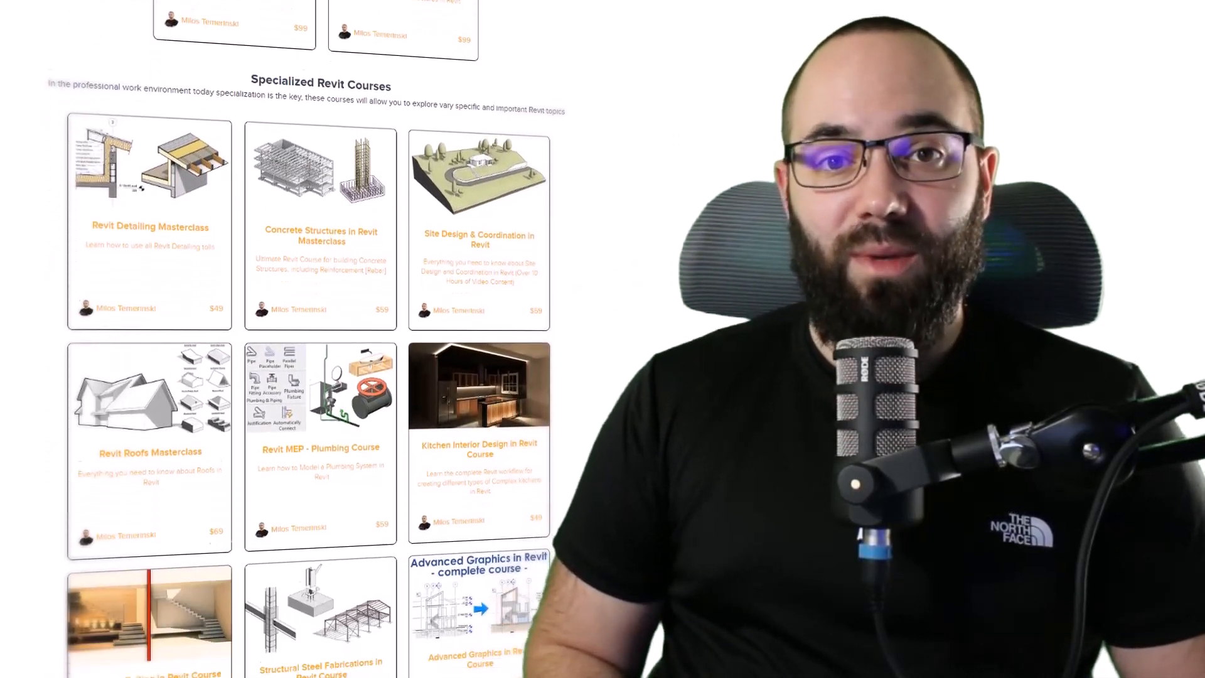
{"action": "scroll", "scroll_direction": "down", "scroll_amount": 3}
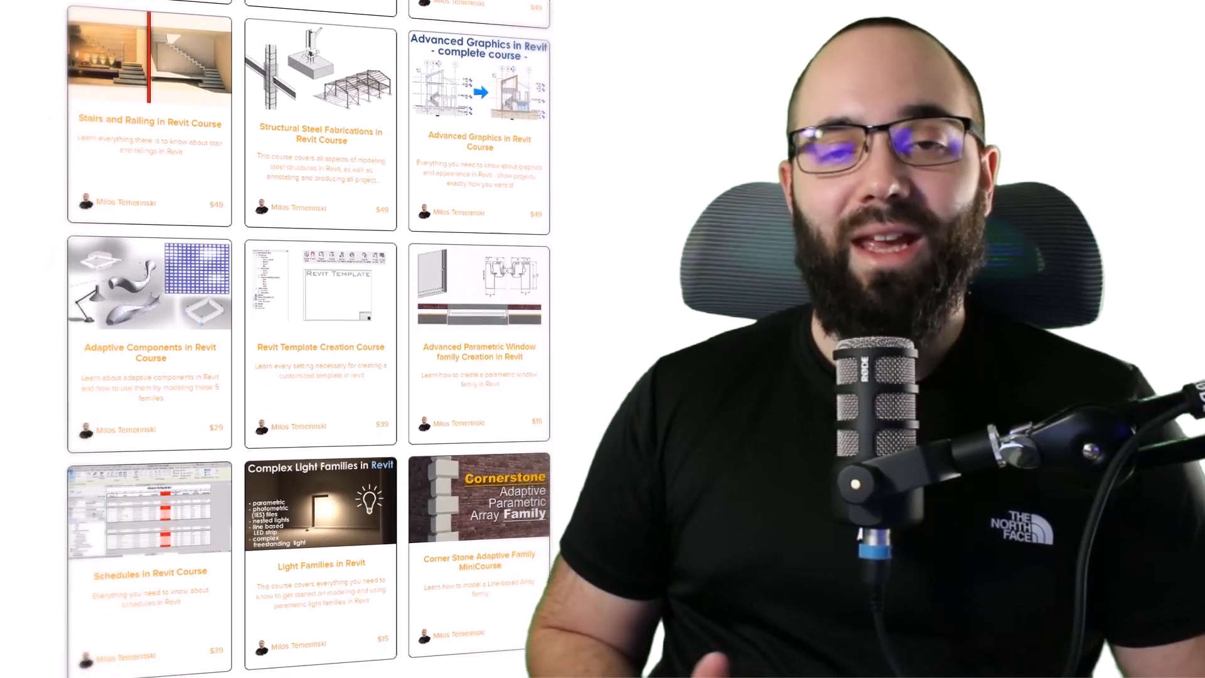
{"action": "scroll", "scroll_direction": "down", "scroll_amount": 3}
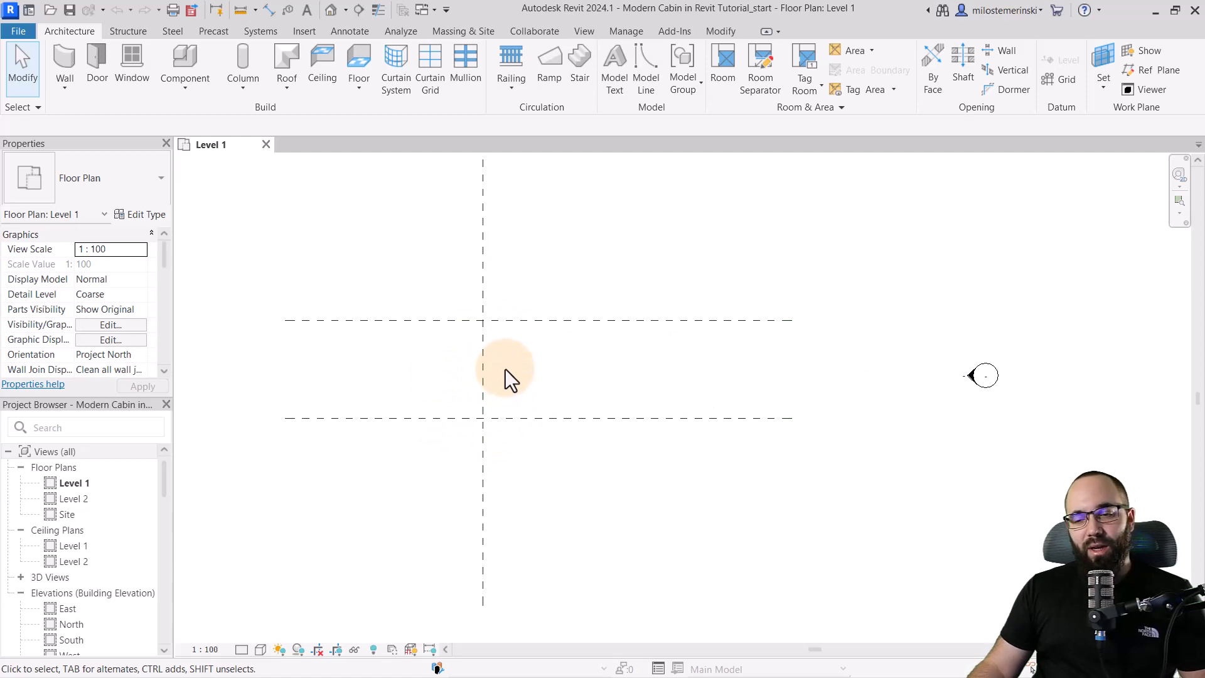
{"action": "left_click", "coordinate": [483, 418]}
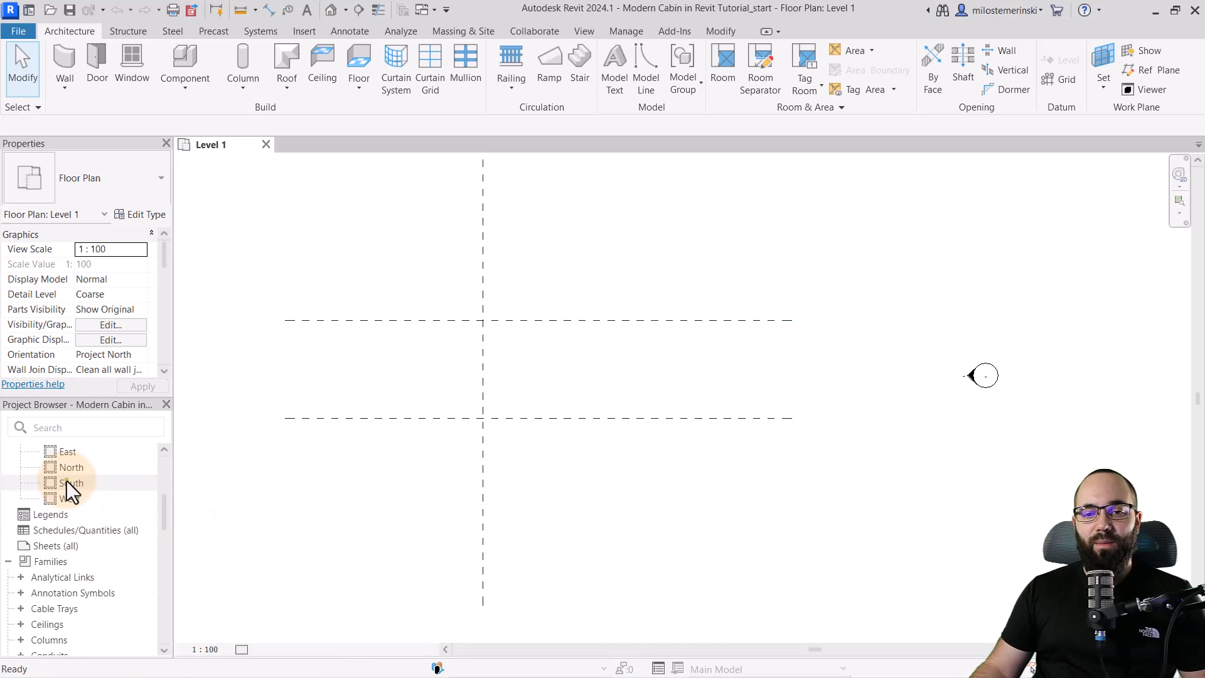
{"action": "double_click", "coordinate": [72, 483]}
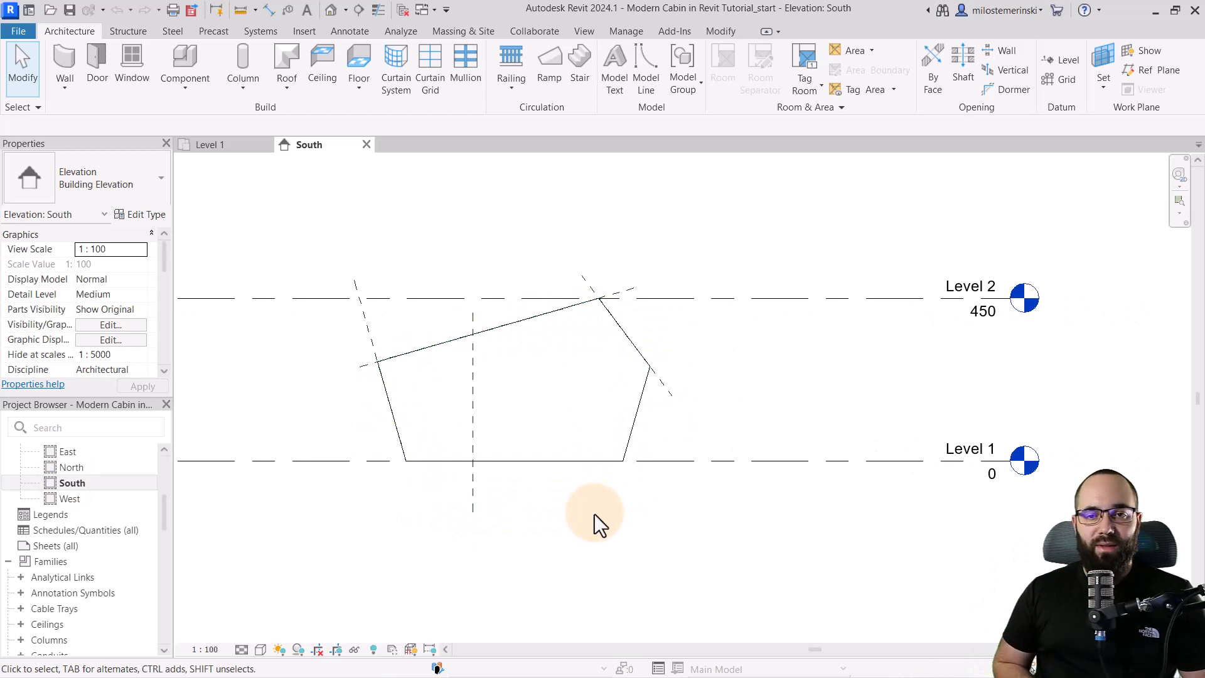
{"action": "mouse_move", "coordinate": [566, 511]}
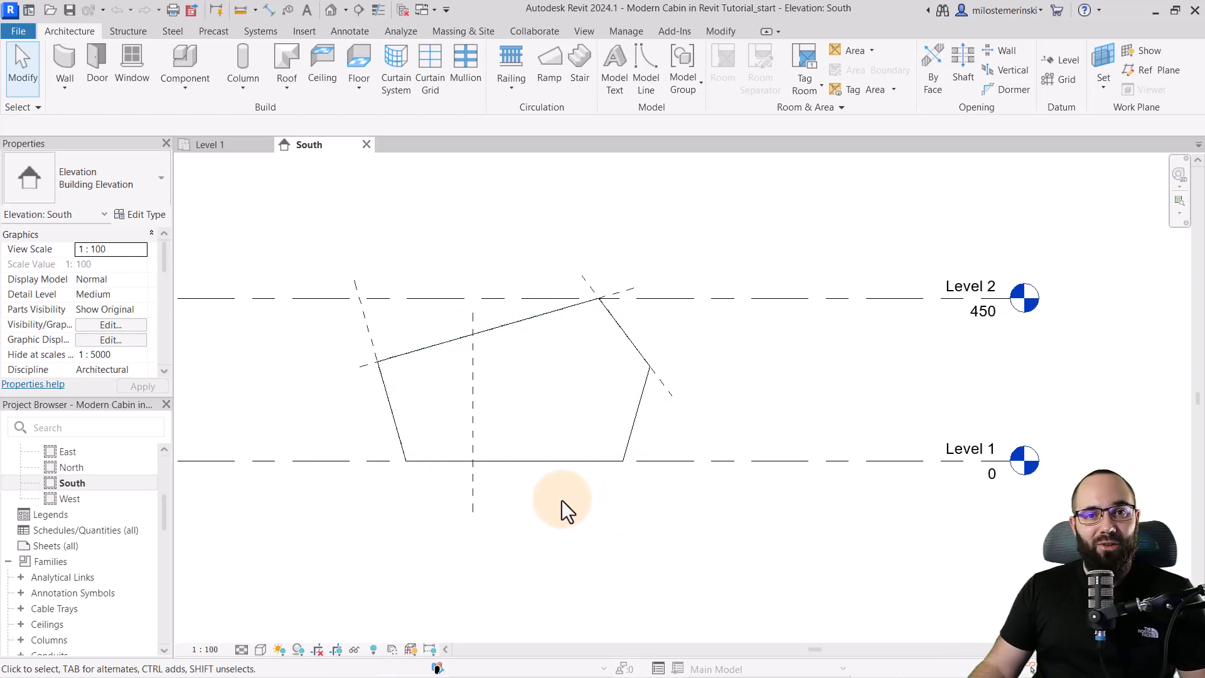
{"action": "mouse_move", "coordinate": [530, 492]}
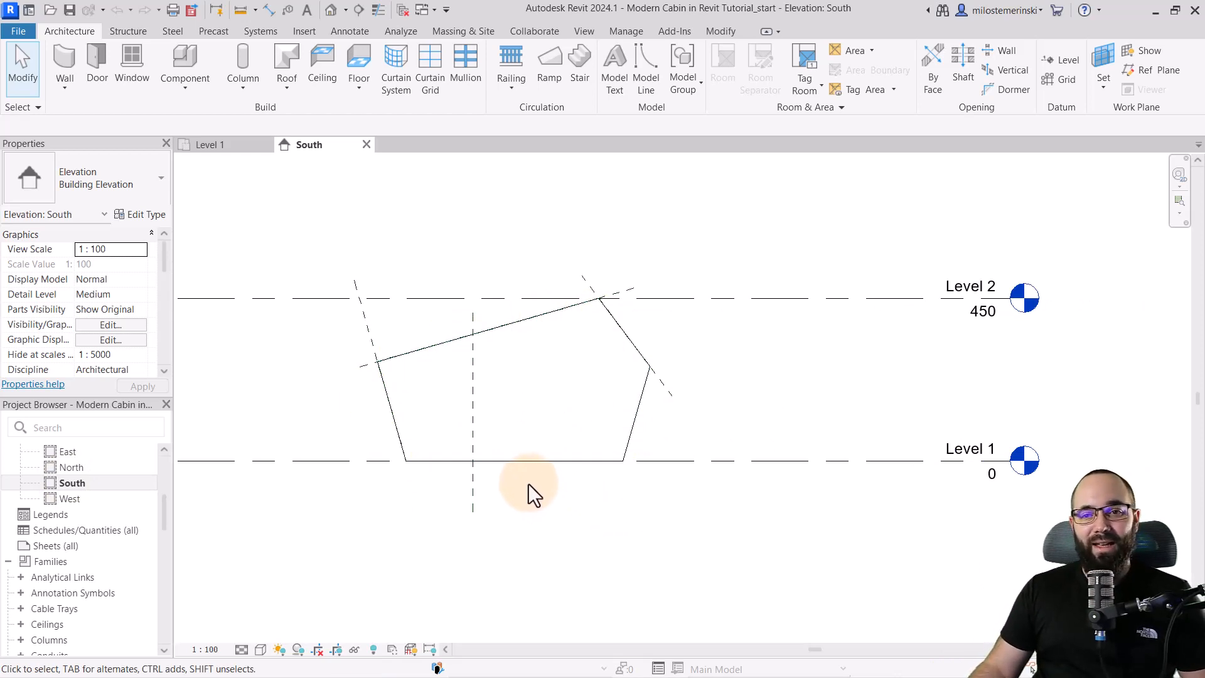
{"action": "mouse_move", "coordinate": [526, 510]}
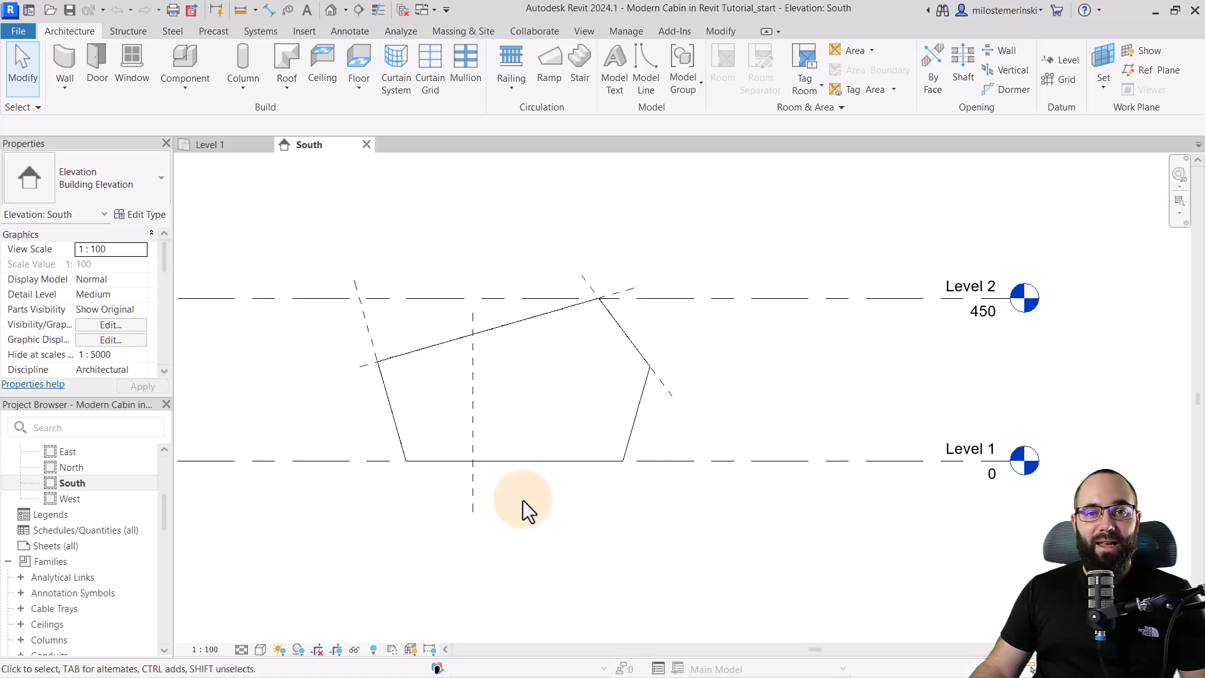
Create a new in-place mass named Mass 1.
{"action": "left_click", "coordinate": [461, 31]}
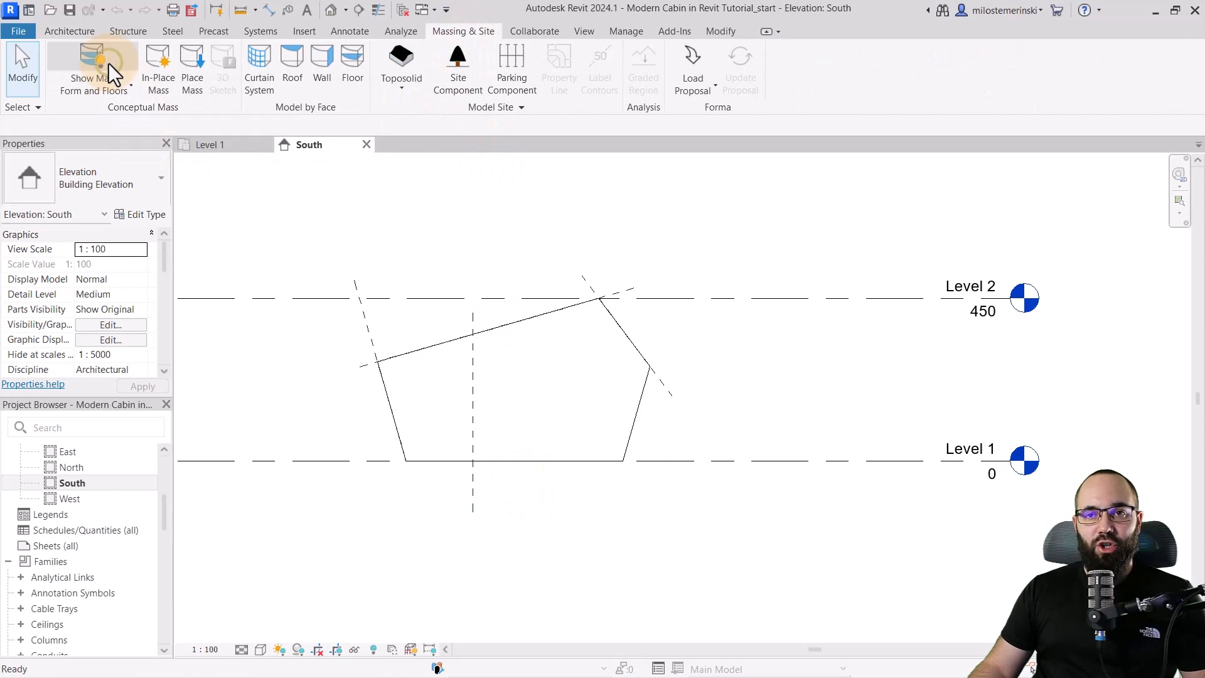
{"action": "left_click", "coordinate": [157, 65]}
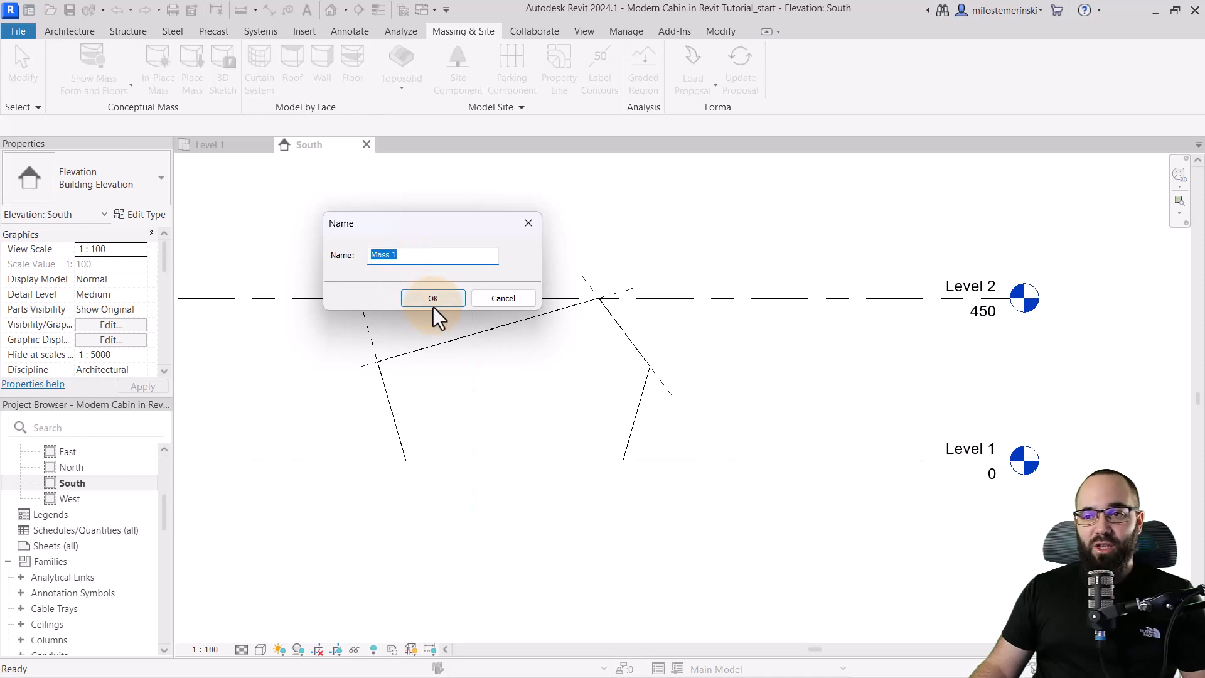
{"action": "left_click", "coordinate": [432, 299]}
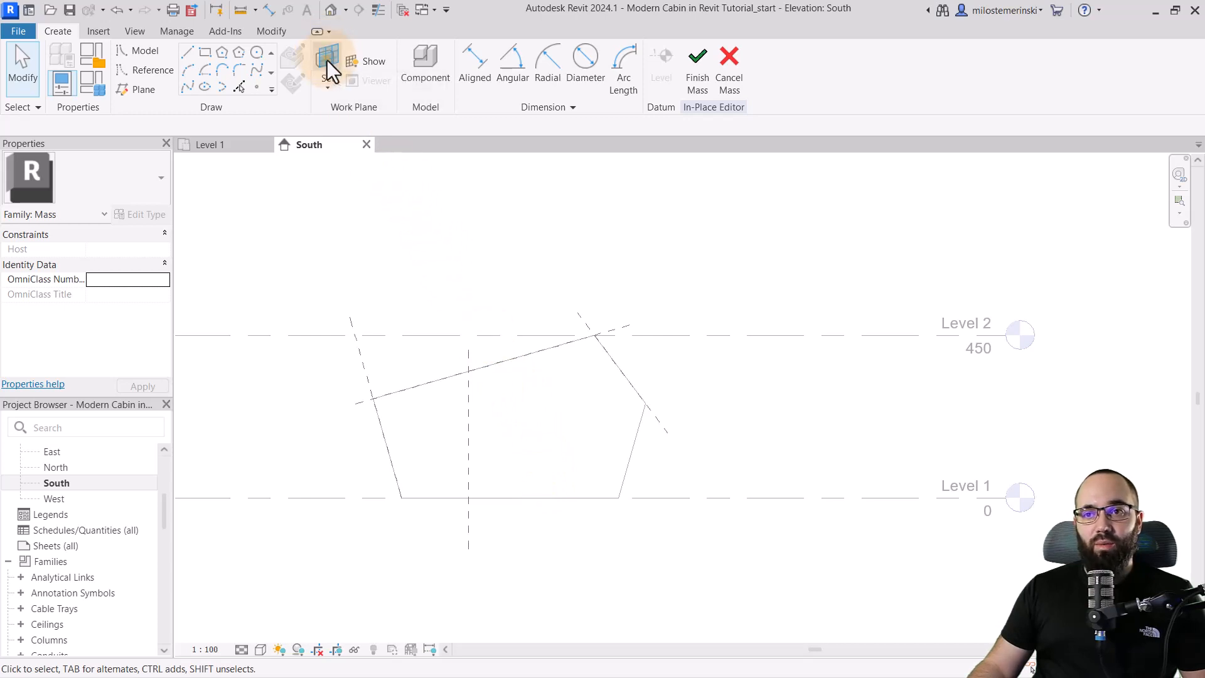
Set the mass work plane to Reference Plane : Mass.
{"action": "left_click", "coordinate": [325, 66]}
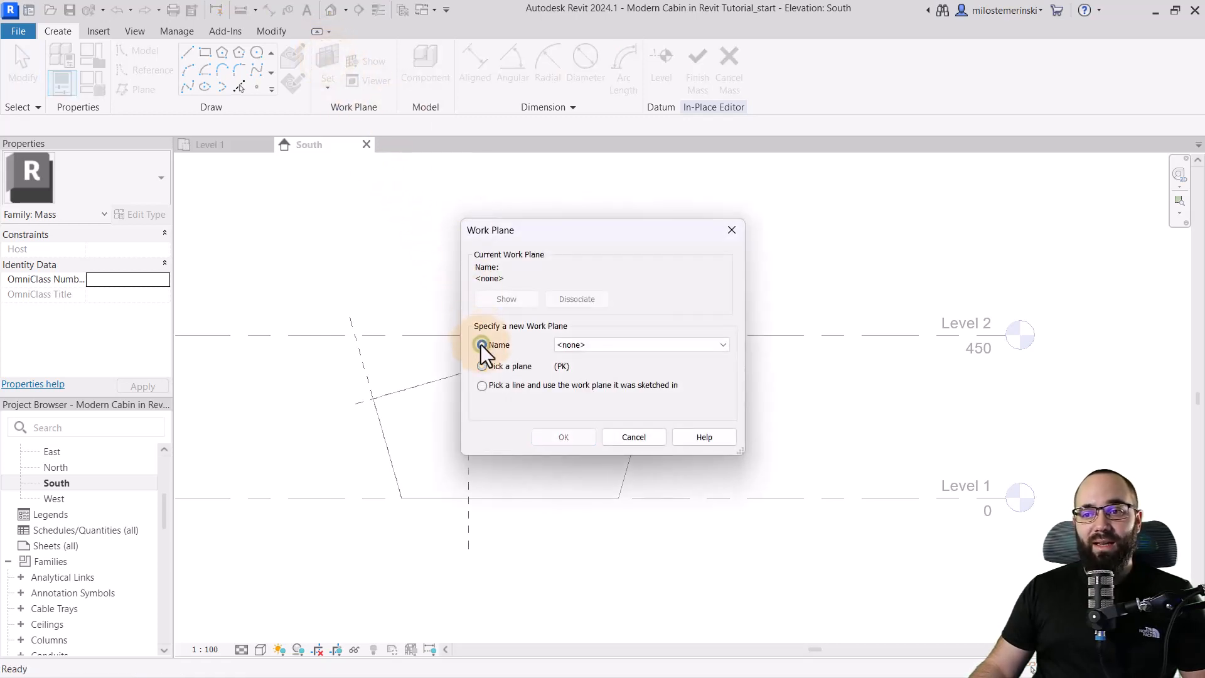
{"action": "left_click", "coordinate": [482, 345]}
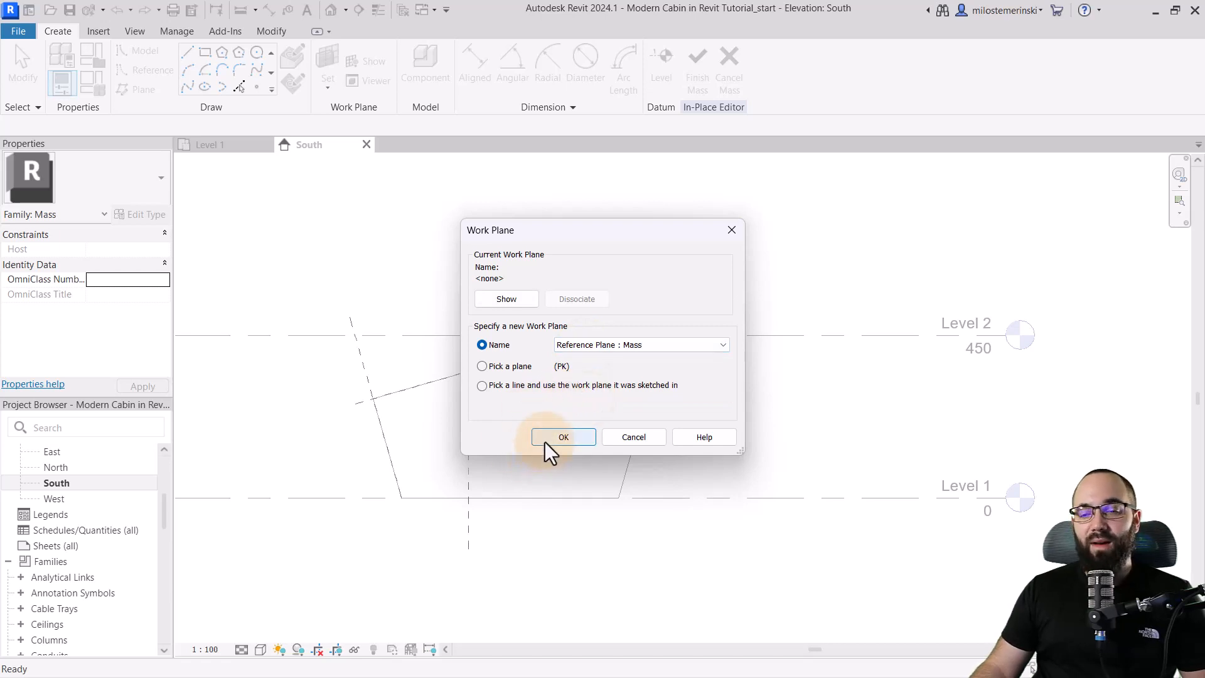
{"action": "left_click", "coordinate": [563, 437]}
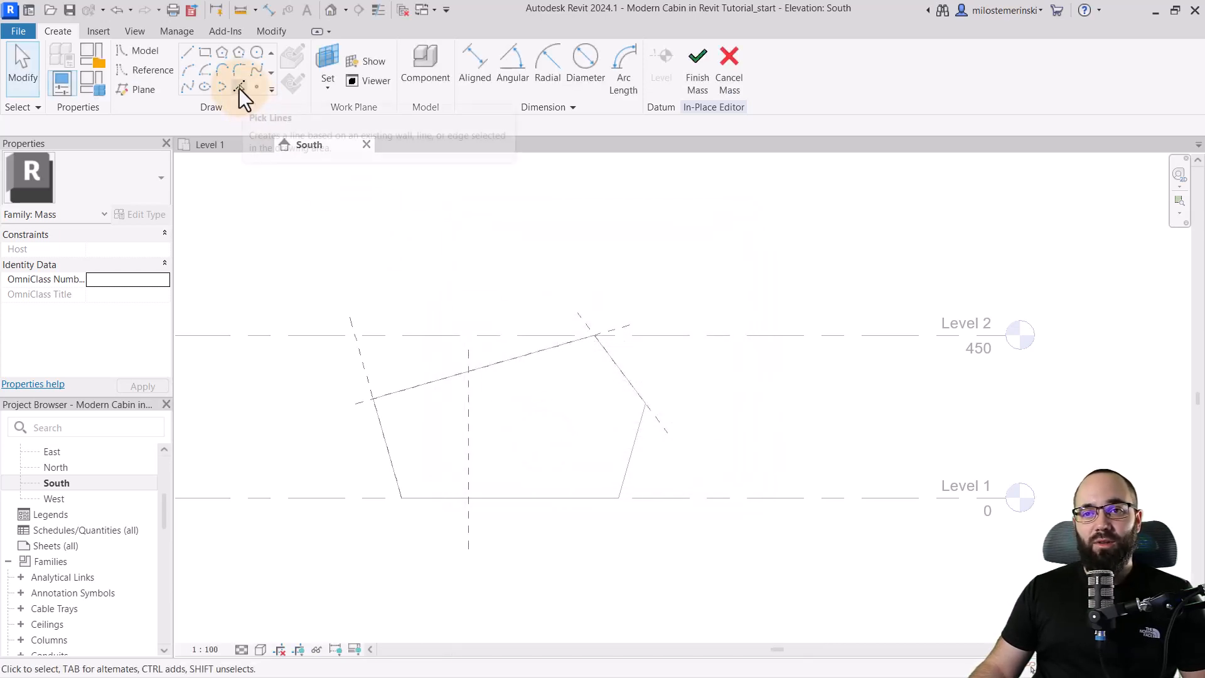
Switch to Pick Lines, drawing on the active Mass work plane.
{"action": "left_click", "coordinate": [239, 87]}
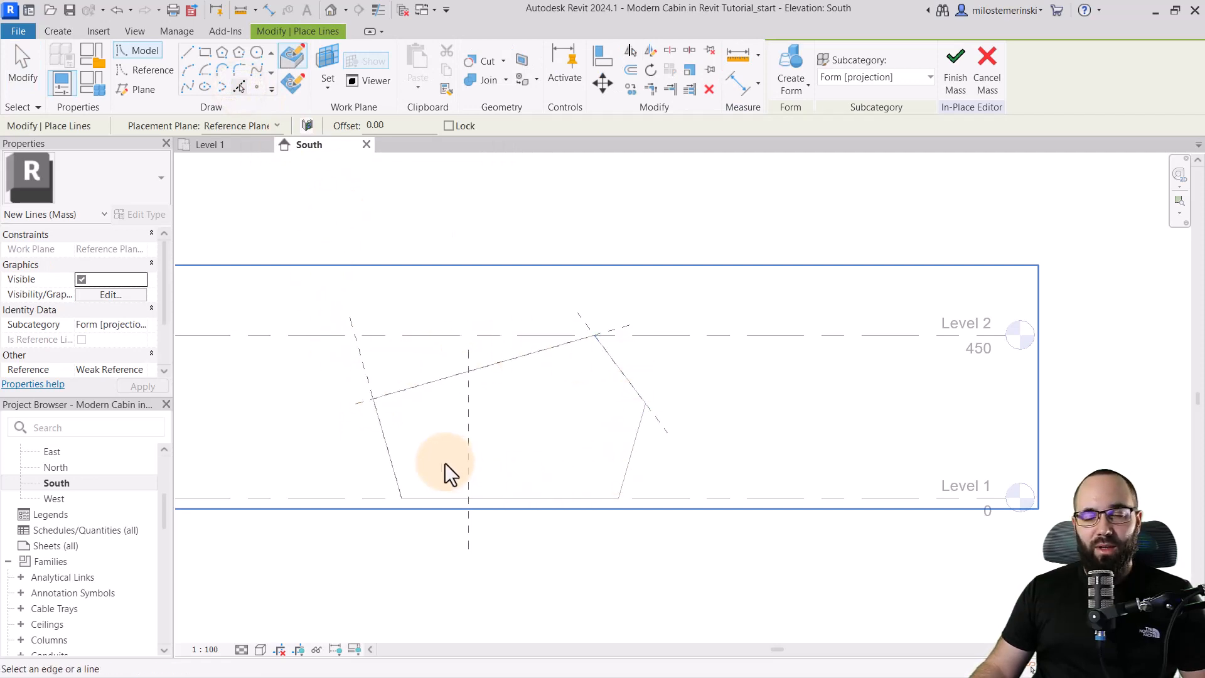
{"action": "mouse_move", "coordinate": [293, 82]}
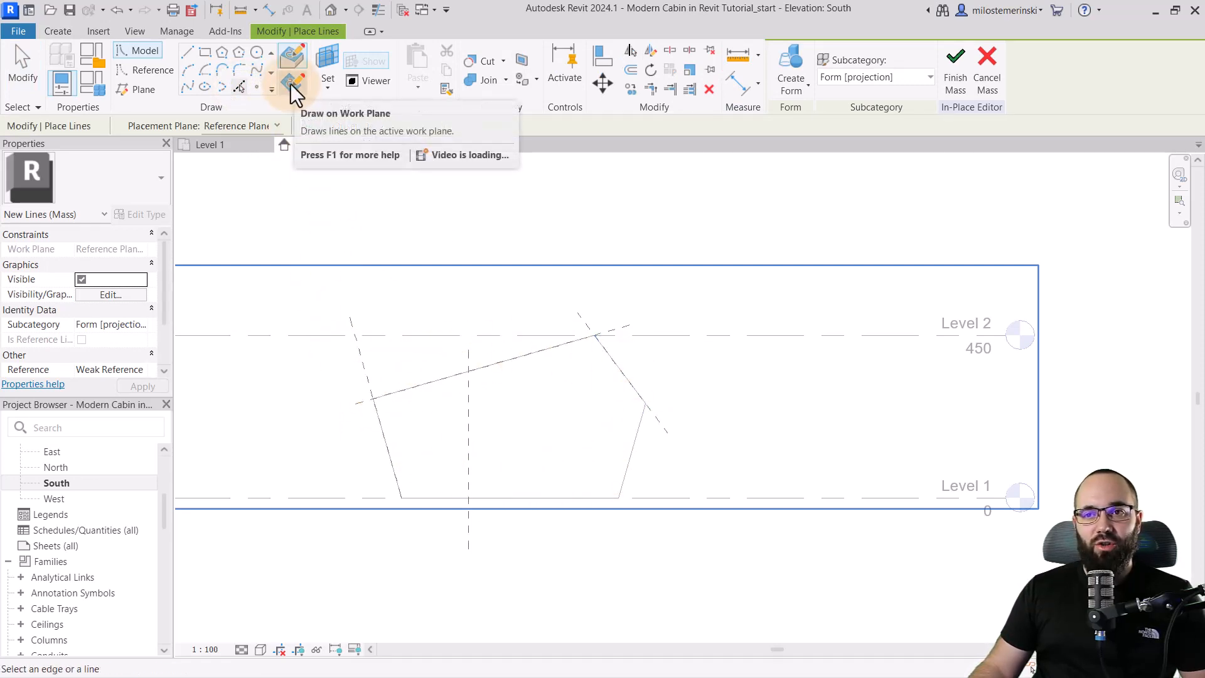
{"action": "left_click", "coordinate": [291, 83]}
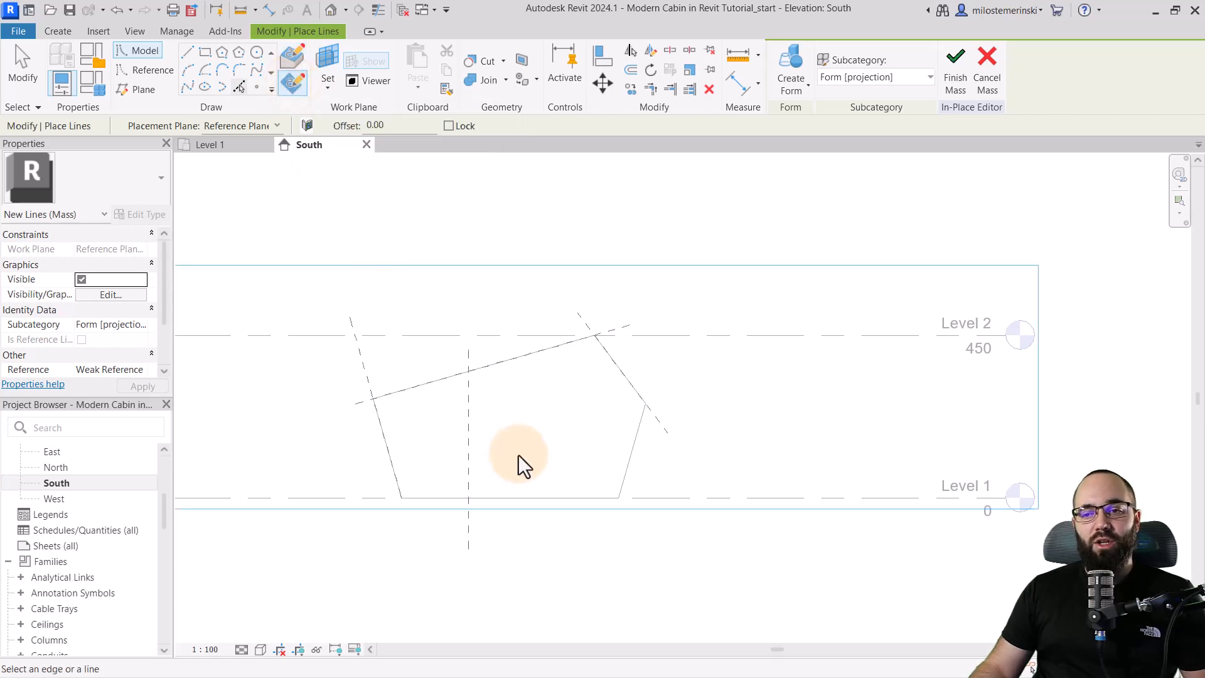
{"action": "mouse_move", "coordinate": [521, 459]}
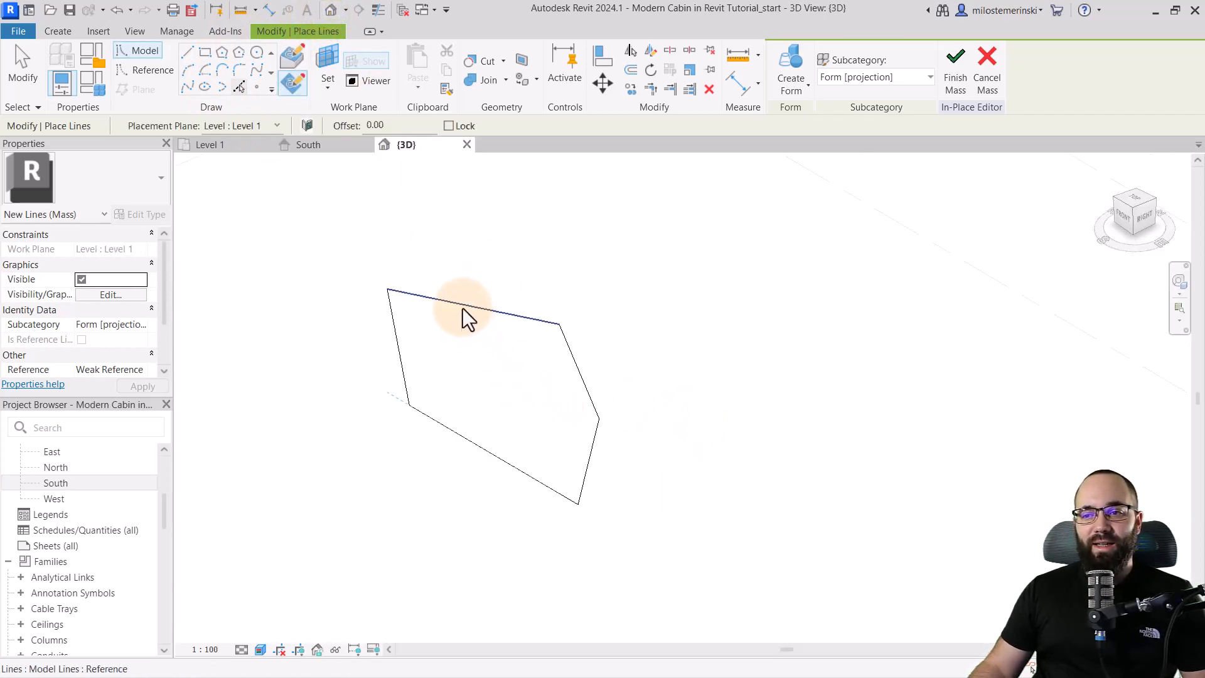
{"action": "mouse_move", "coordinate": [507, 388]}
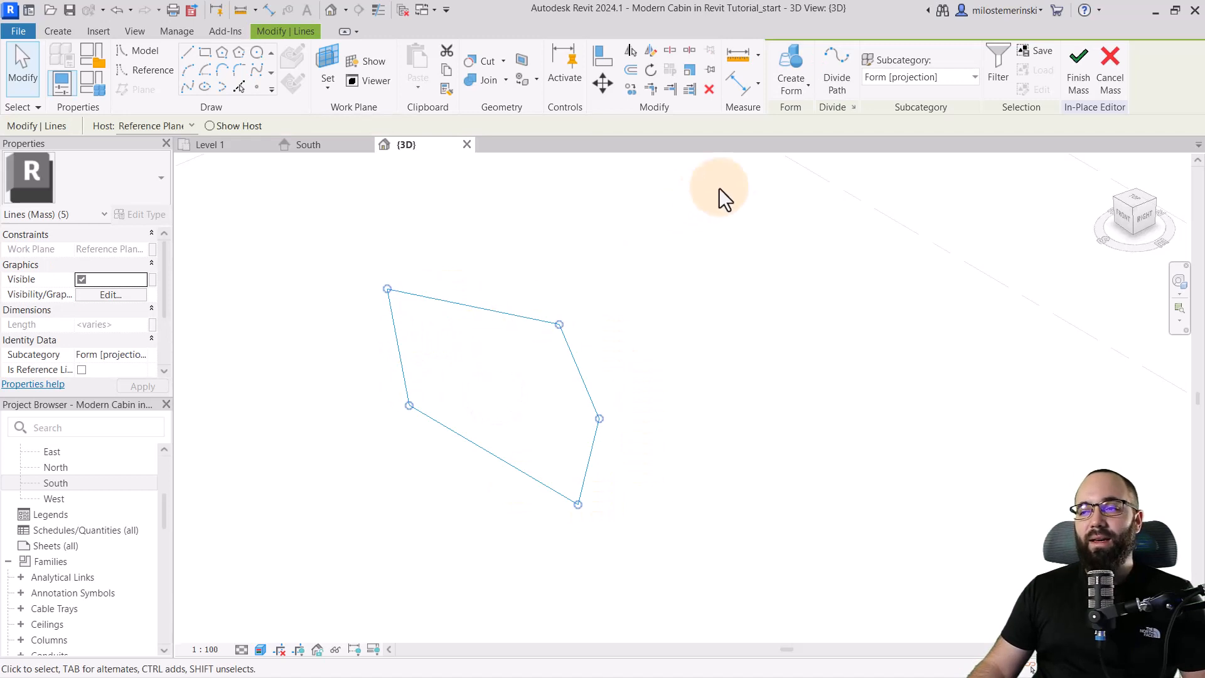
Extrude the profile into a 500-deep solid form, finish Mass 1, and orbit to inspect.
{"action": "left_click", "coordinate": [790, 69]}
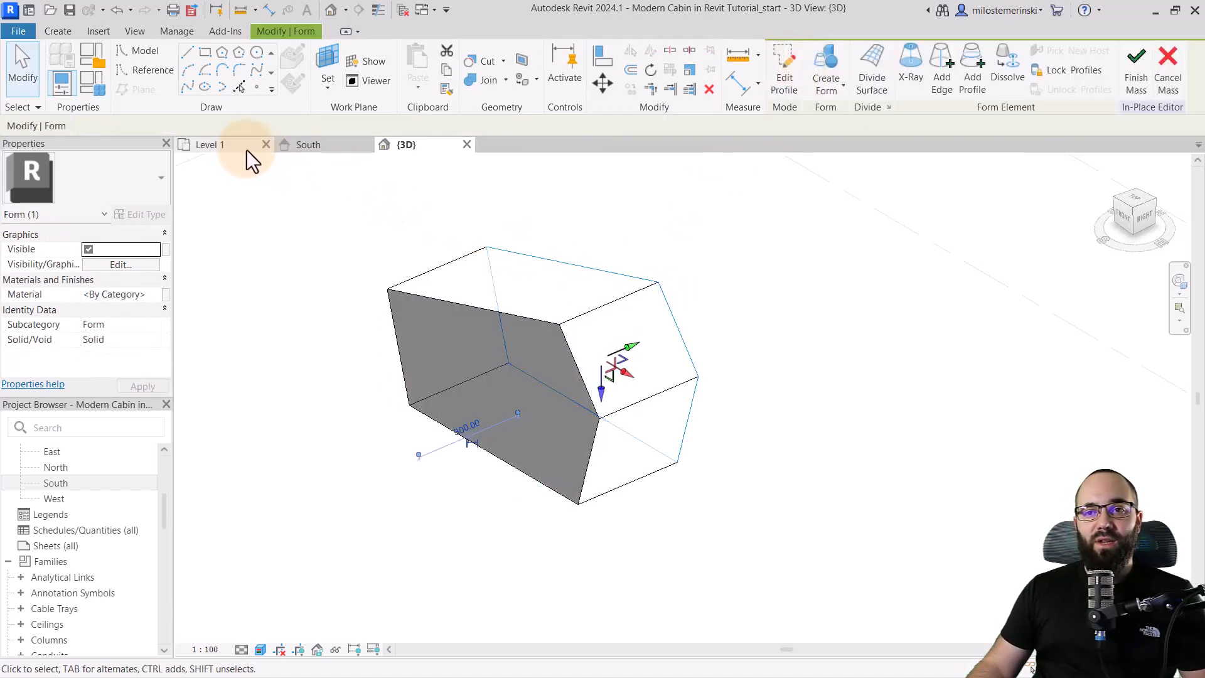
{"action": "left_click", "coordinate": [205, 144]}
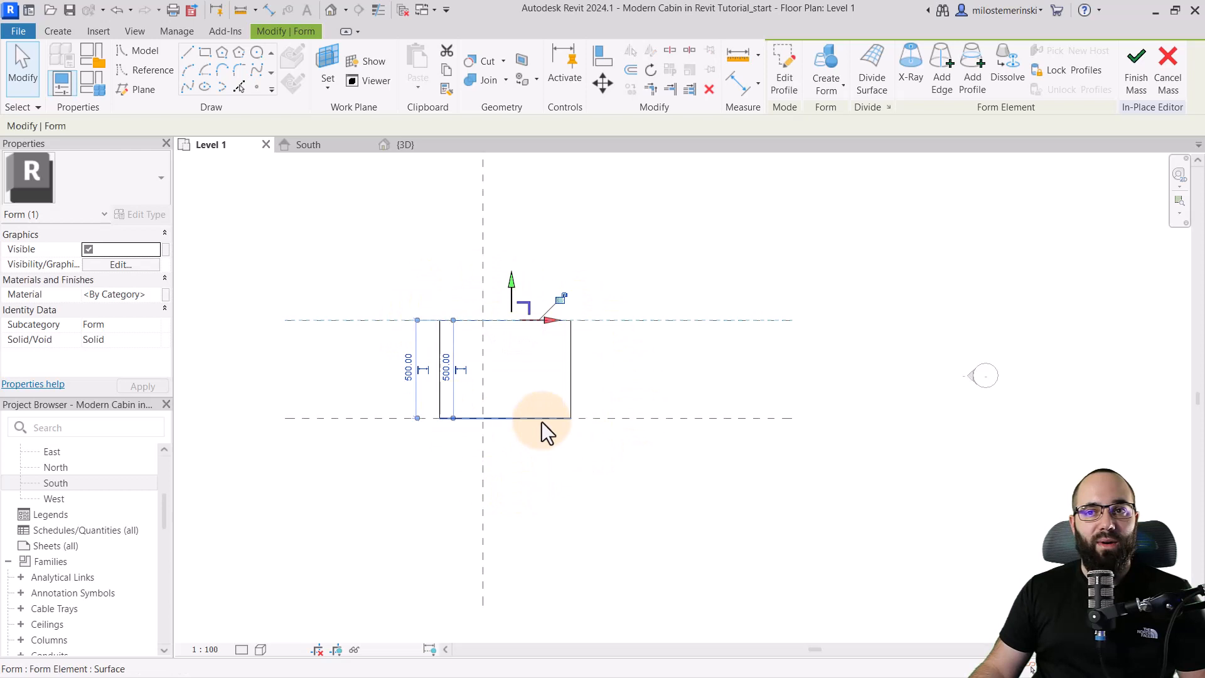
{"action": "left_click", "coordinate": [406, 144]}
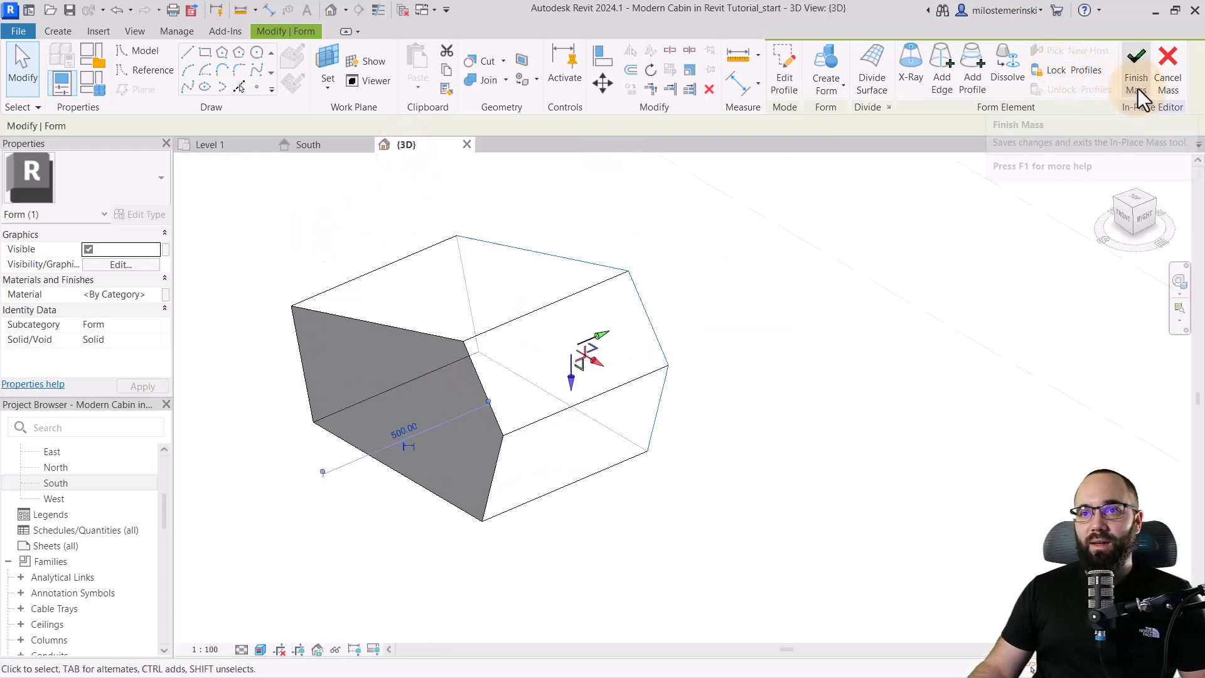
{"action": "left_click", "coordinate": [1136, 62]}
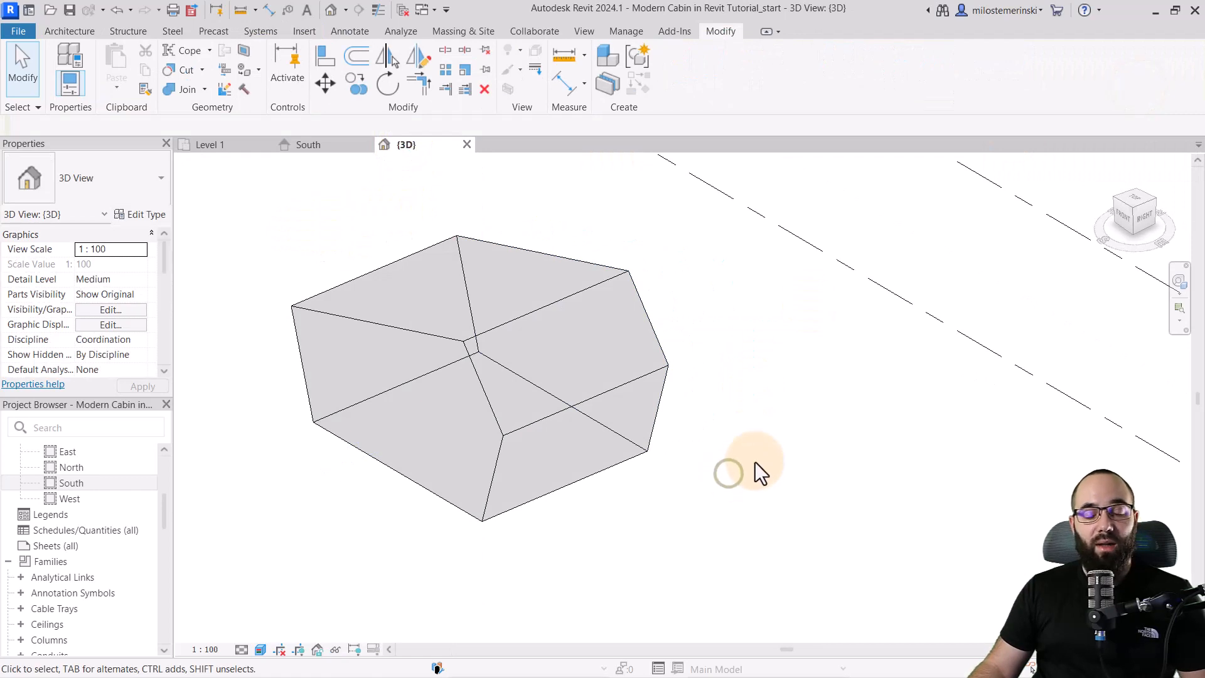
{"action": "left_click_drag", "start_coordinate": [726, 472], "coordinate": [553, 531]}
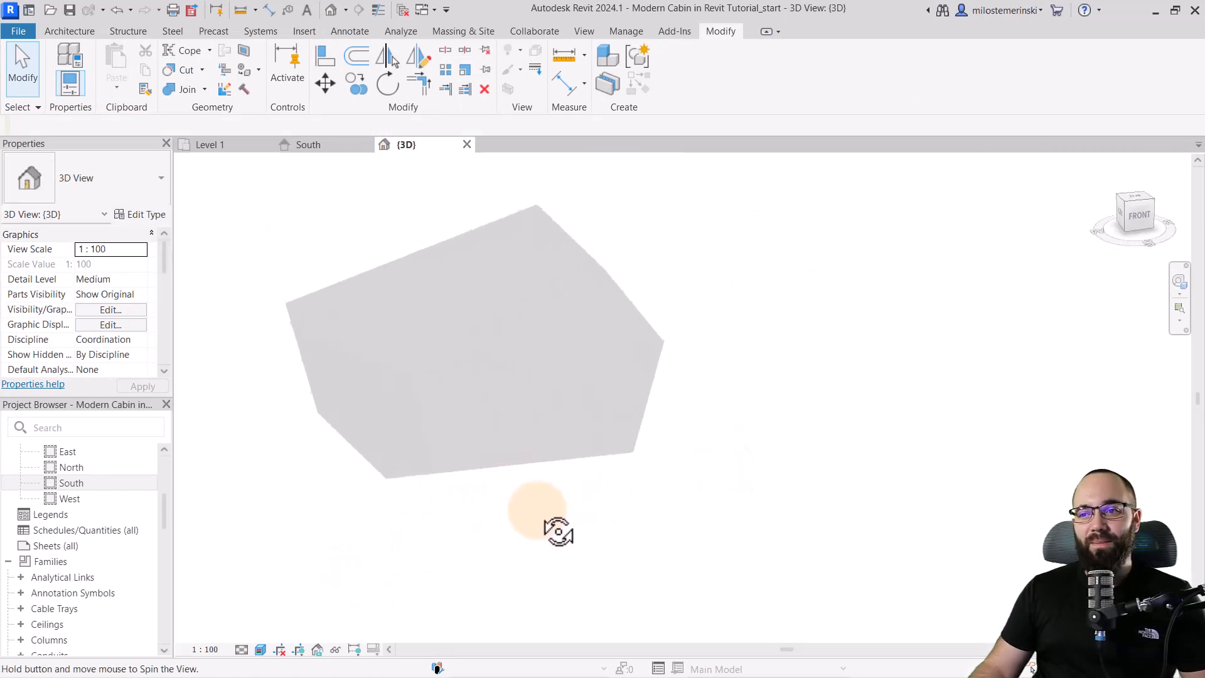
{"action": "left_click_drag", "start_coordinate": [537, 510], "coordinate": [495, 557]}
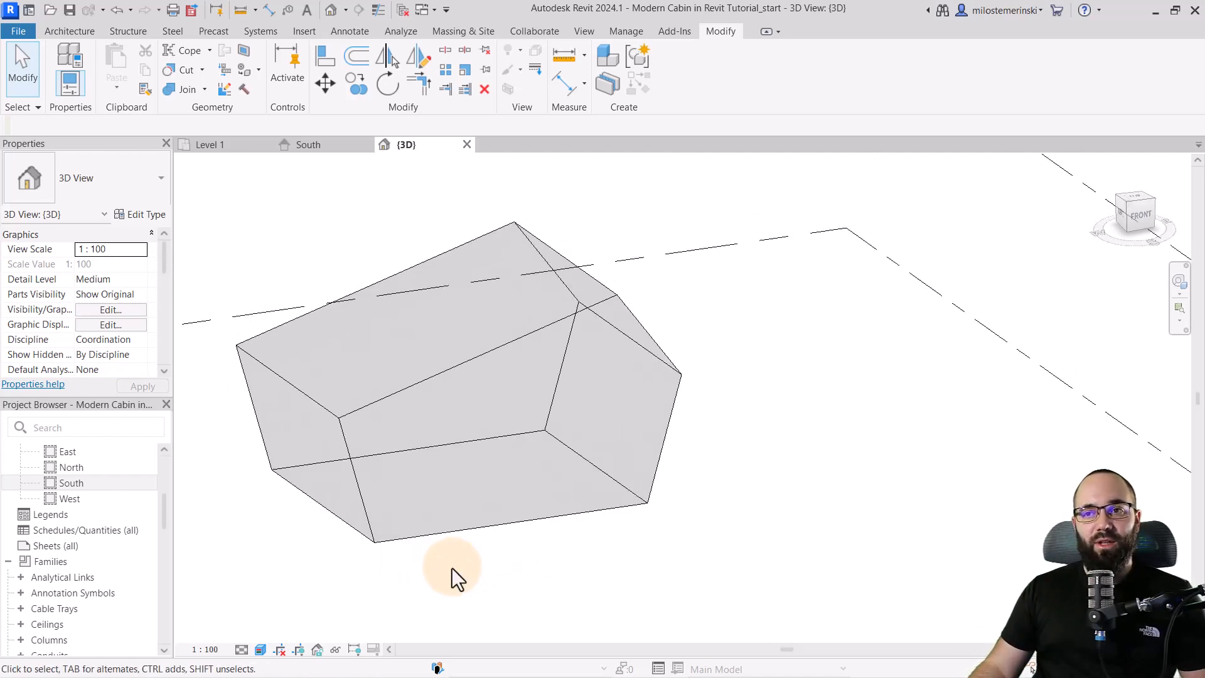
Place a Warm Roof - Timber roof by face on the mass's sloped top faces.
{"action": "left_click", "coordinate": [462, 30]}
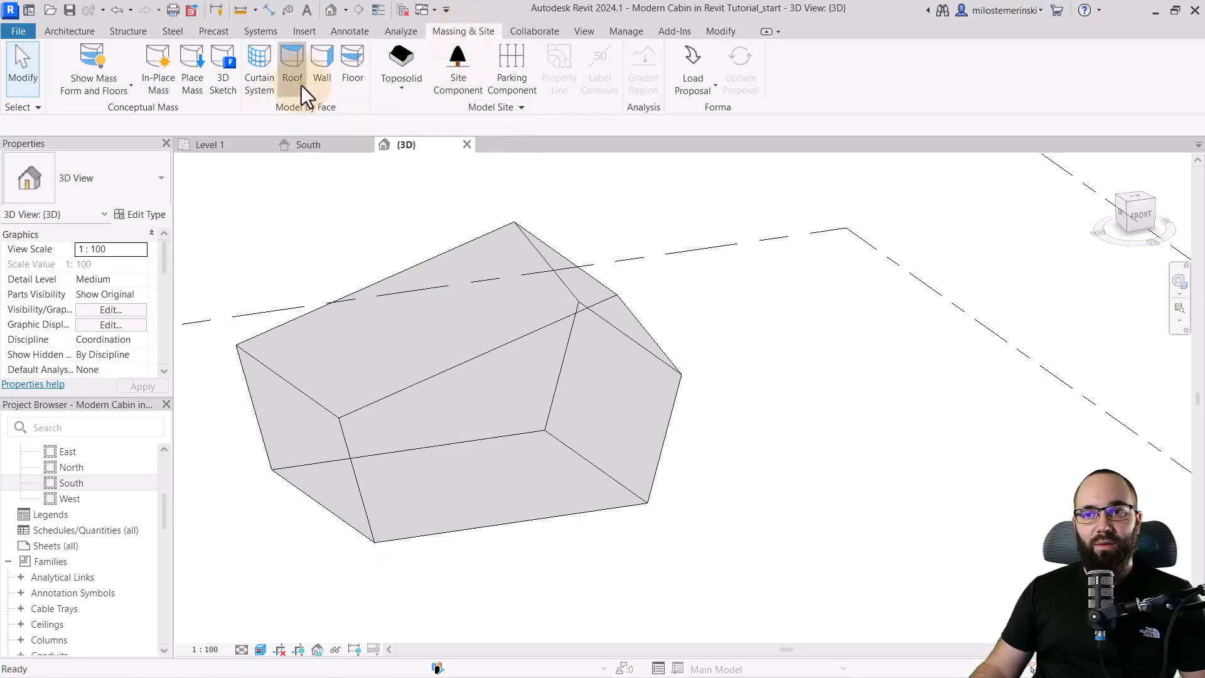
{"action": "left_click", "coordinate": [292, 65]}
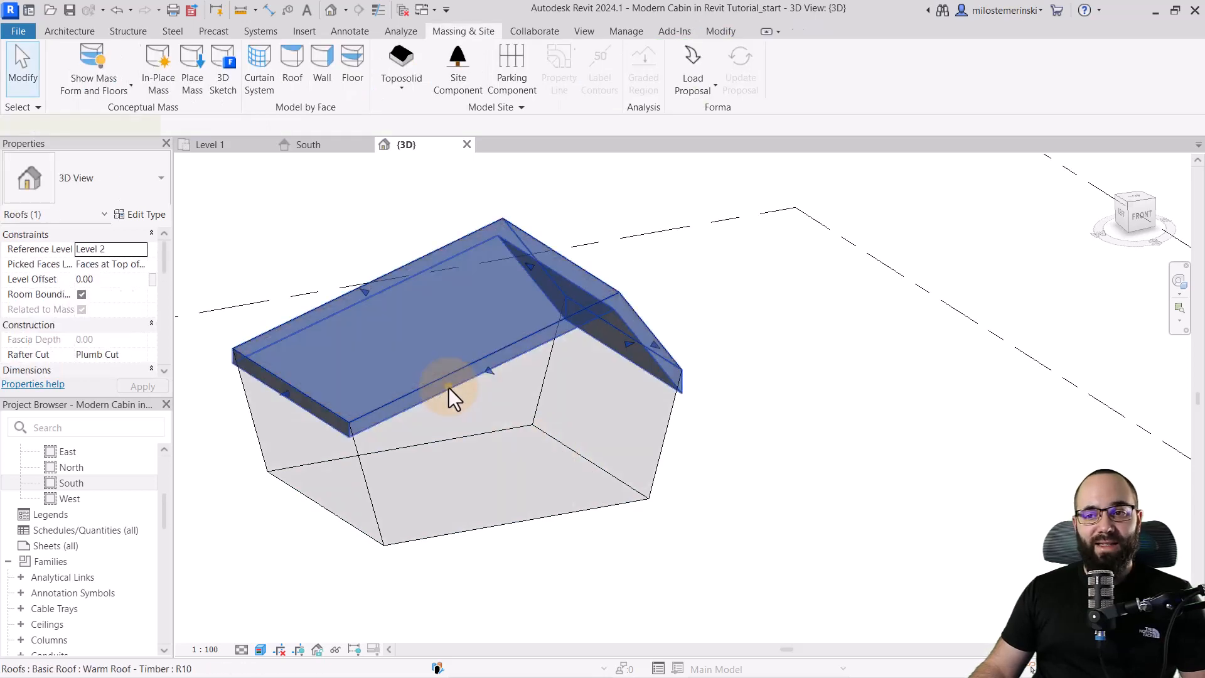
{"action": "left_click", "coordinate": [449, 396]}
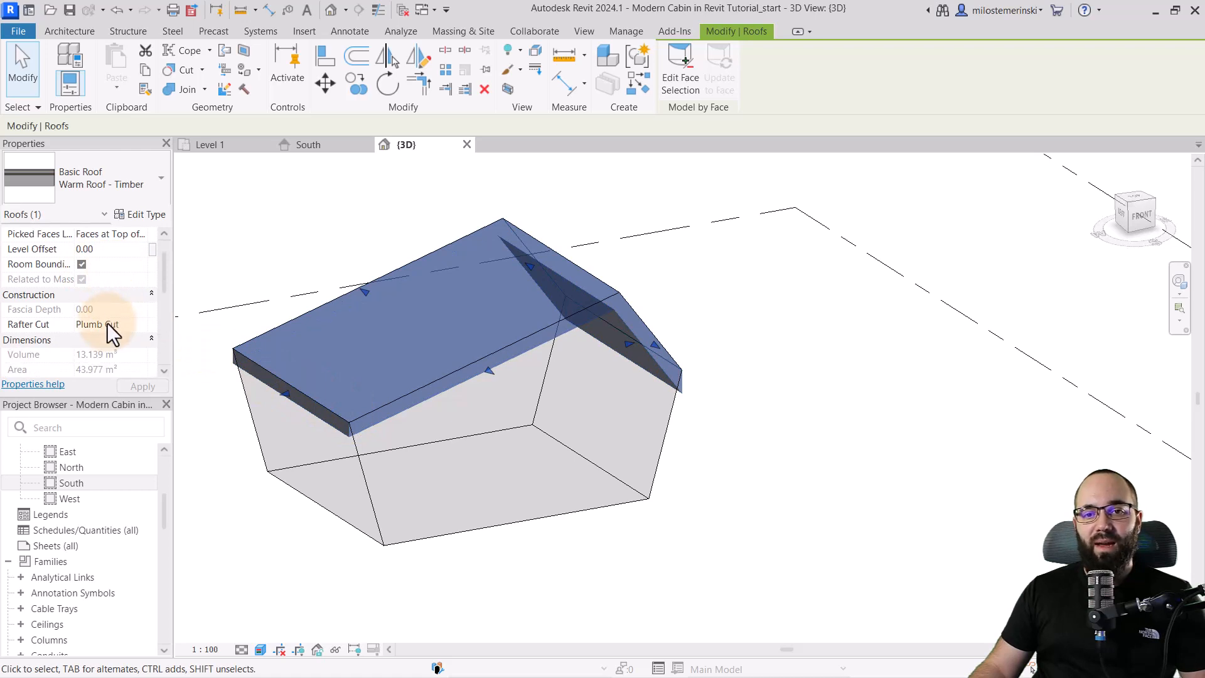
{"action": "mouse_move", "coordinate": [27, 339]}
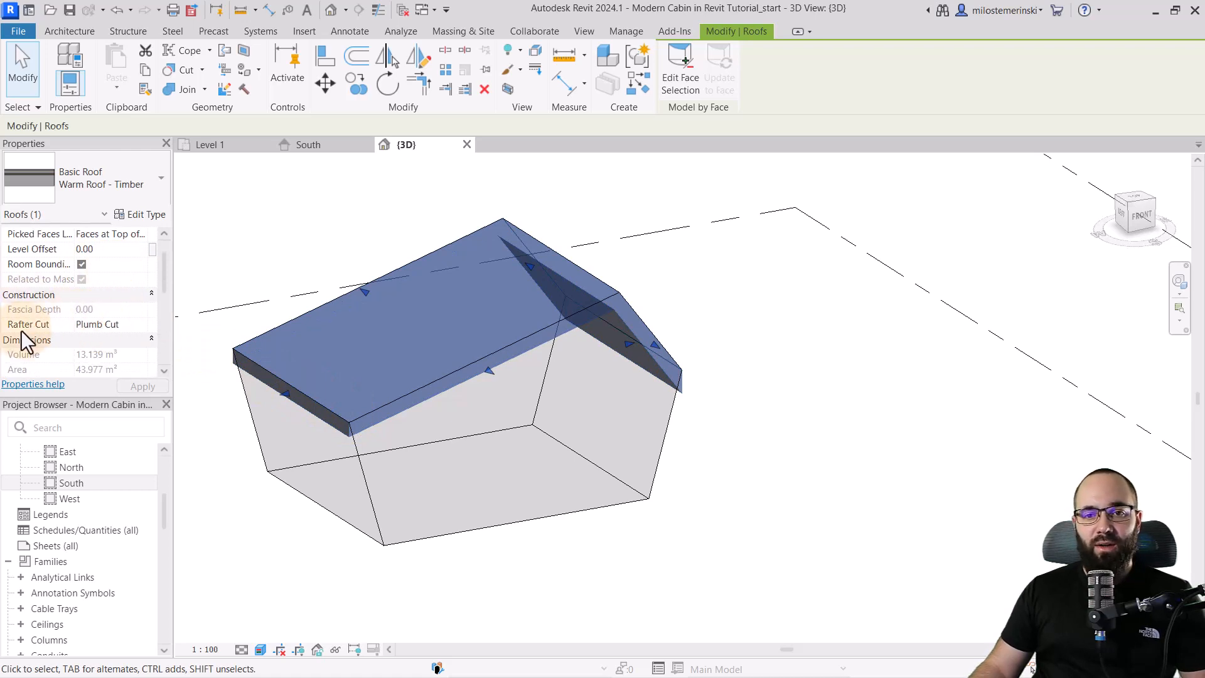
Set the roof's Rafter Cut to Two Cut - Square and Fascia Depth to 22.
{"action": "left_click", "coordinate": [98, 324]}
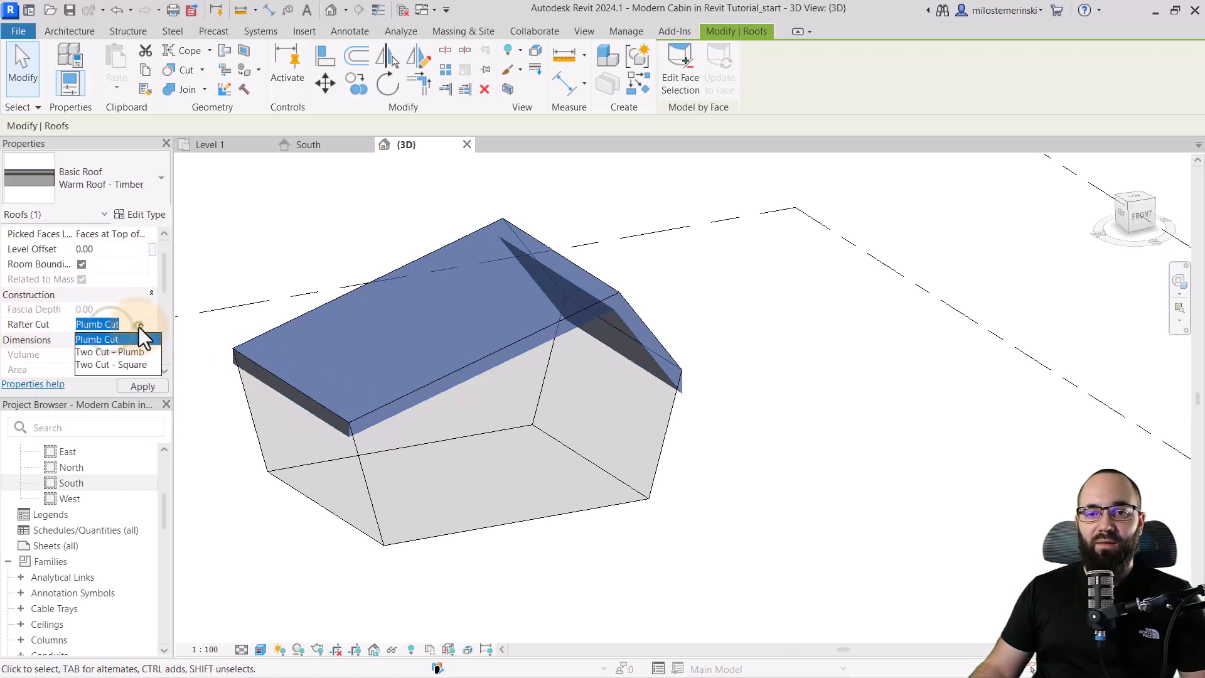
{"action": "mouse_move", "coordinate": [96, 372]}
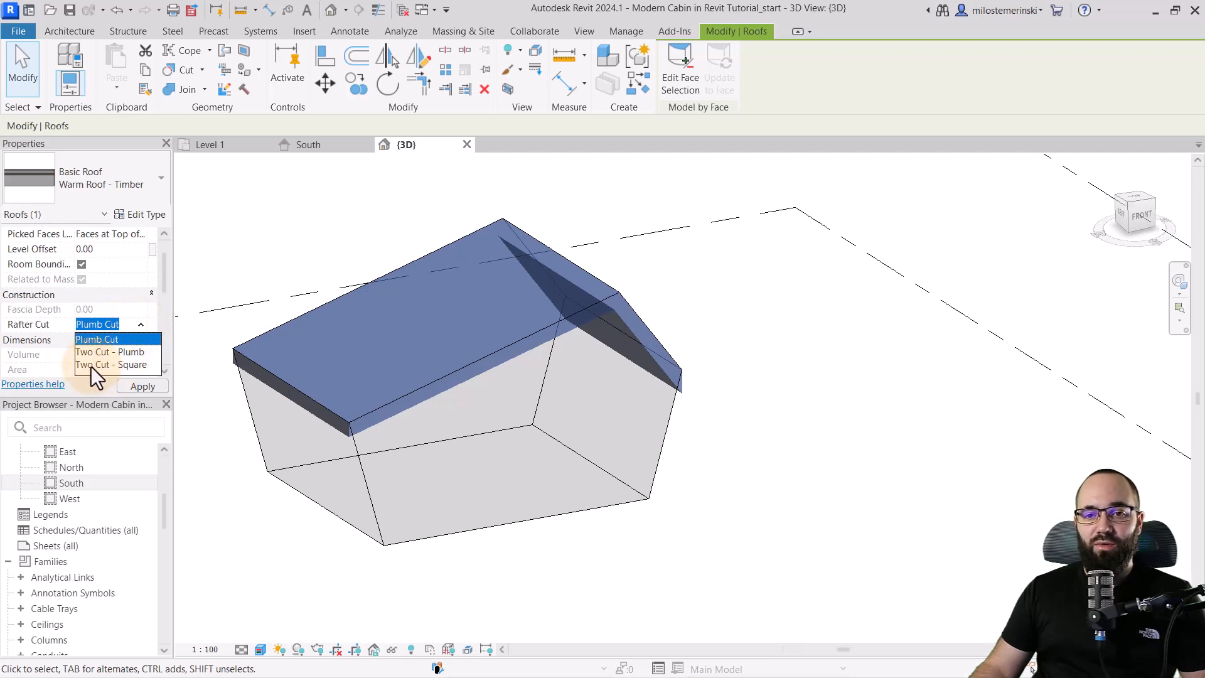
{"action": "left_click", "coordinate": [113, 364]}
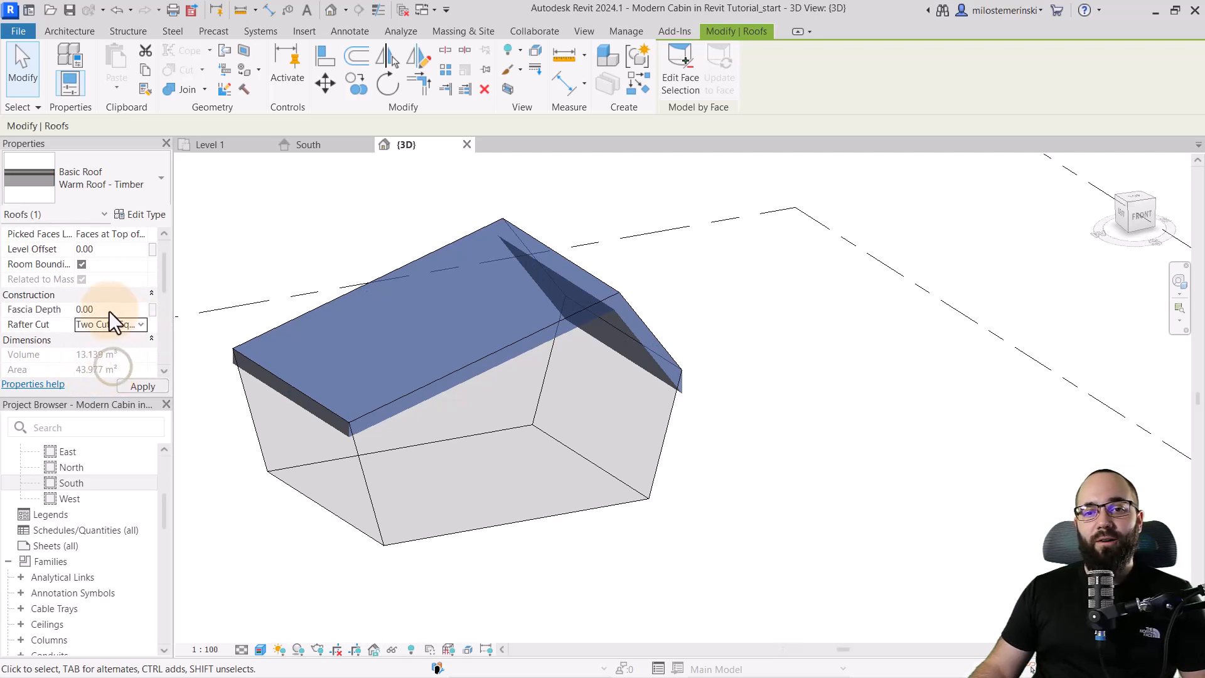
{"action": "type", "text": "22"}
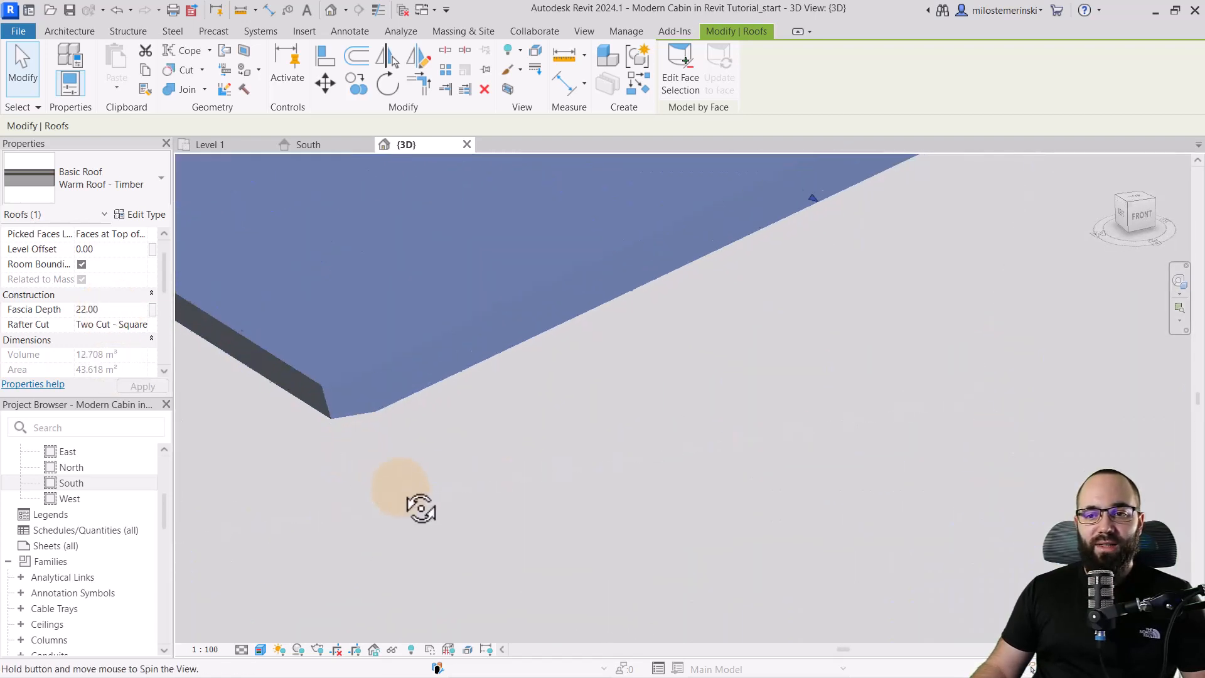
{"action": "left_click_drag", "start_coordinate": [419, 507], "coordinate": [291, 369]}
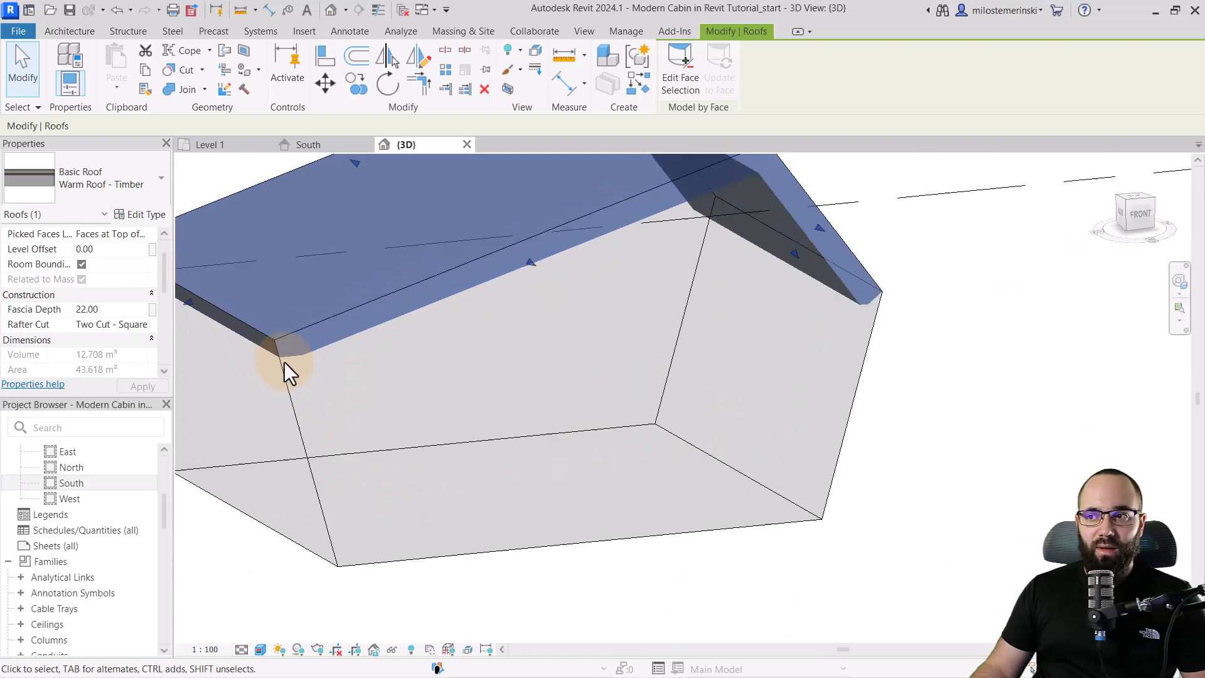
{"action": "mouse_move", "coordinate": [411, 403]}
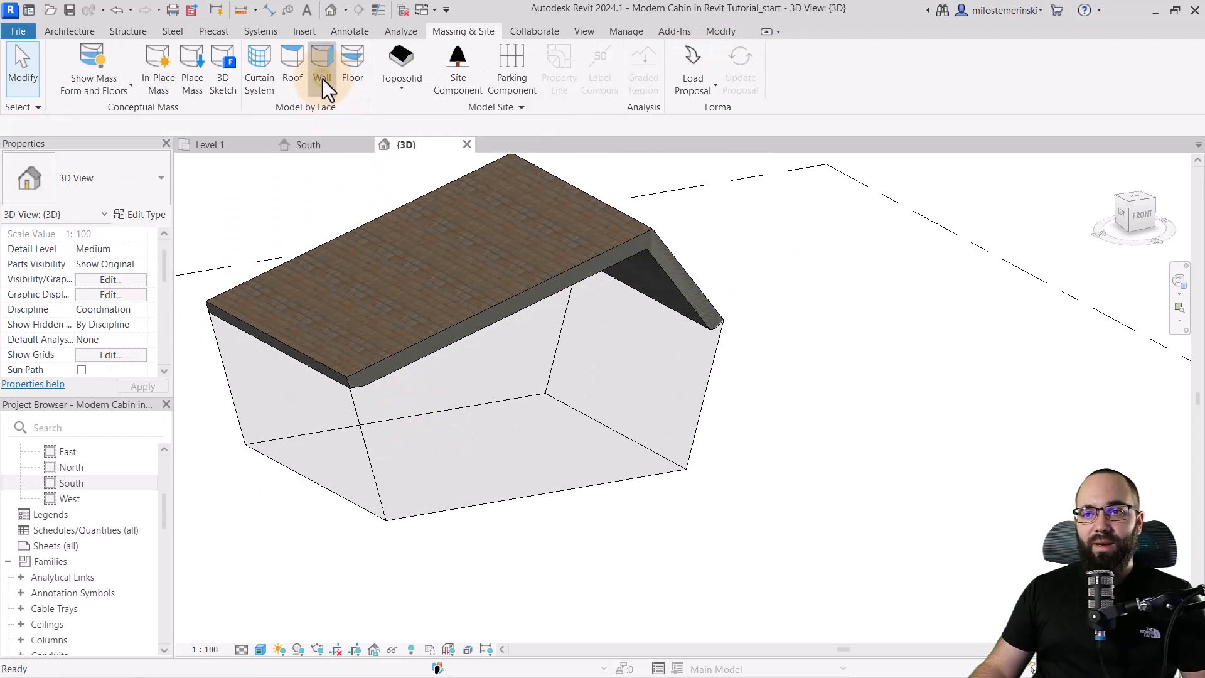
Start Wall by Face with the Location Line set to Finish Face: Exterior.
{"action": "left_click", "coordinate": [321, 69]}
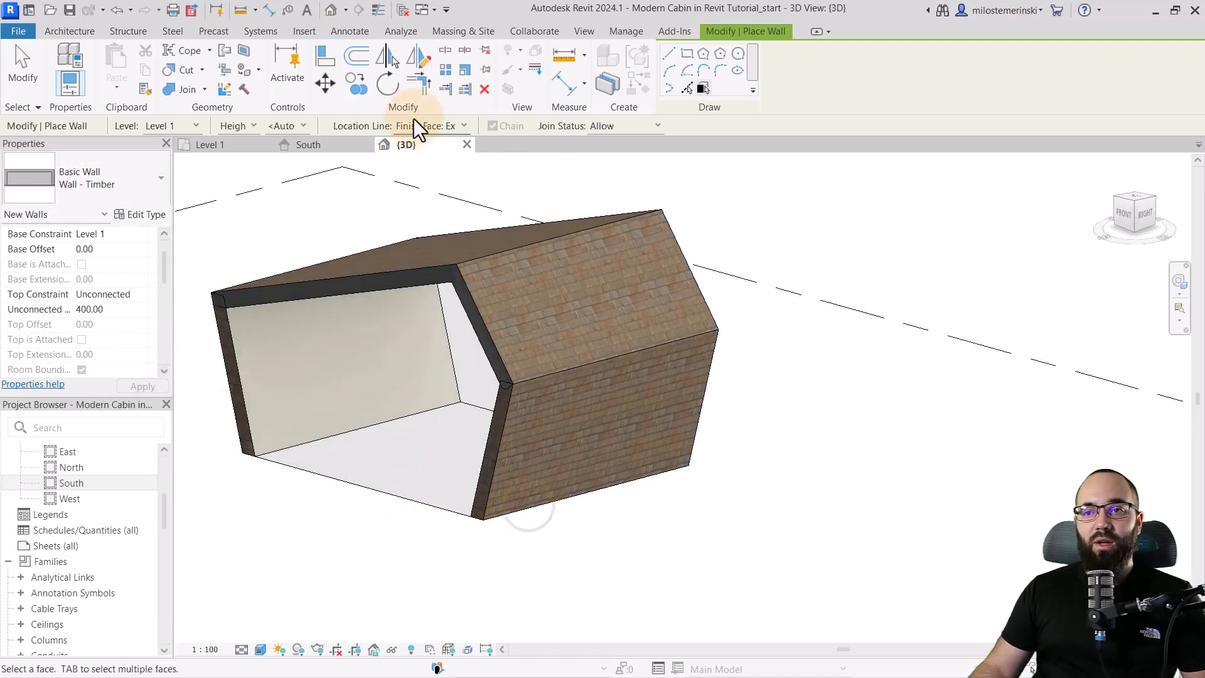
{"action": "left_click", "coordinate": [427, 126]}
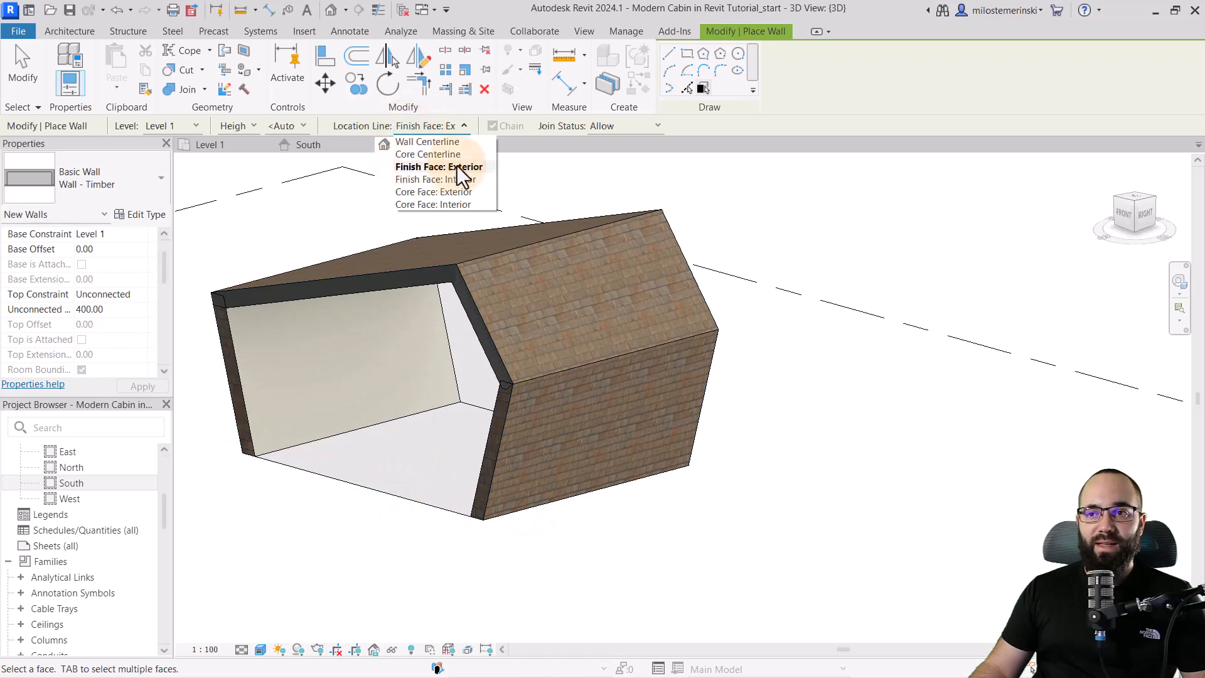
{"action": "left_click", "coordinate": [438, 167]}
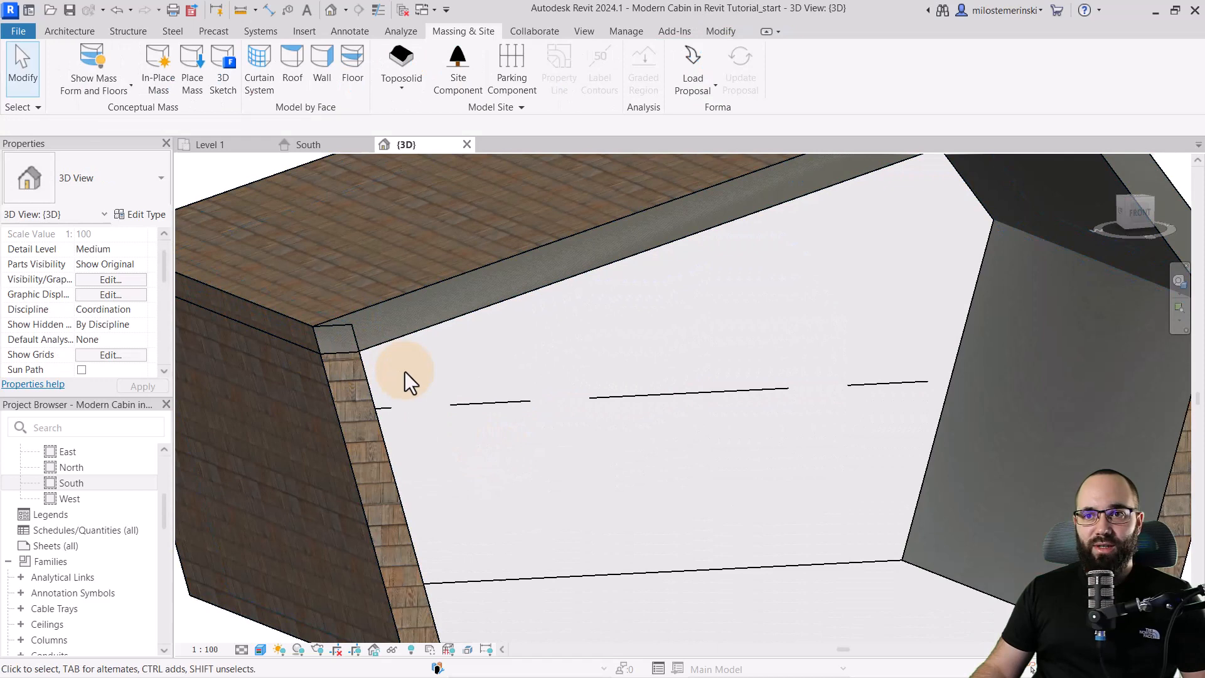
Join the wall and roof geometry, then choose Switch Join Order.
{"action": "left_click", "coordinate": [719, 31]}
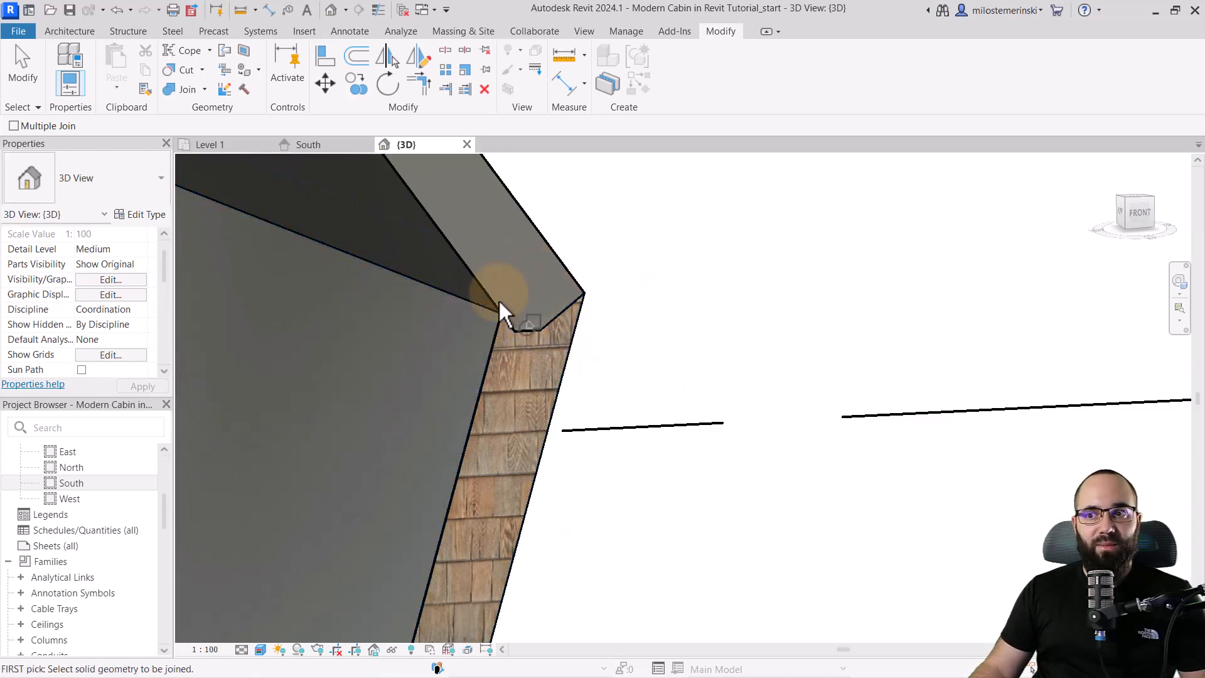
{"action": "left_click", "coordinate": [204, 89]}
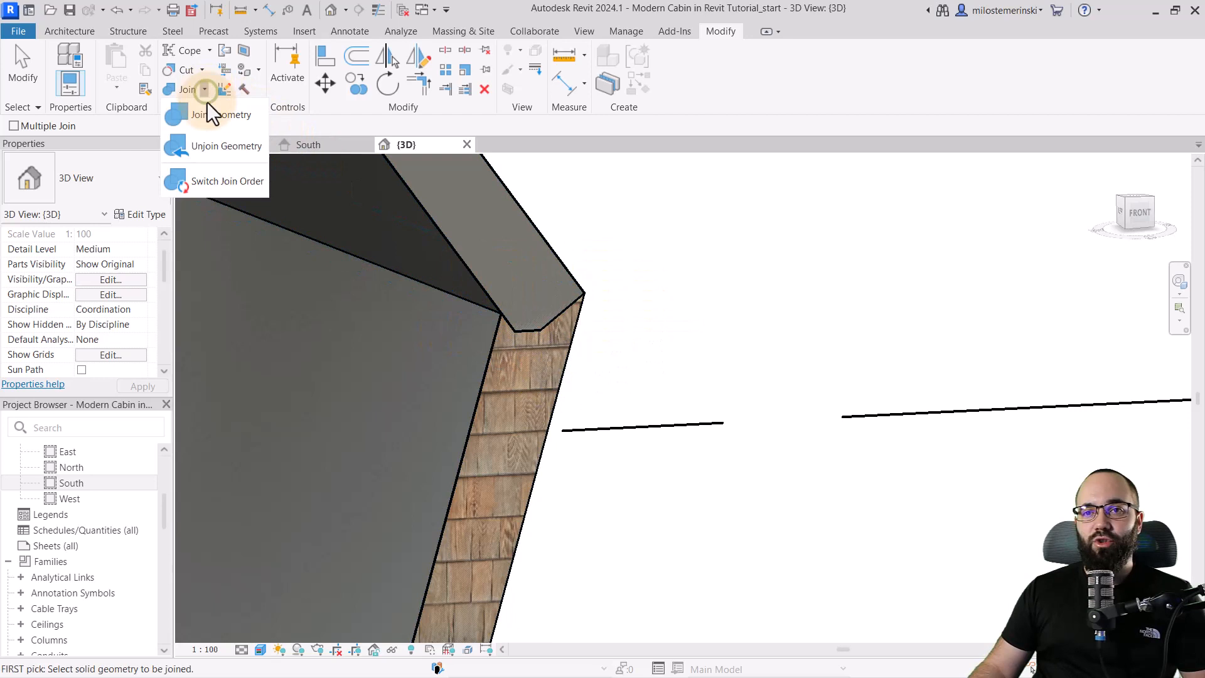
{"action": "left_click", "coordinate": [226, 114]}
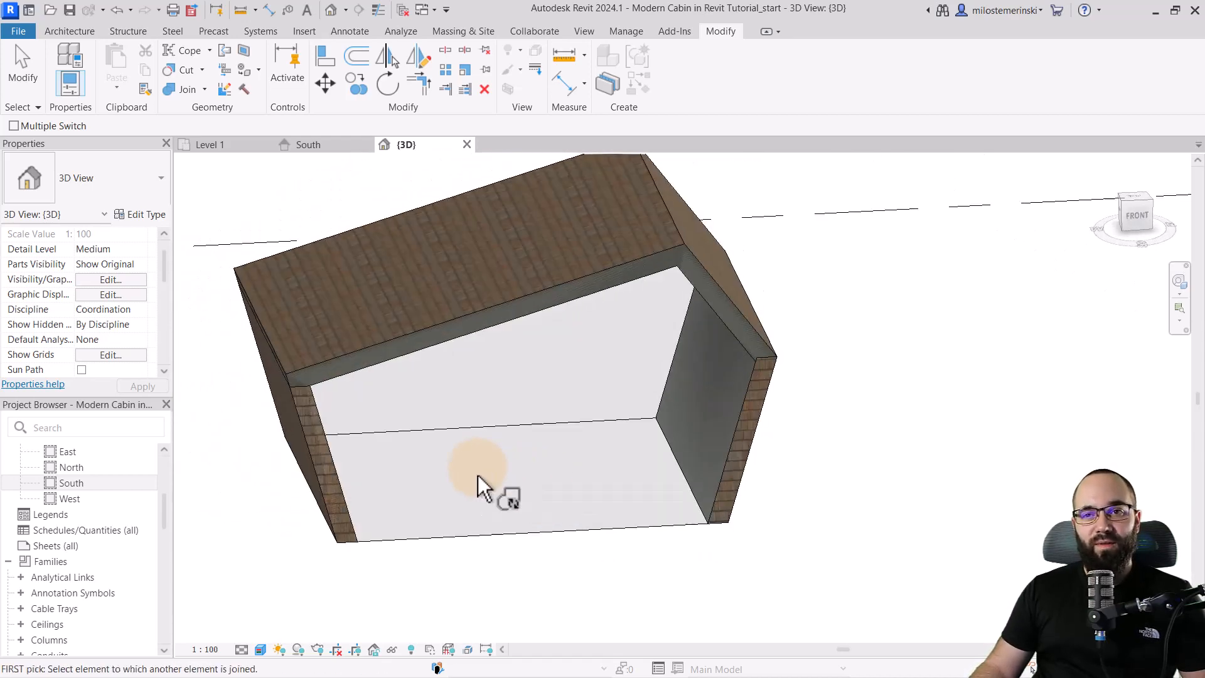
In the Level 1 plan, start a Stone Wall with Location Line Finish Face: Interior.
{"action": "left_click", "coordinate": [208, 144]}
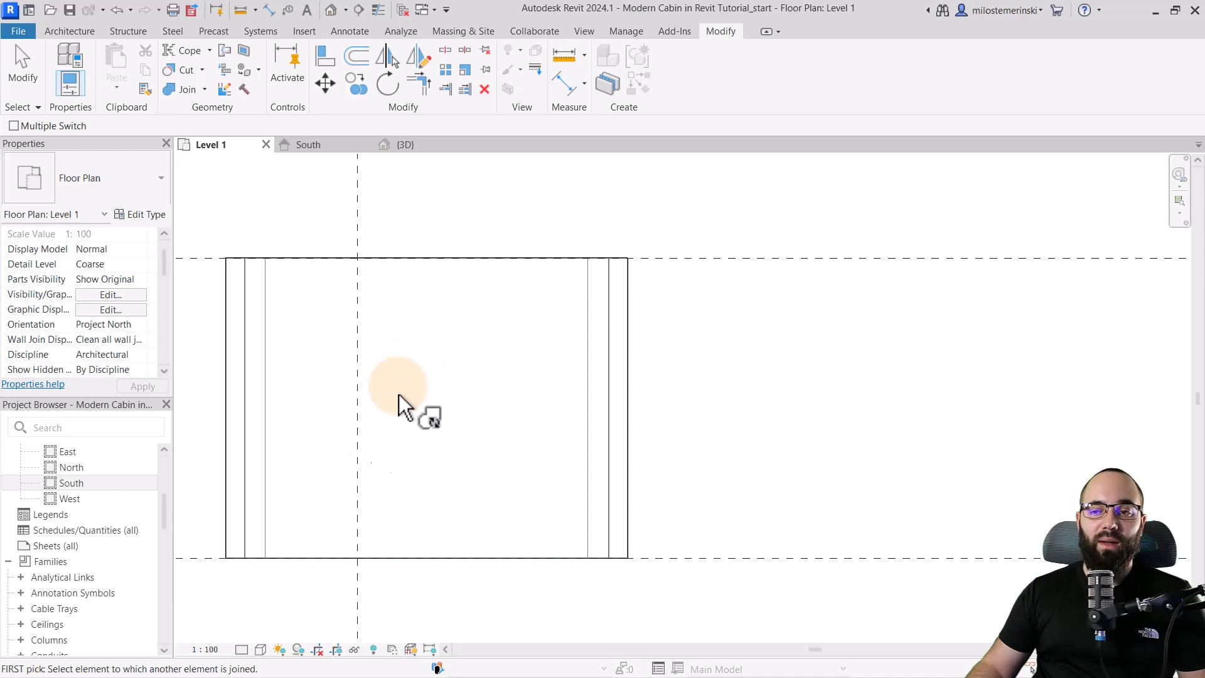
{"action": "mouse_move", "coordinate": [476, 446]}
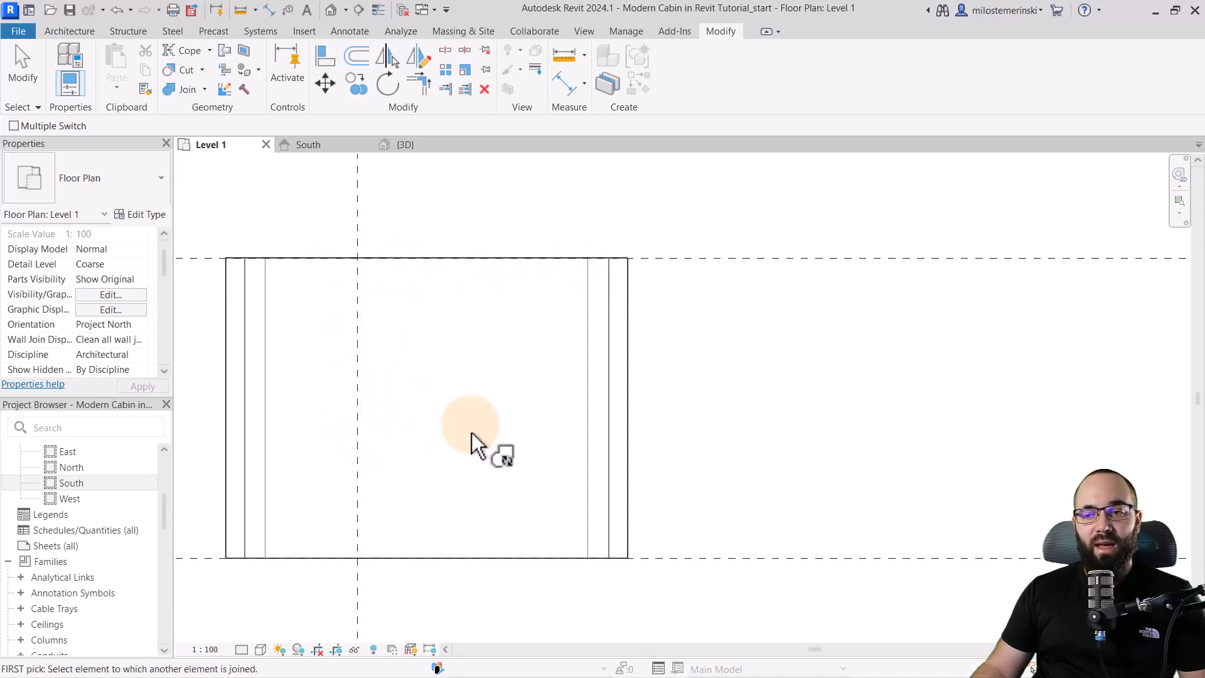
{"action": "left_click", "coordinate": [69, 31]}
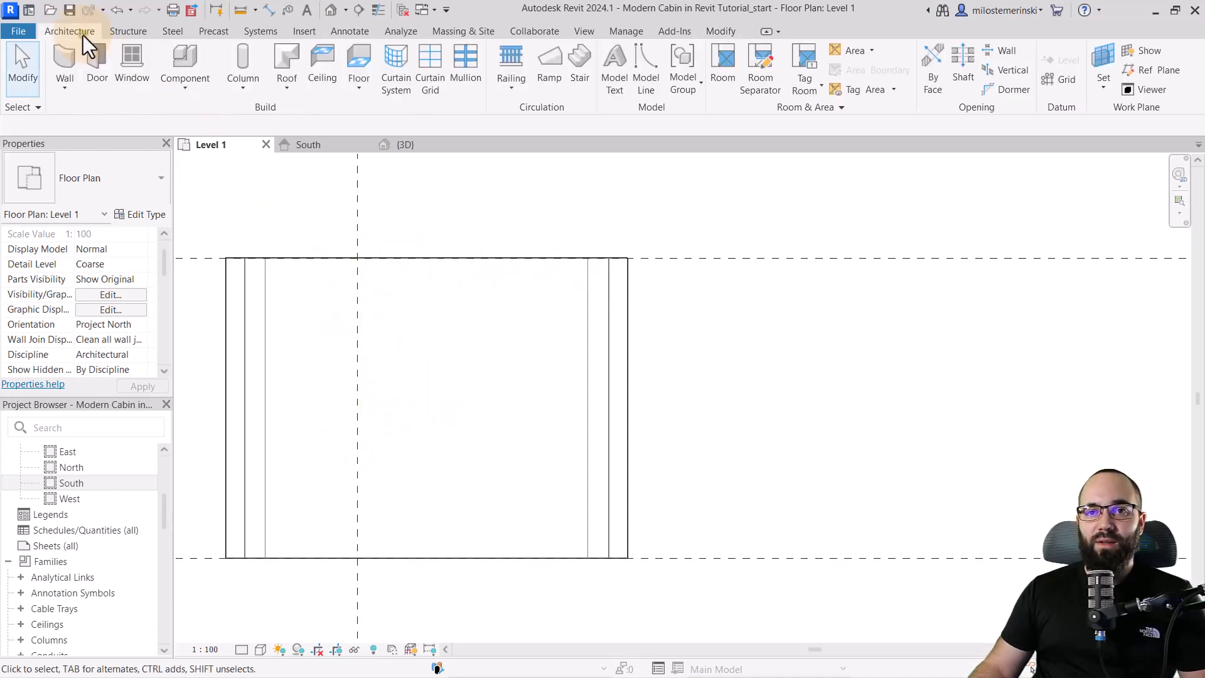
{"action": "left_click", "coordinate": [64, 65]}
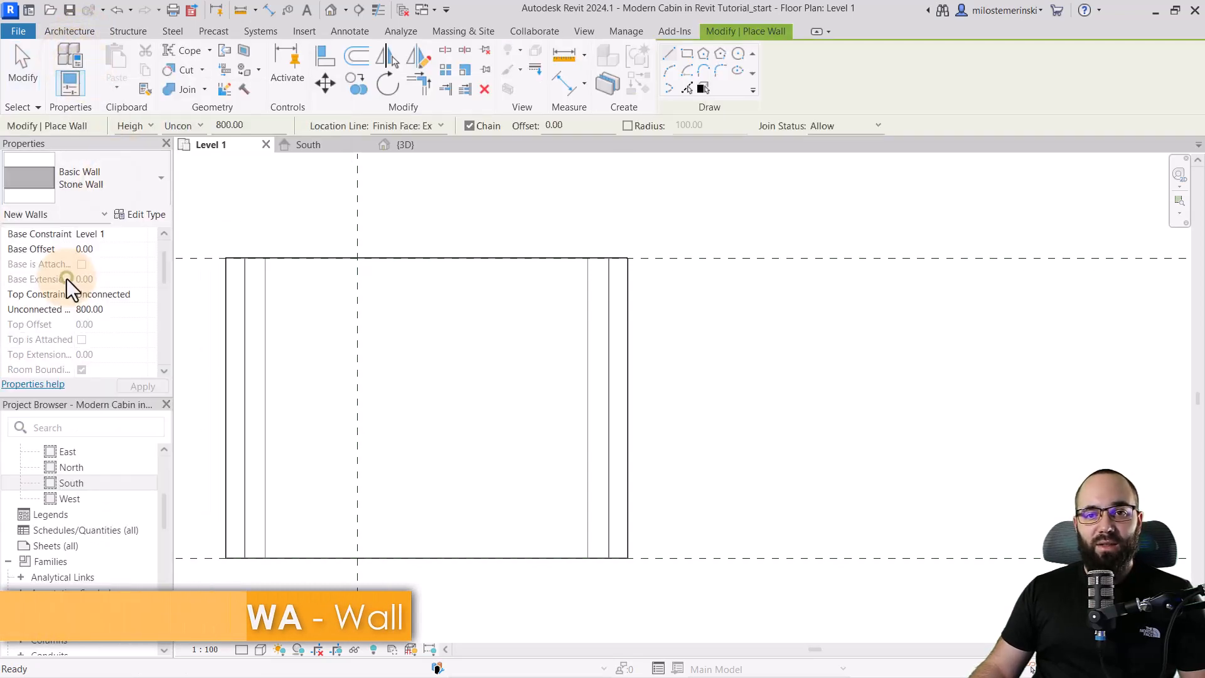
{"action": "left_click", "coordinate": [408, 126]}
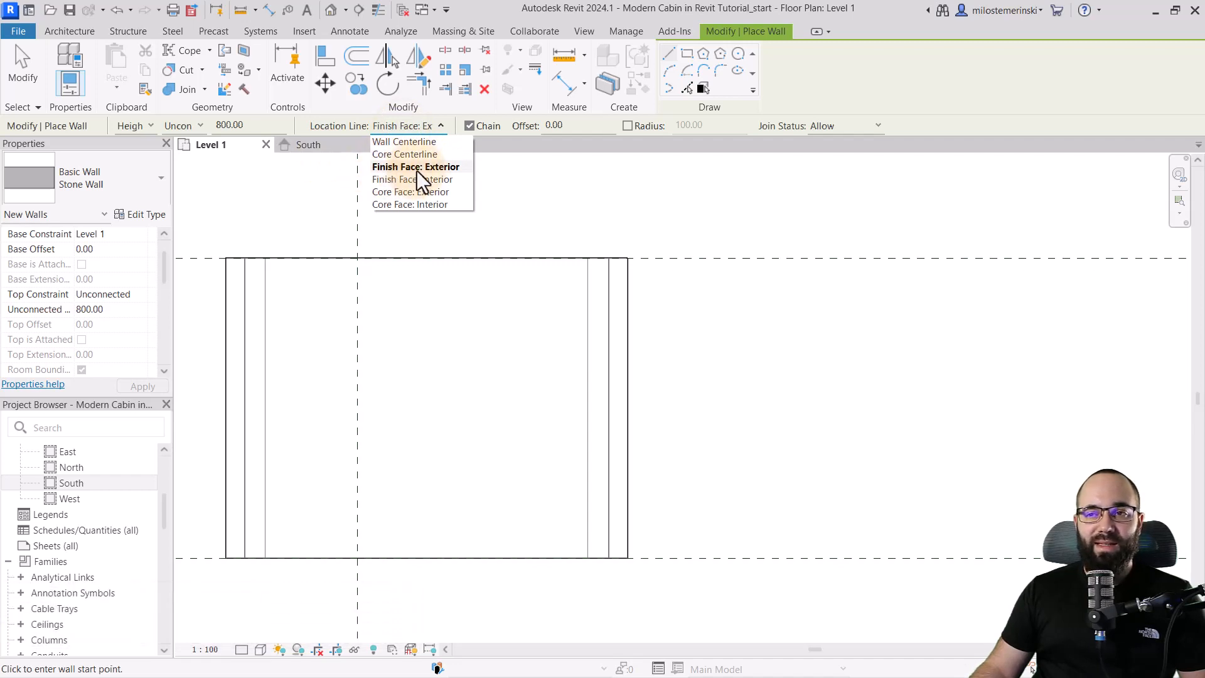
{"action": "left_click", "coordinate": [415, 167]}
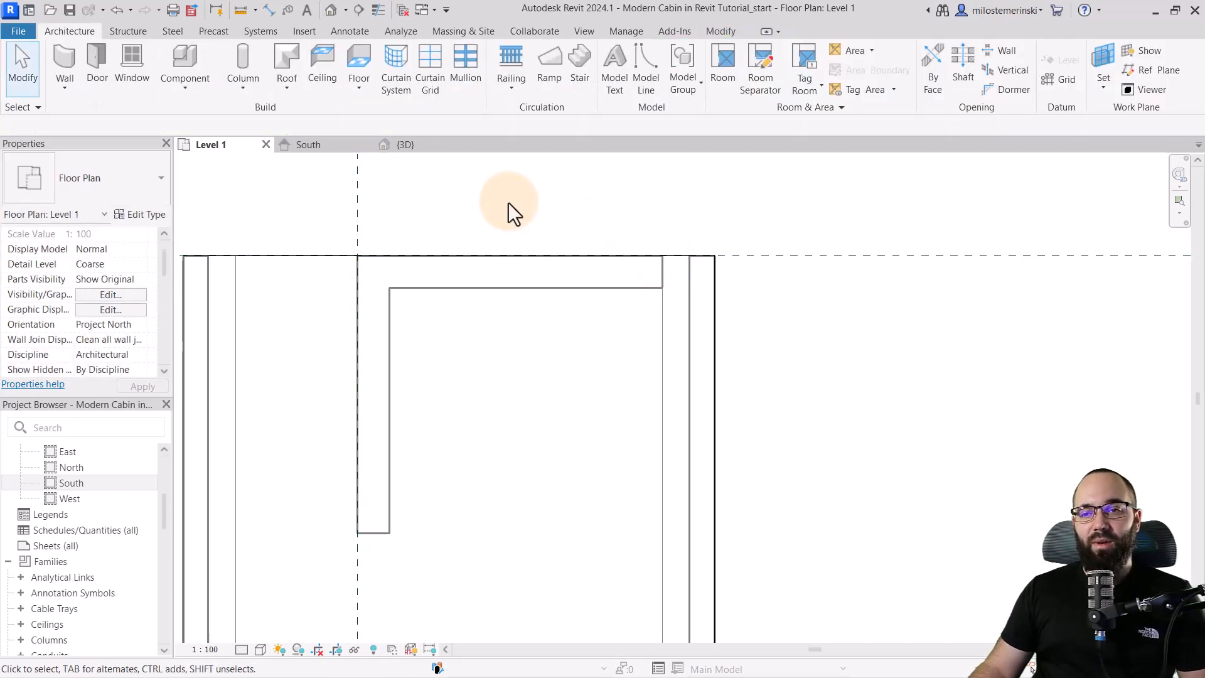
In the 3D view, select the stone wall, try Attach Top/Base, and orbit around it.
{"action": "left_click", "coordinate": [406, 144]}
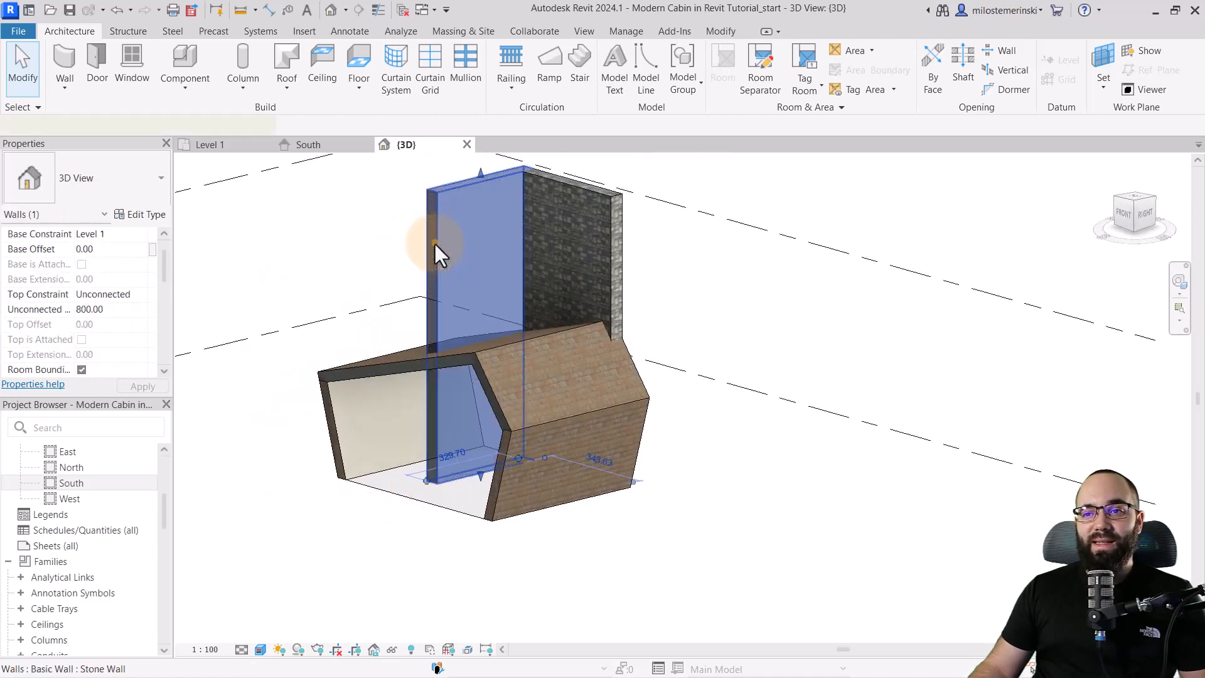
{"action": "left_click", "coordinate": [438, 246]}
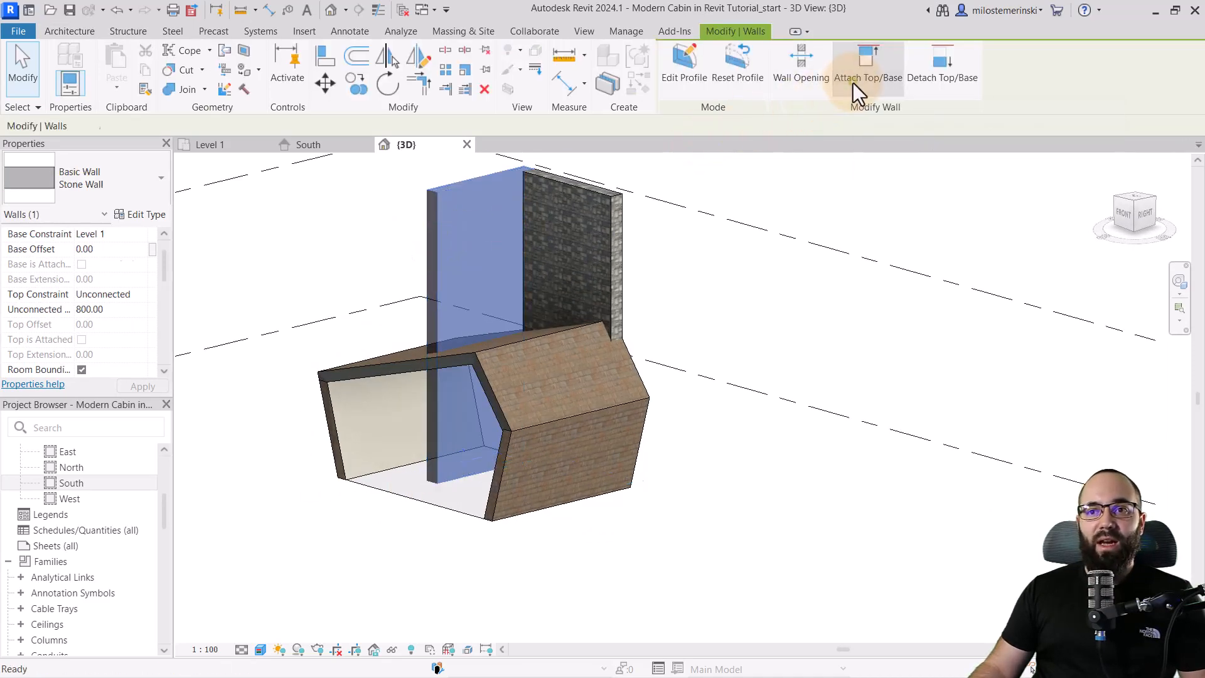
{"action": "left_click", "coordinate": [868, 66]}
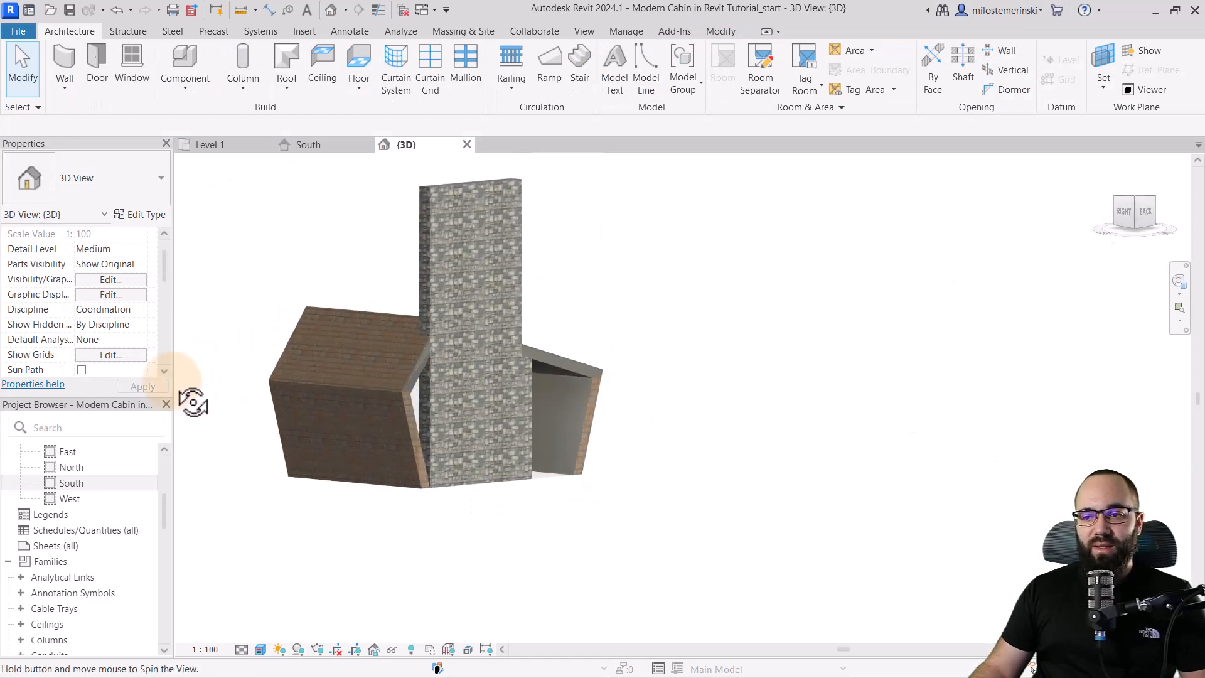
{"action": "left_click_drag", "start_coordinate": [192, 403], "coordinate": [366, 376]}
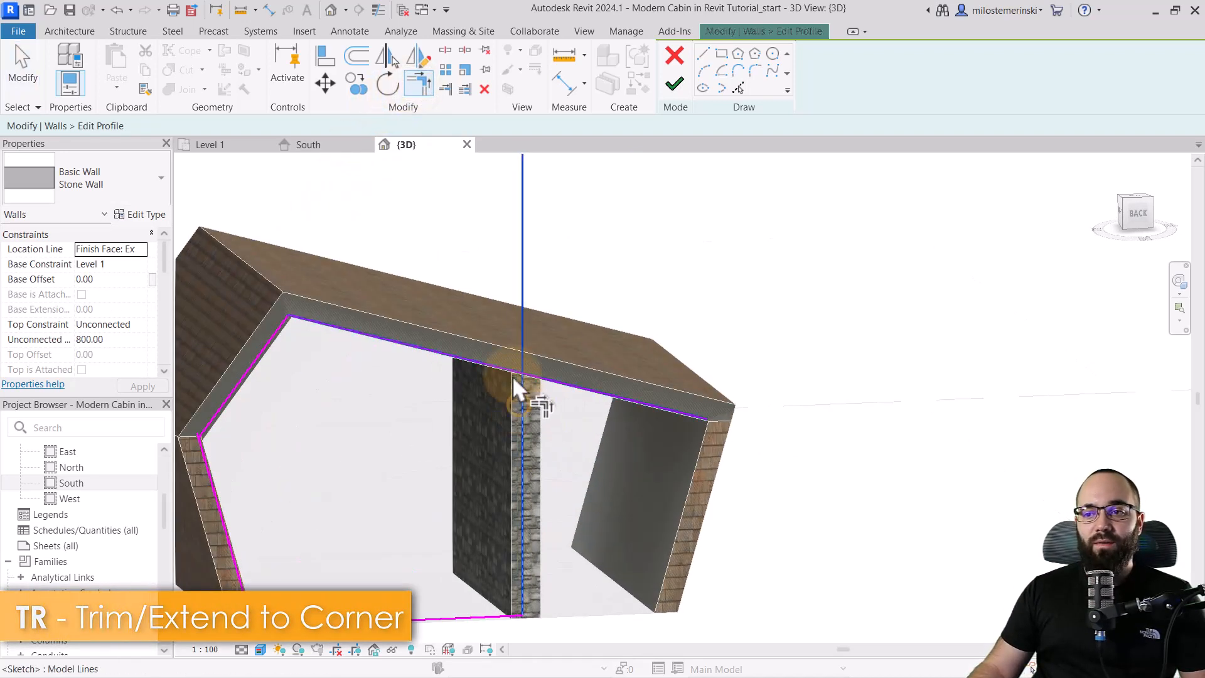
Trim the stone wall's profile edge to the roof line and orbit to check it.
{"action": "left_click", "coordinate": [514, 380]}
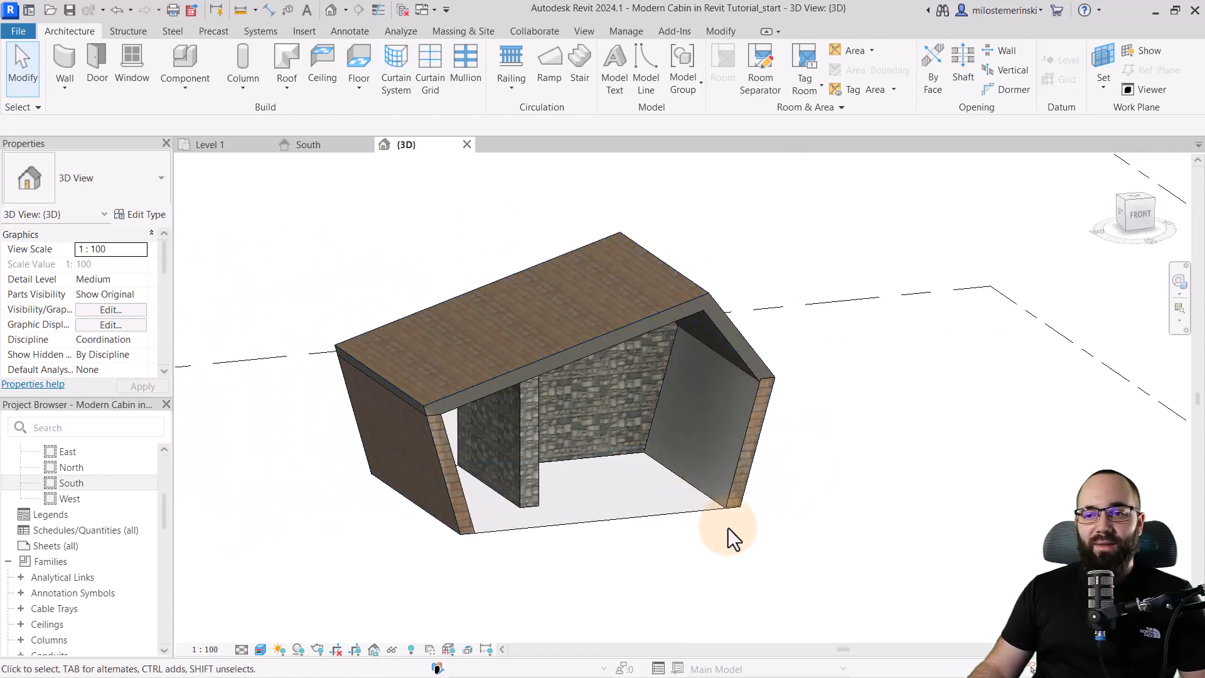
{"action": "left_click_drag", "start_coordinate": [729, 537], "coordinate": [550, 572]}
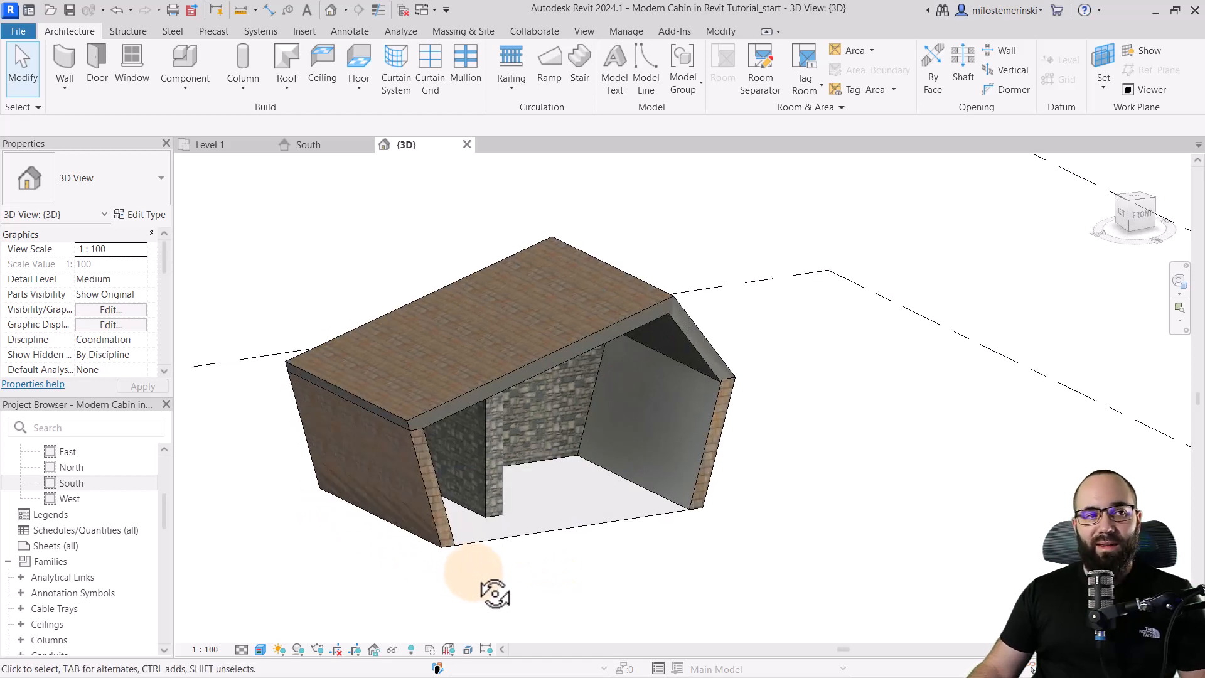
{"action": "mouse_move", "coordinate": [503, 576]}
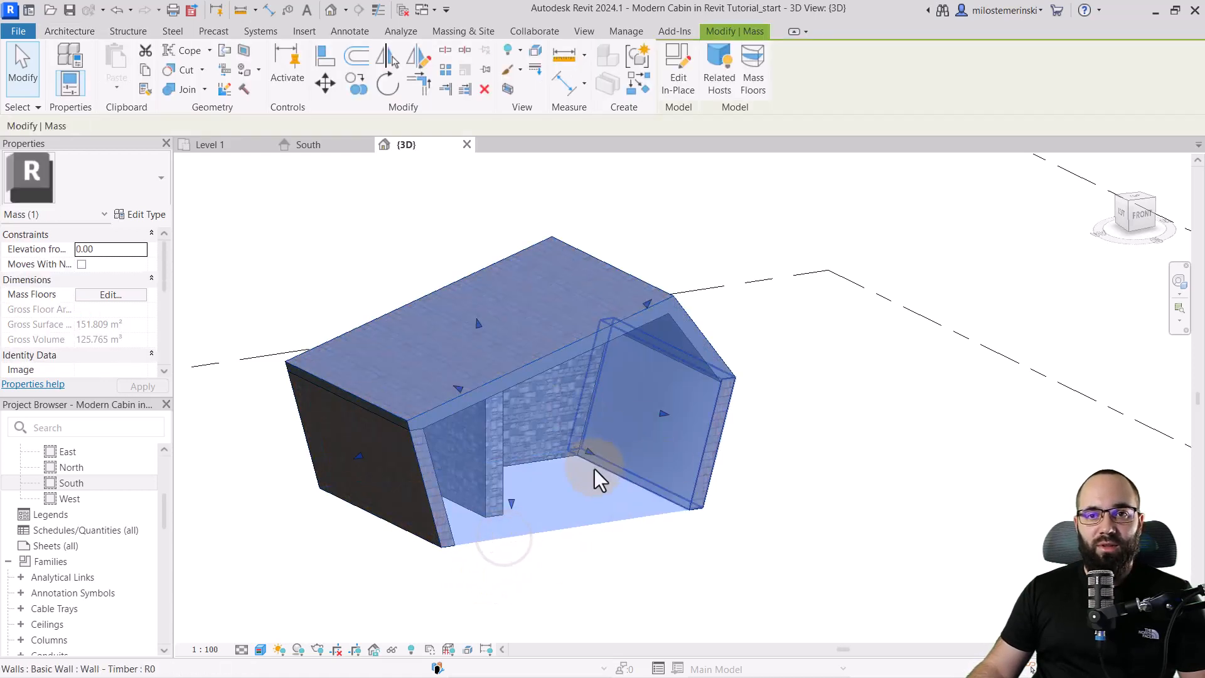
Turn off Show Mass and create a floor slab under the cabin in Level 1.
{"action": "left_click", "coordinate": [461, 31]}
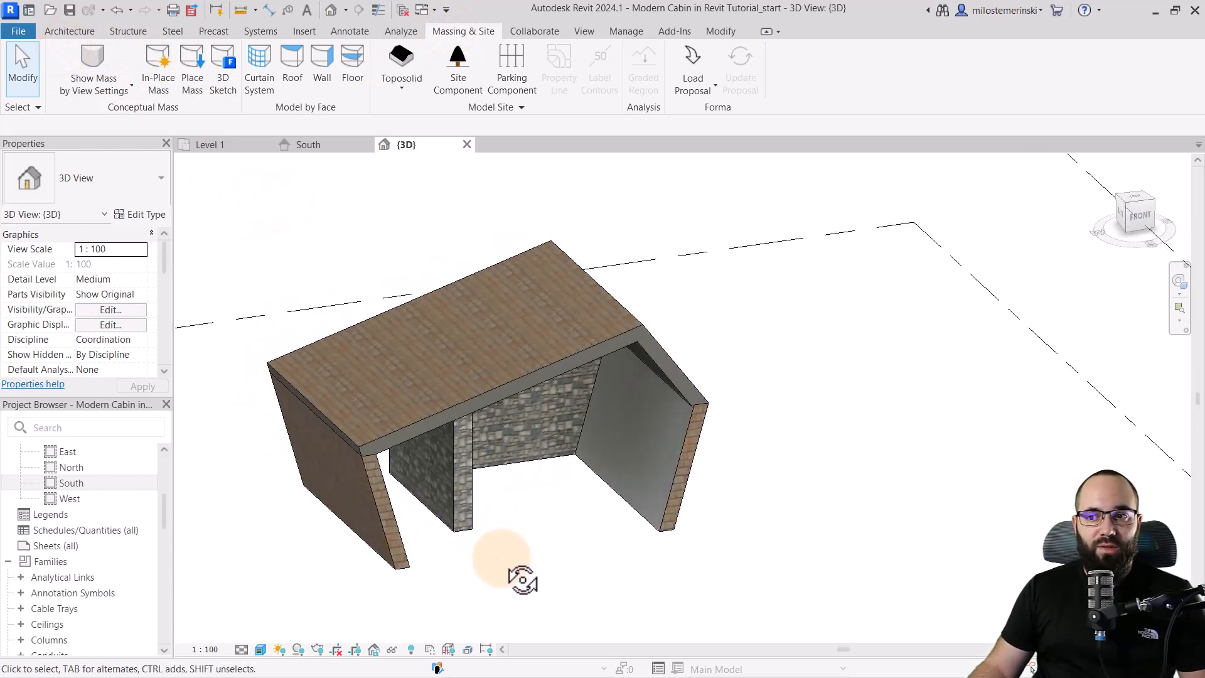
{"action": "left_click", "coordinate": [208, 144]}
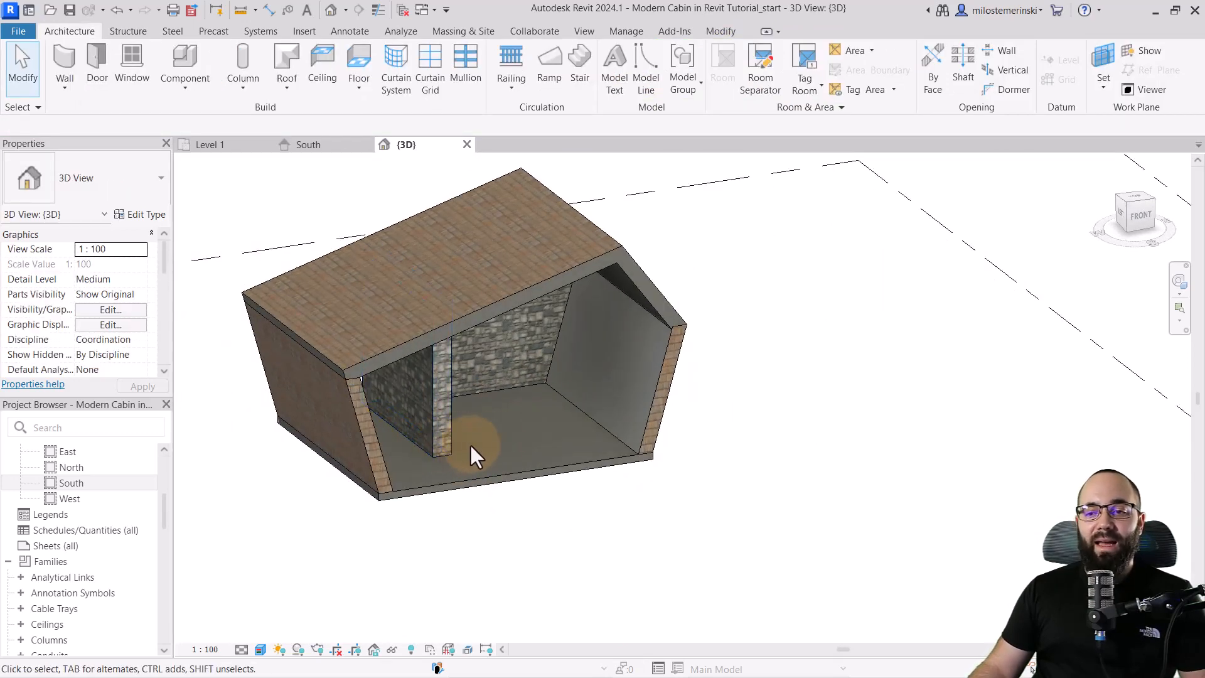
{"action": "left_click", "coordinate": [208, 144]}
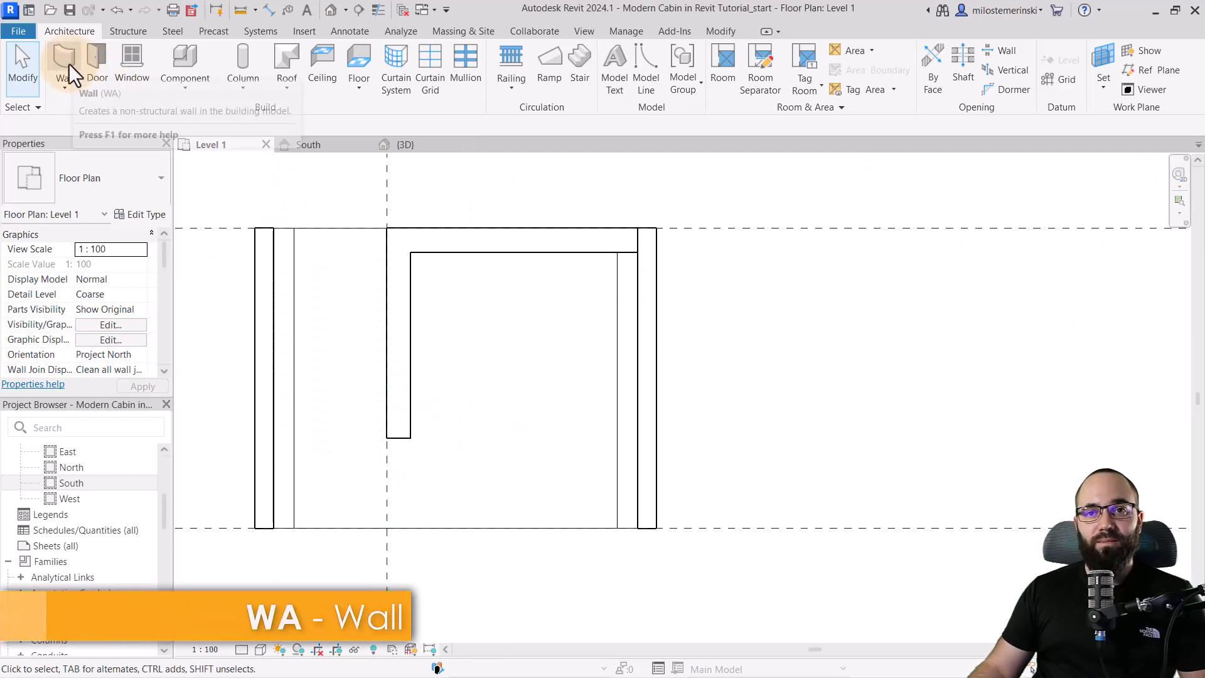
Draw a horizontal curtain wall between the stone wall and side wall, then select it in 3D.
{"action": "left_click", "coordinate": [64, 62]}
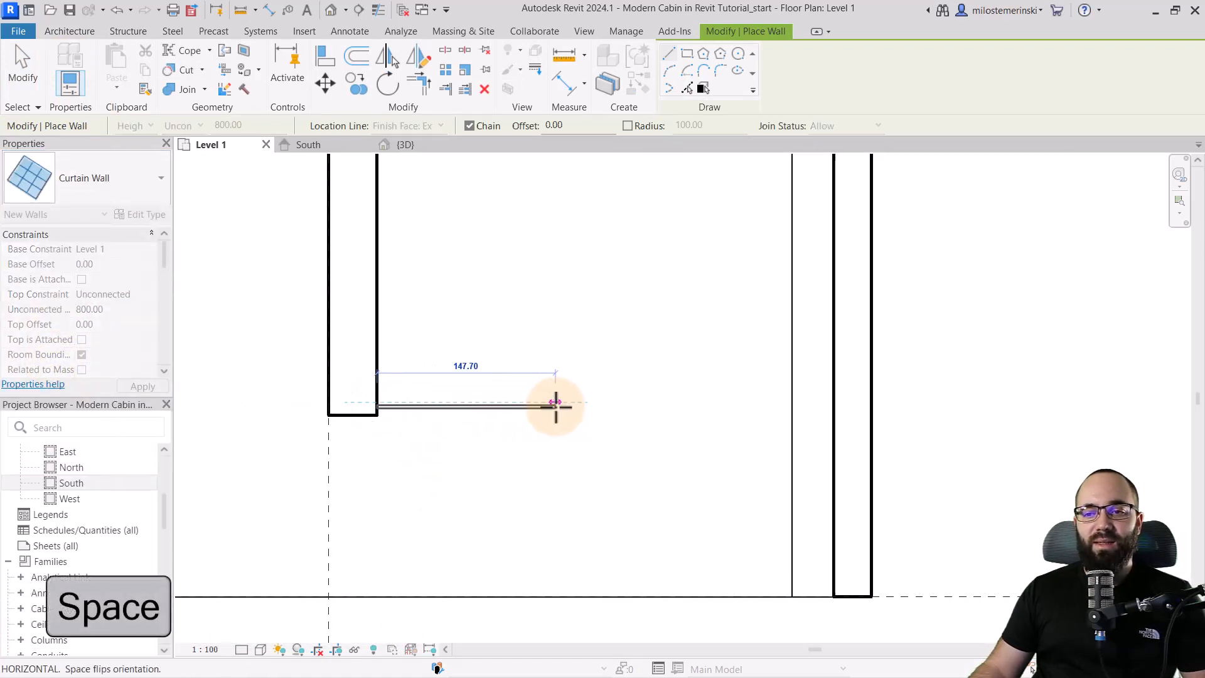
{"action": "mouse_move", "coordinate": [791, 399]}
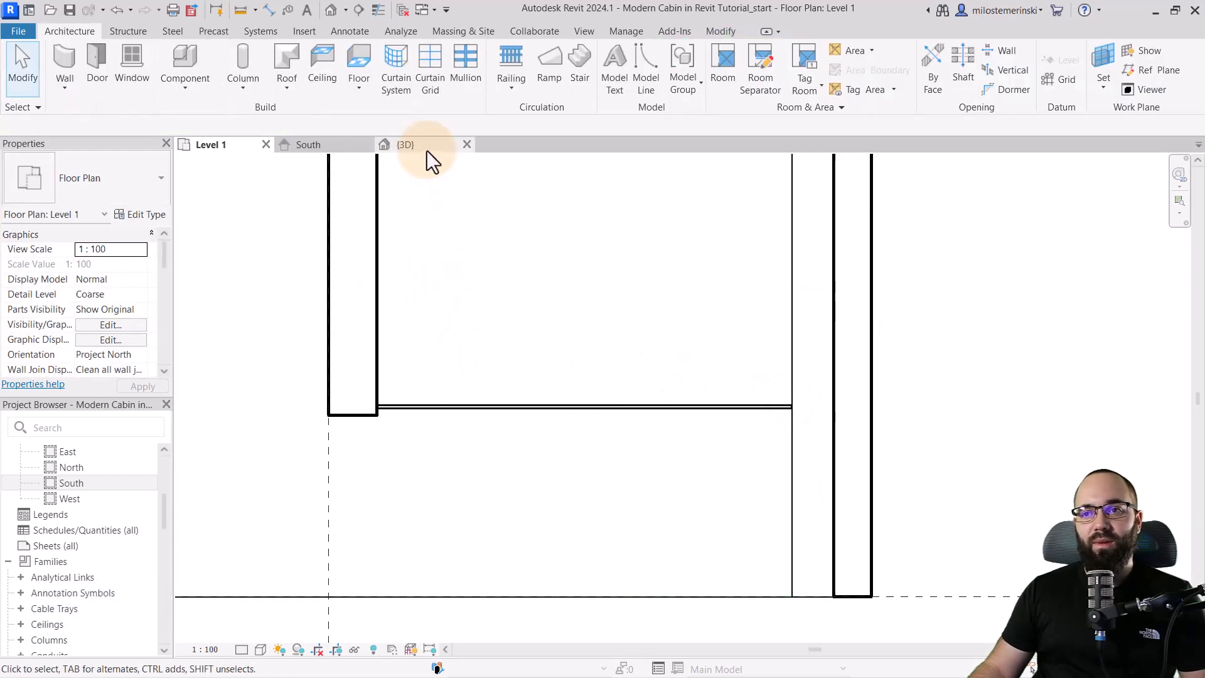
{"action": "left_click", "coordinate": [405, 144]}
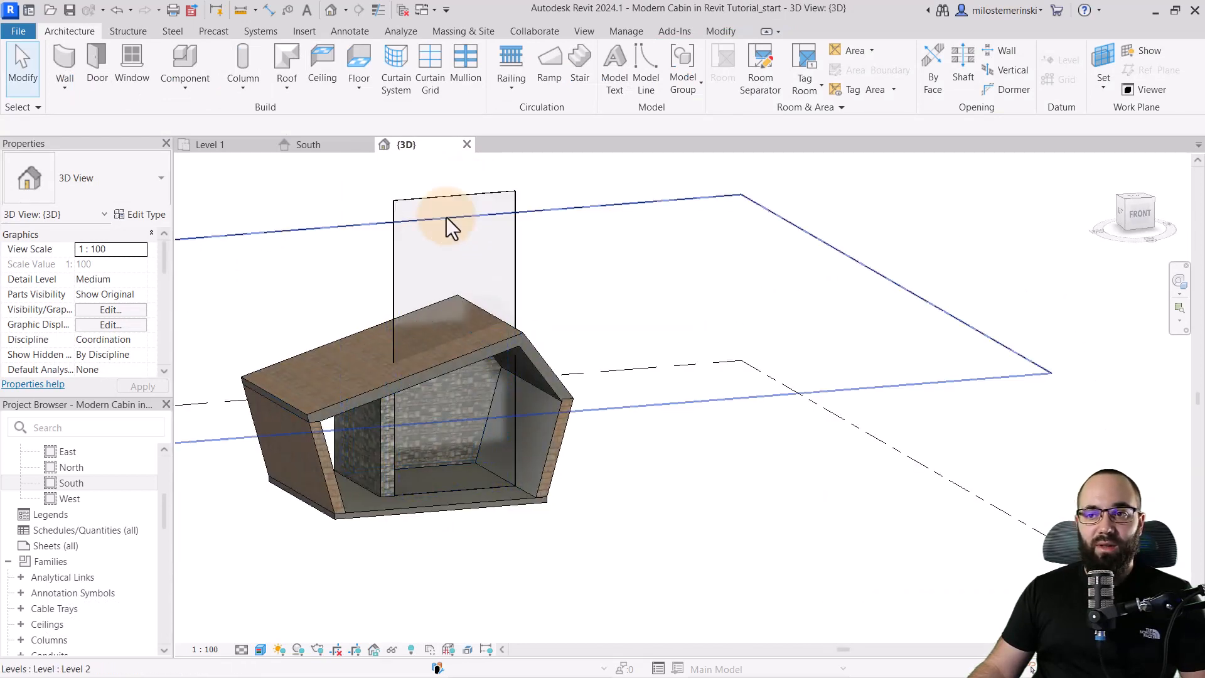
{"action": "left_click", "coordinate": [451, 246]}
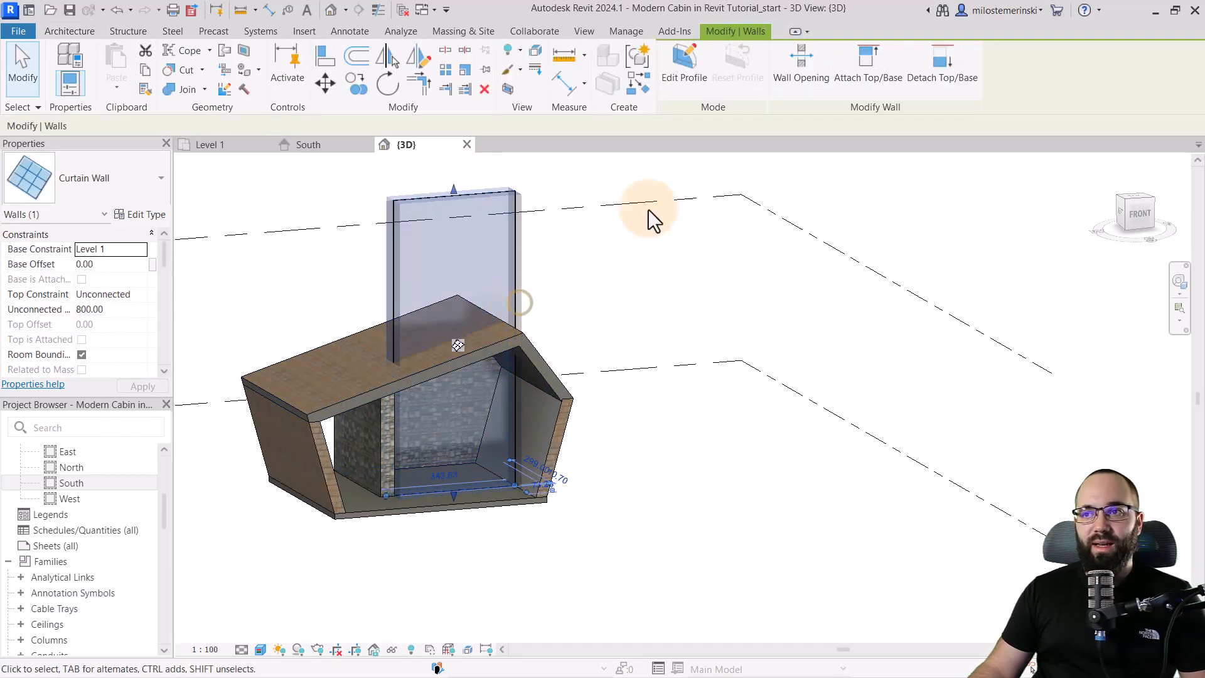
{"action": "left_click", "coordinate": [682, 65]}
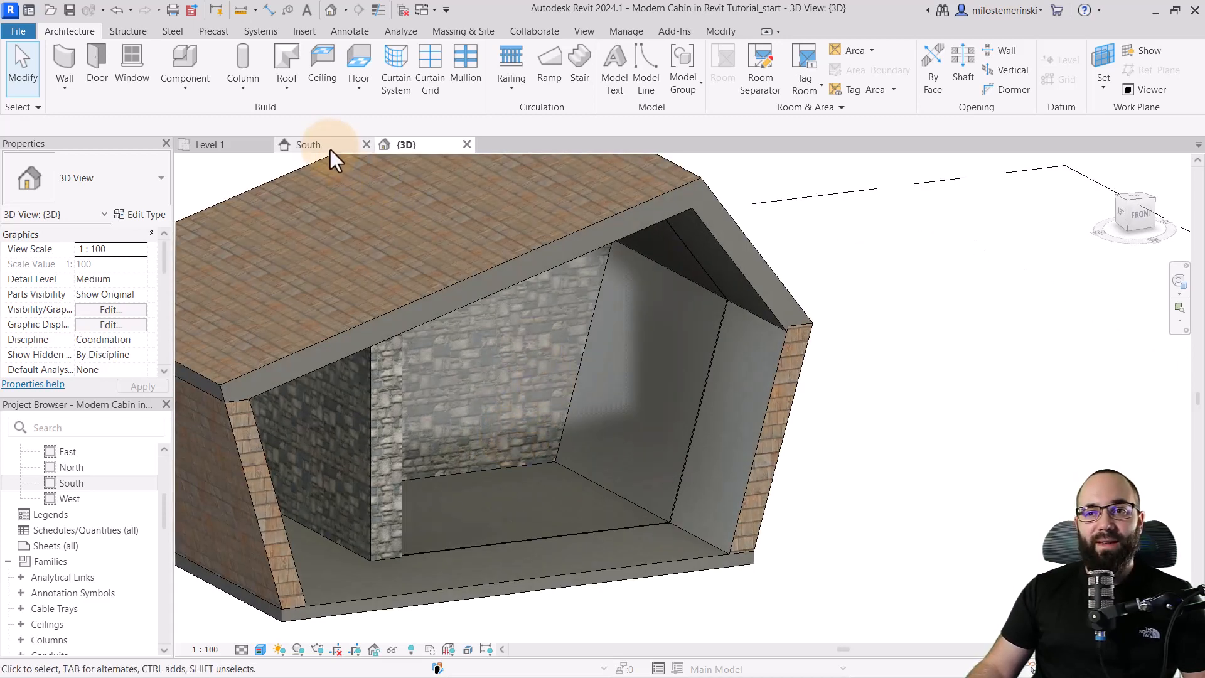
In the South elevation, add a full vertical curtain grid line splitting the glass wall.
{"action": "left_click", "coordinate": [308, 145]}
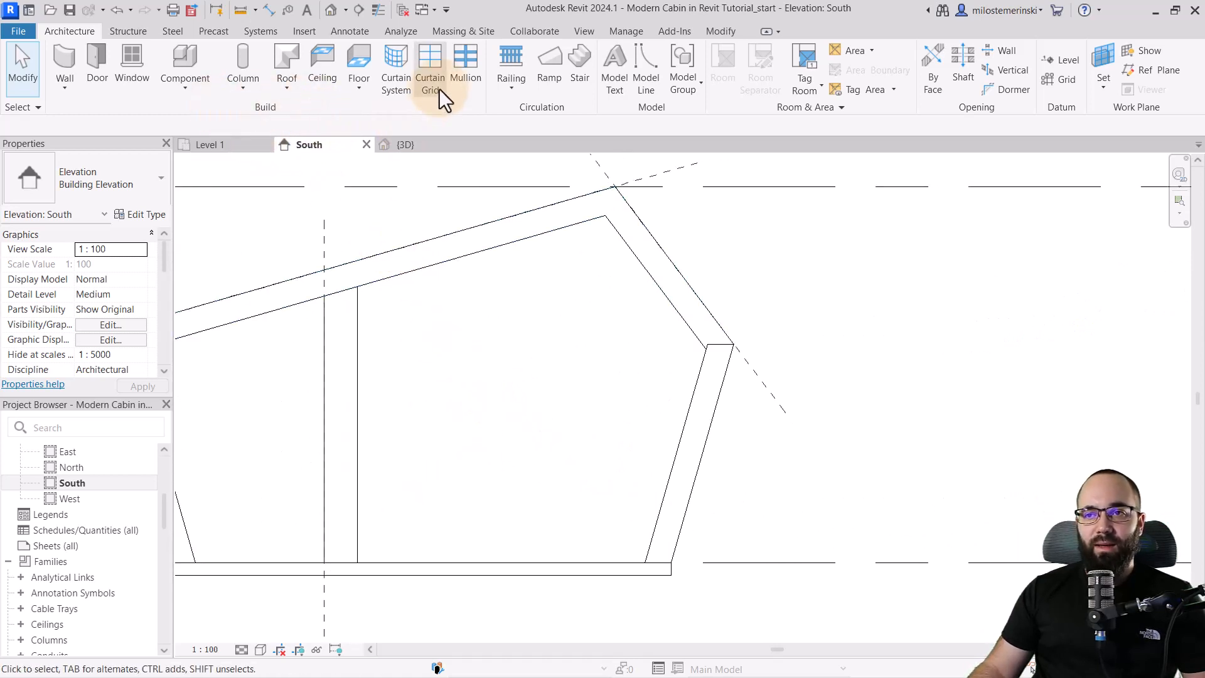
{"action": "left_click", "coordinate": [429, 69]}
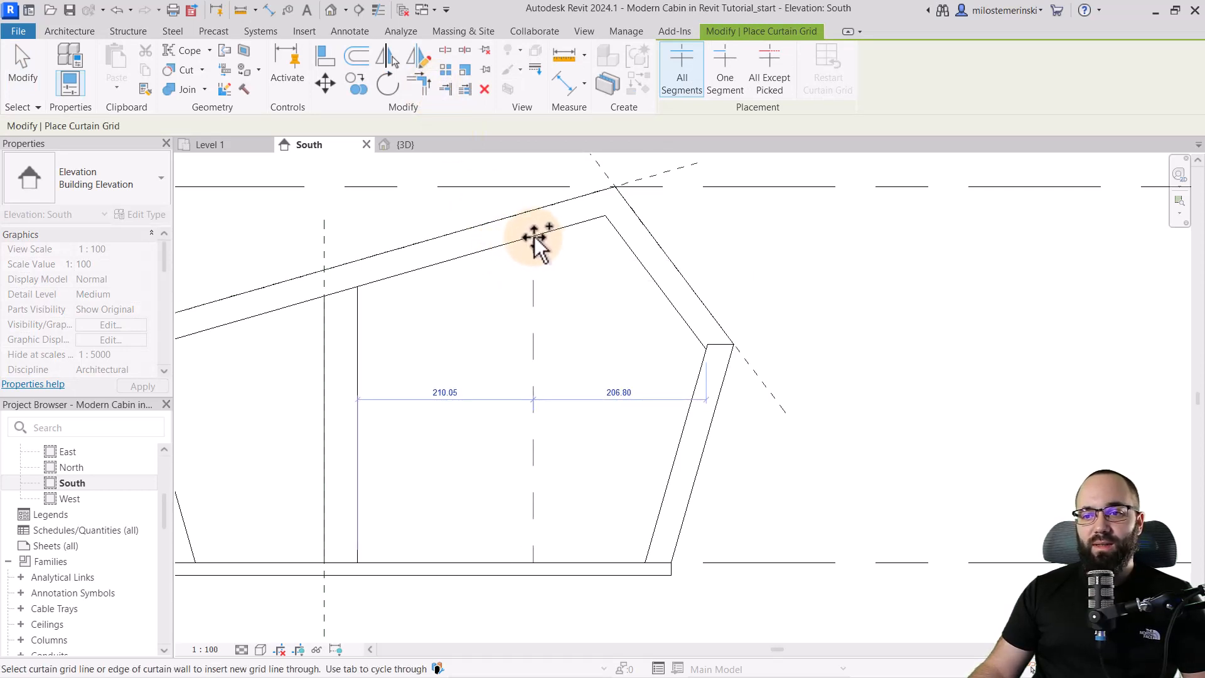
{"action": "left_click", "coordinate": [533, 238]}
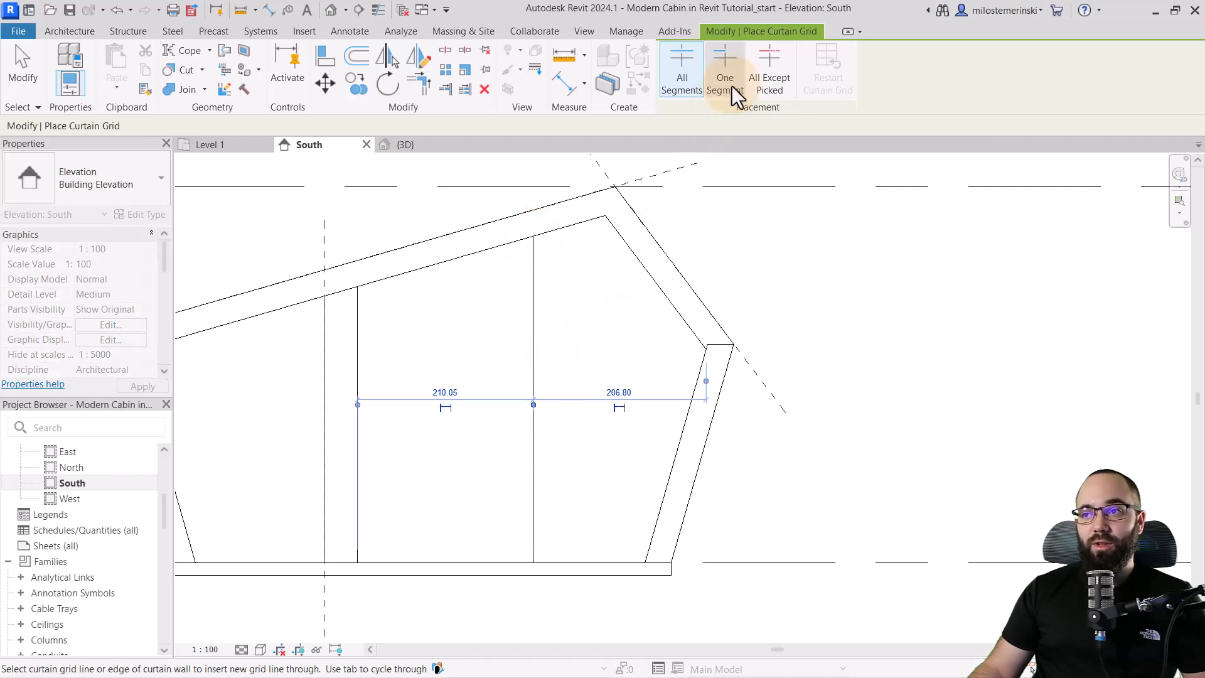
Add One Segment horizontal and vertical panel divisions, then return to the 3D view.
{"action": "left_click", "coordinate": [723, 69]}
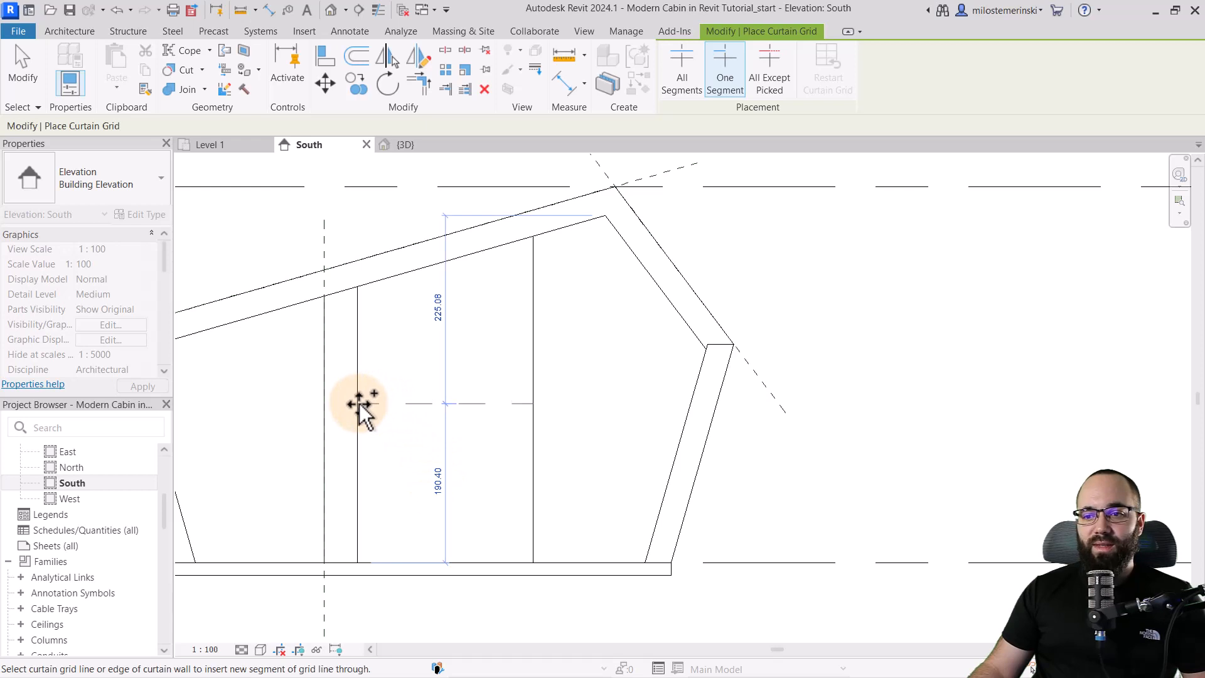
{"action": "left_click", "coordinate": [361, 384]}
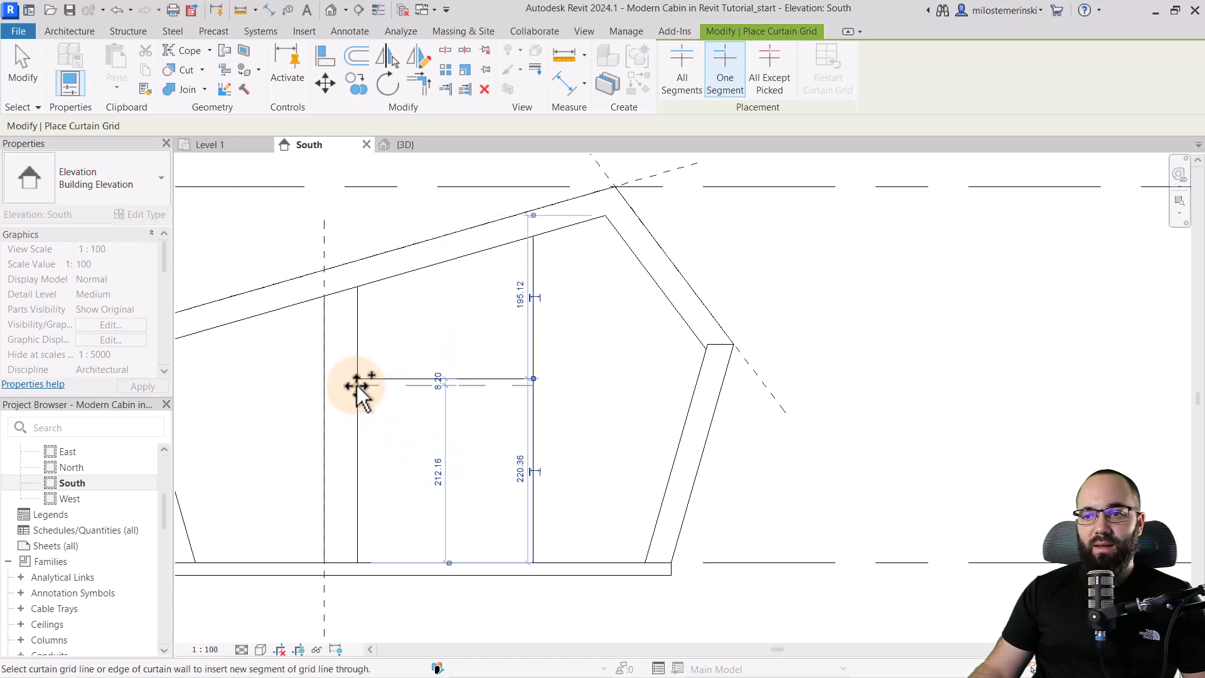
{"action": "left_click", "coordinate": [534, 317]}
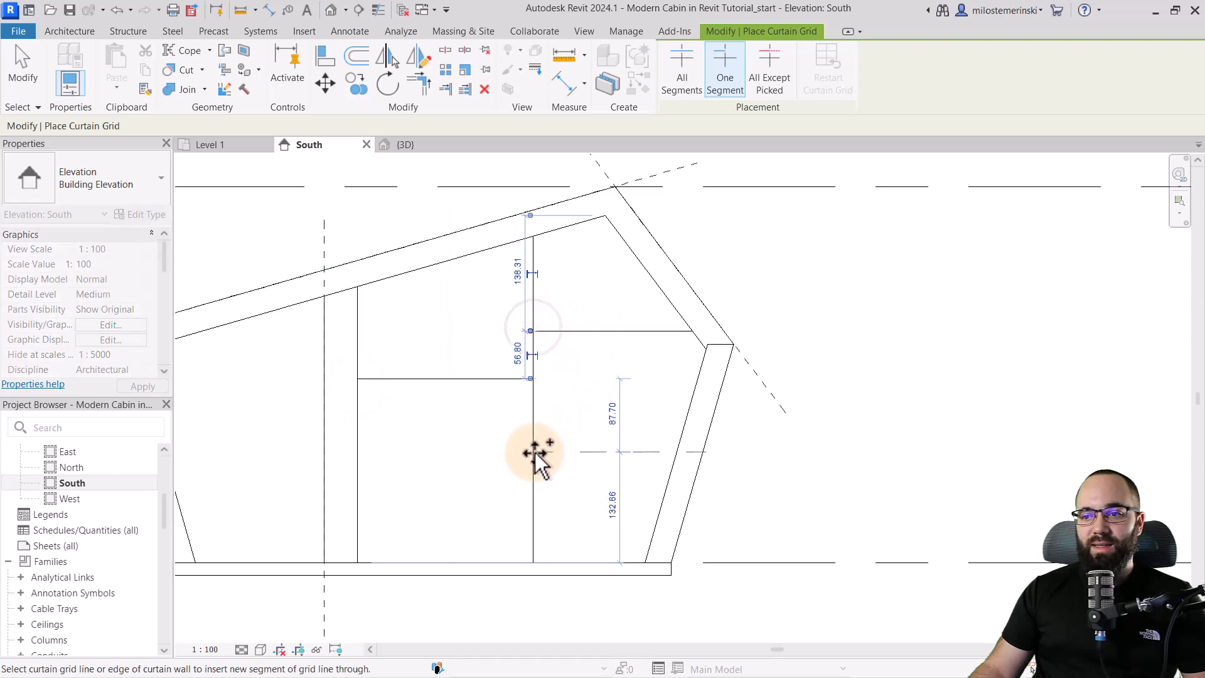
{"action": "left_click", "coordinate": [534, 453]}
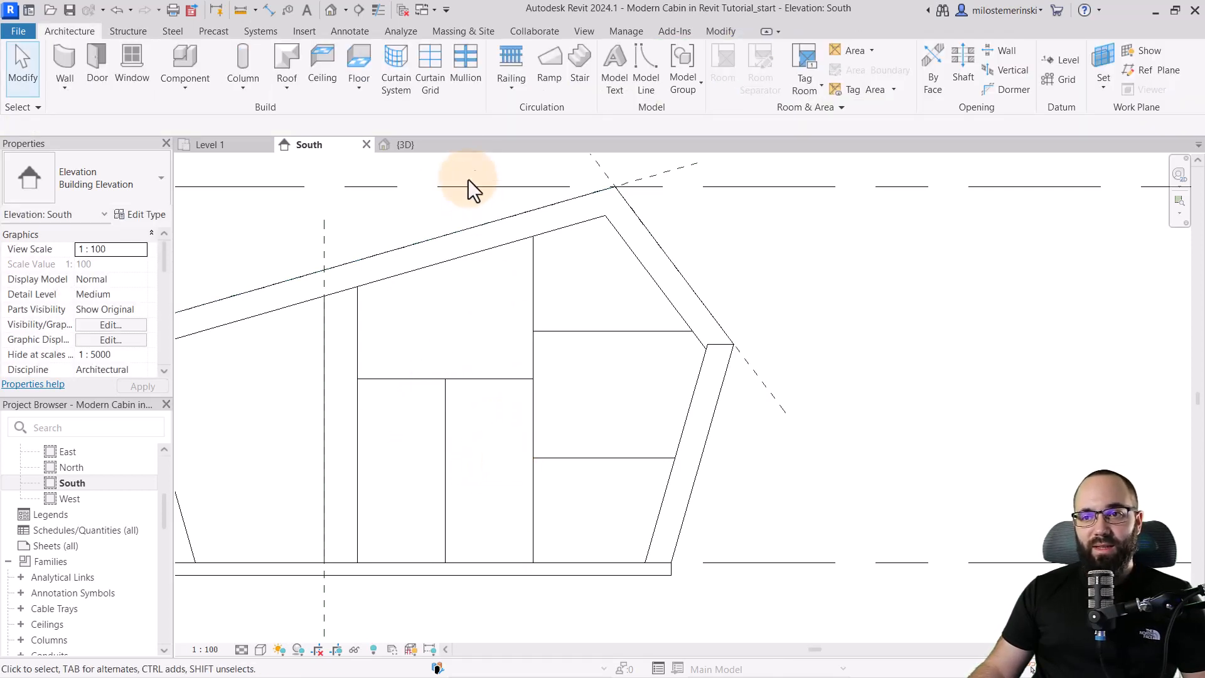
{"action": "left_click", "coordinate": [405, 144]}
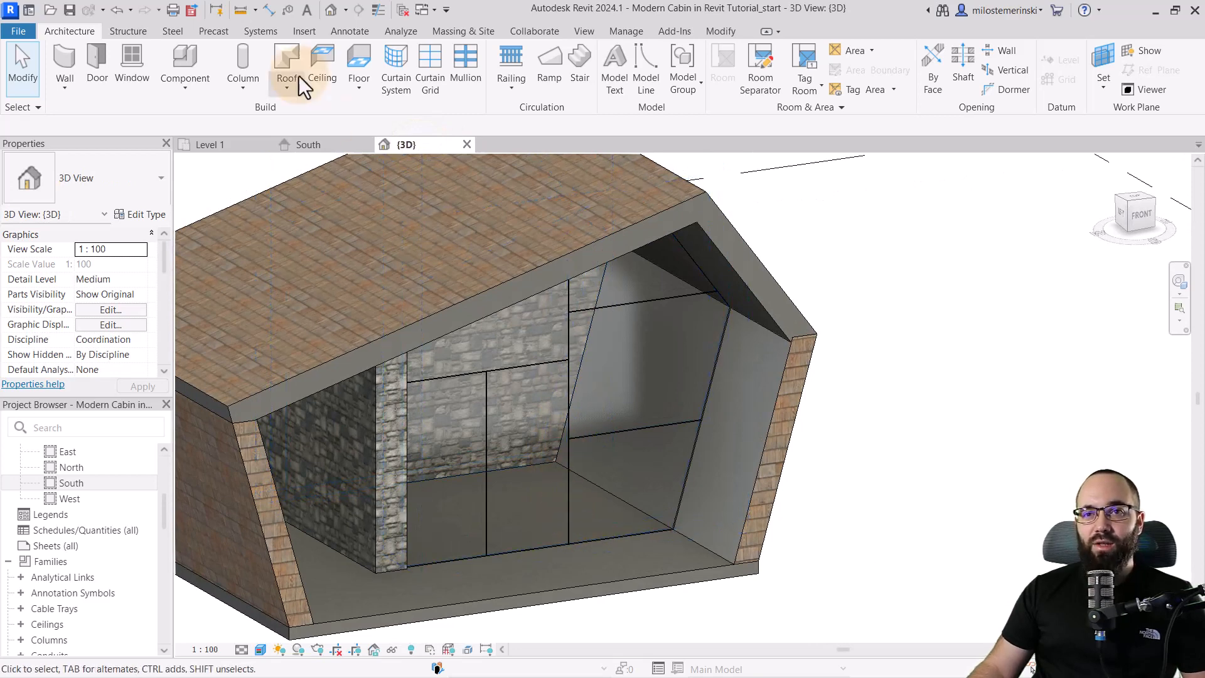
Place mullions on all curtain grid lines and orbit to inspect them.
{"action": "left_click", "coordinate": [465, 65]}
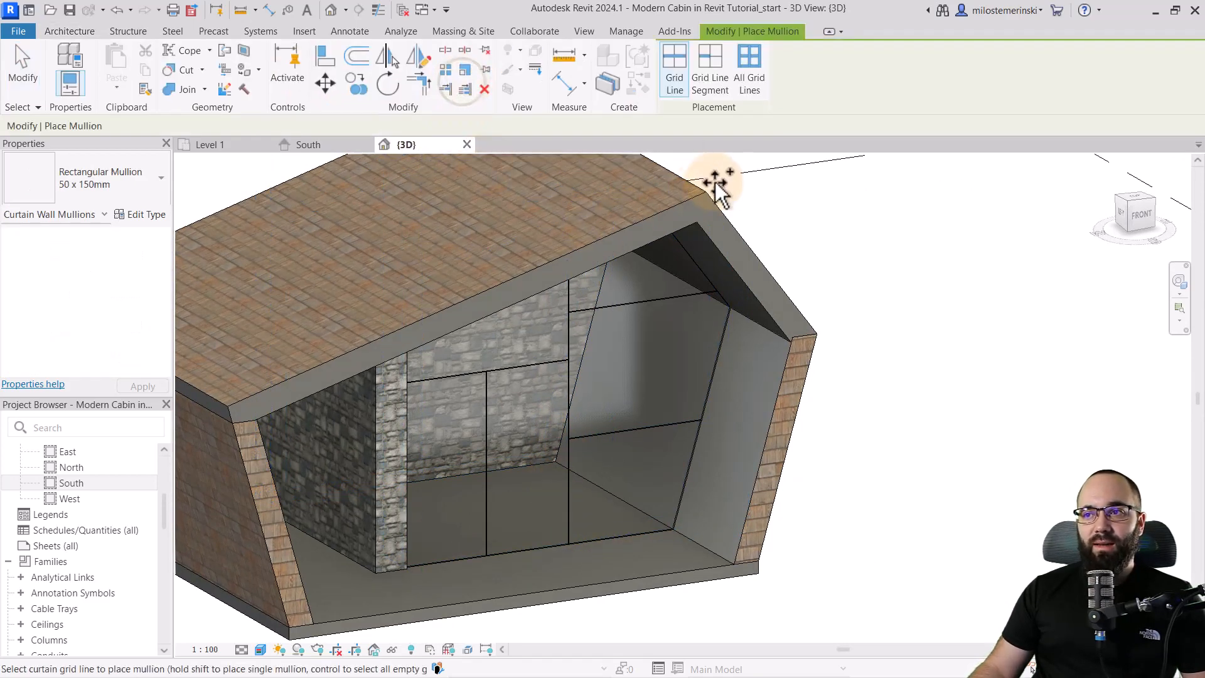
{"action": "left_click", "coordinate": [749, 69]}
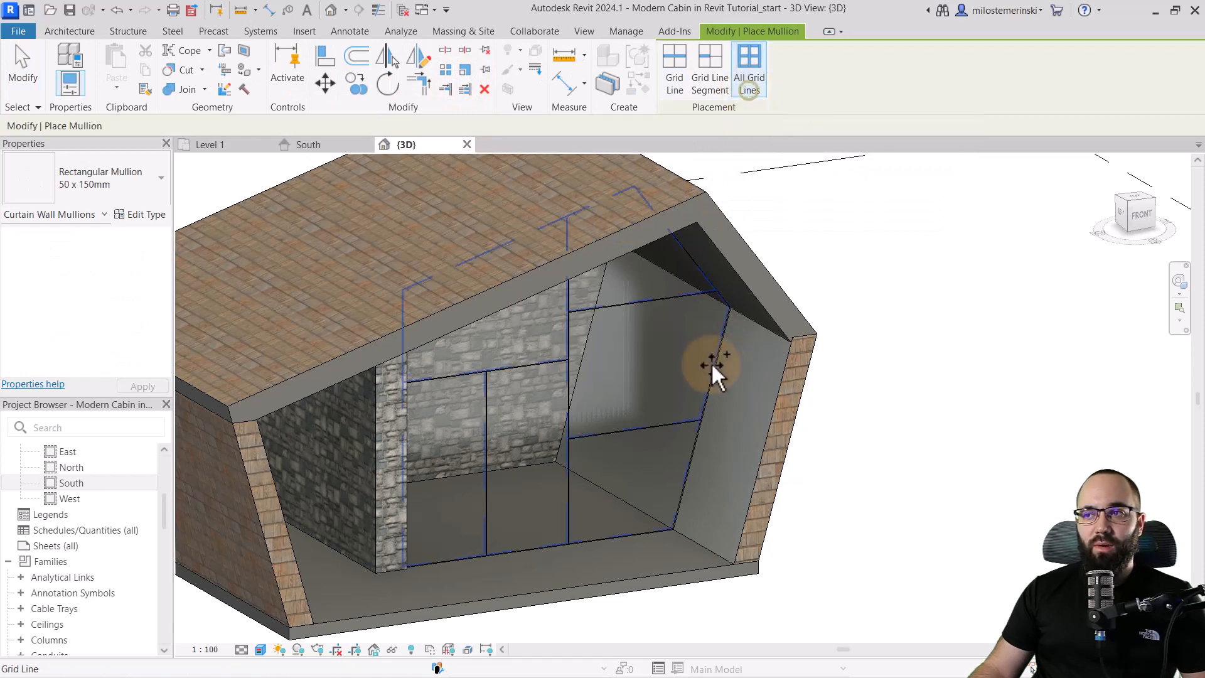
{"action": "left_click_drag", "start_coordinate": [715, 369], "coordinate": [622, 554]}
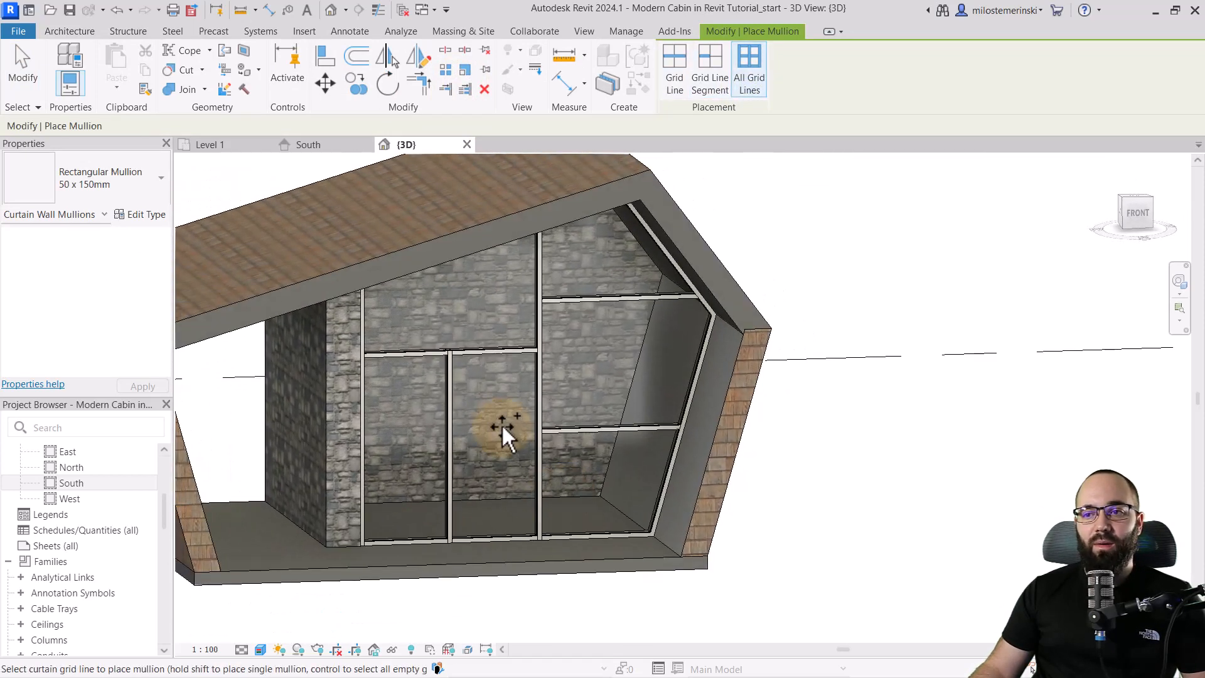
{"action": "key", "text": "Escape"}
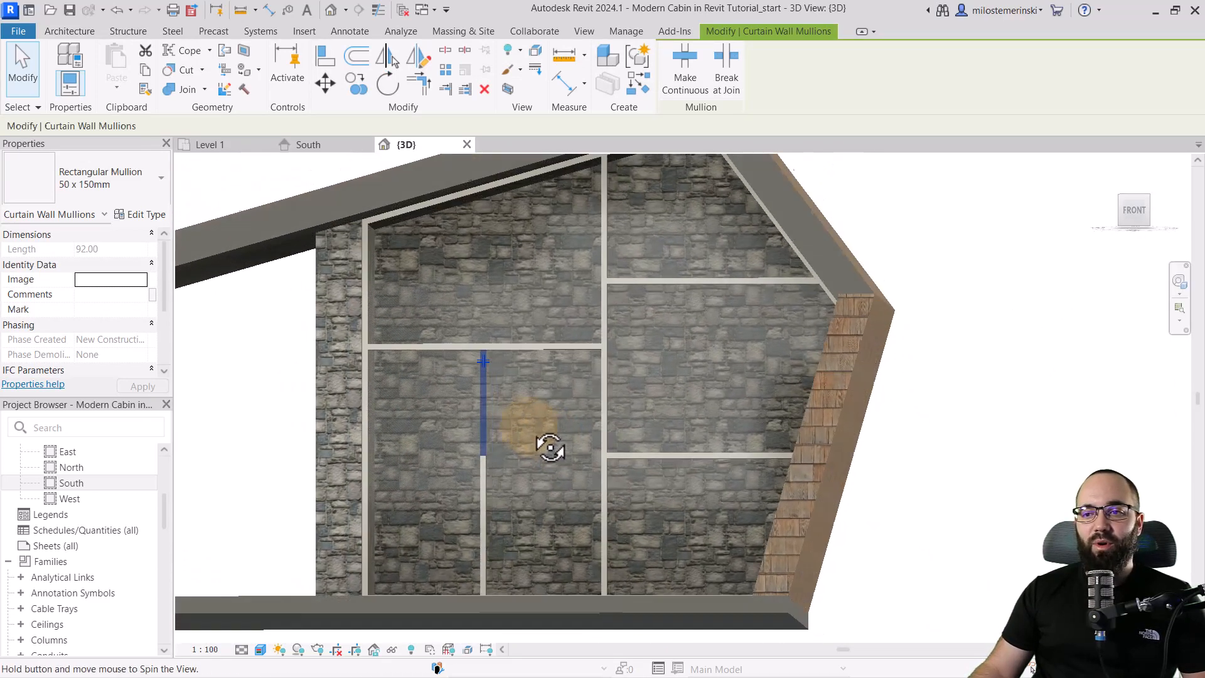
{"action": "left_click_drag", "start_coordinate": [551, 448], "coordinate": [620, 471]}
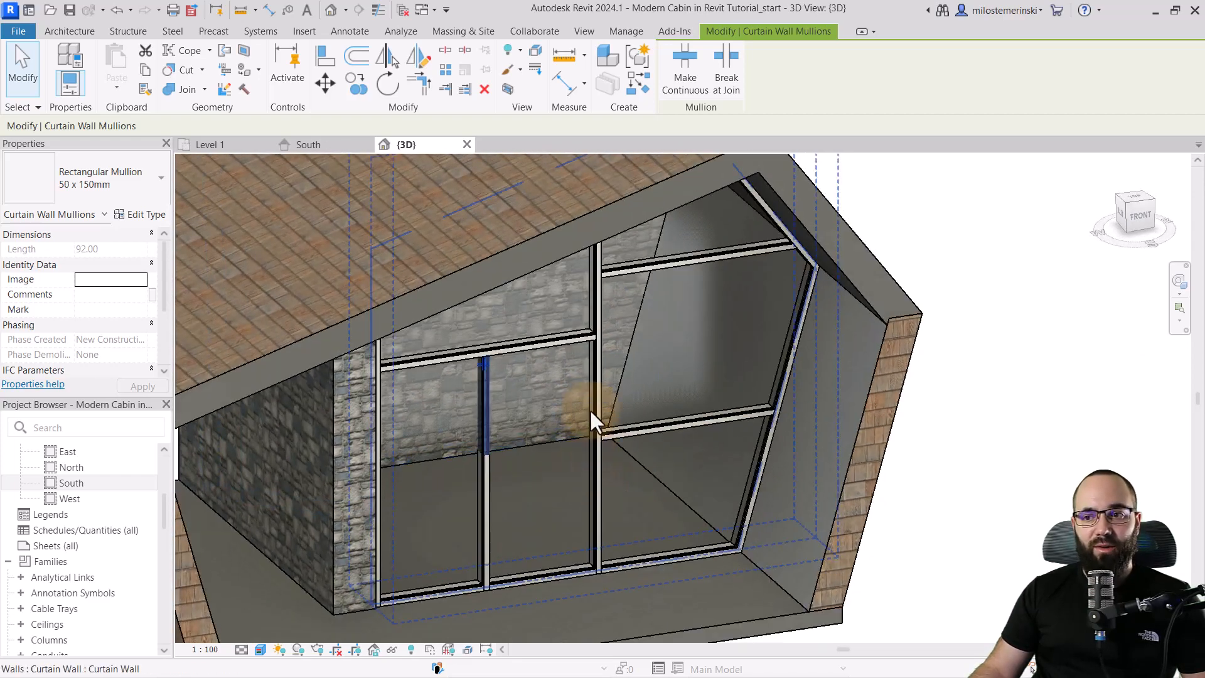
{"action": "left_click", "coordinate": [210, 144]}
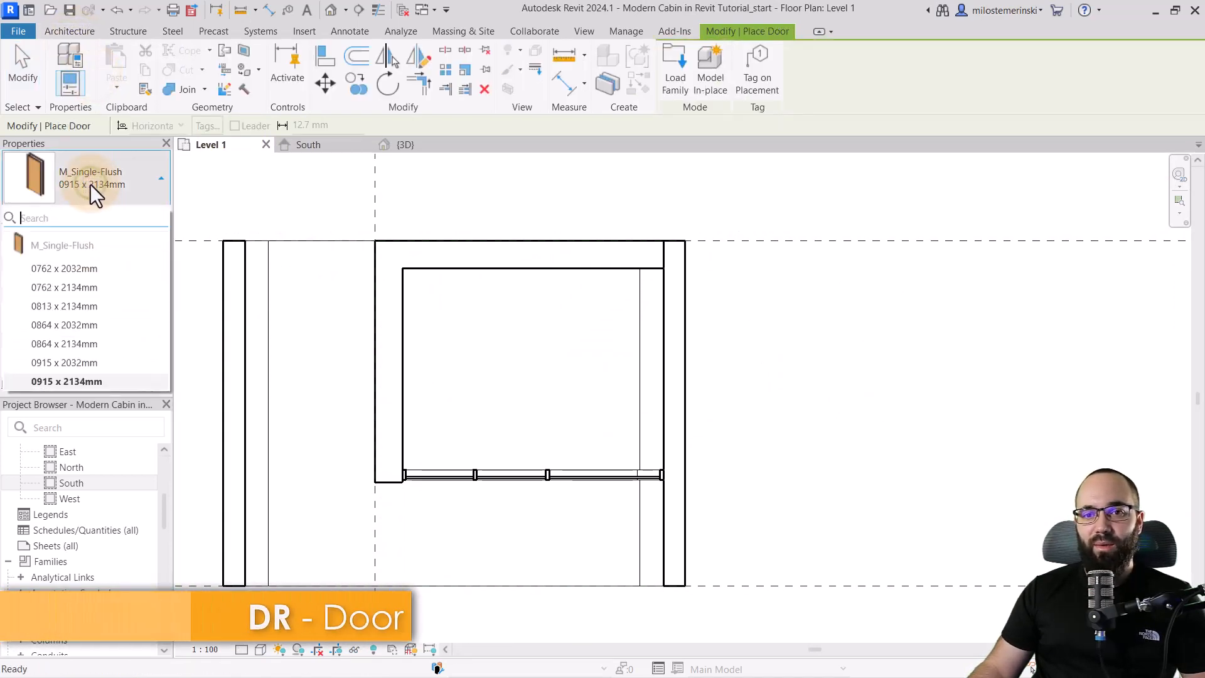
Place an M_Single-Flush 0915 x 2134mm door and a rotated hanging fireplace on Level 1.
{"action": "left_click", "coordinate": [64, 343]}
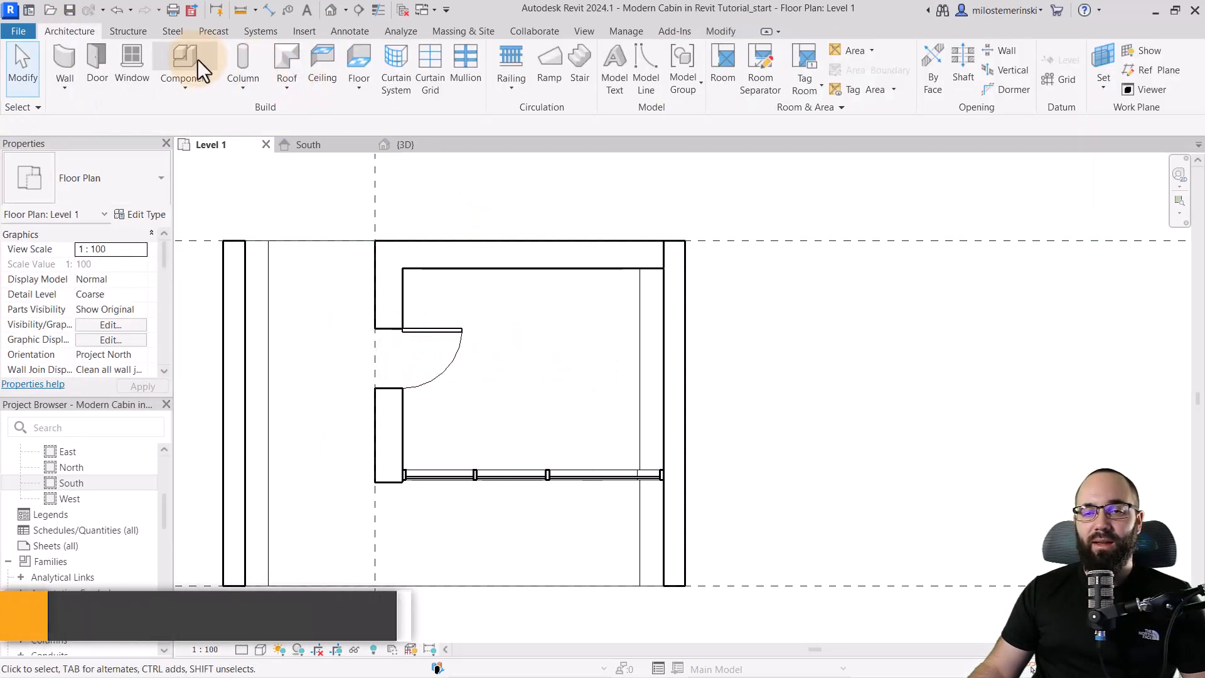
{"action": "left_click", "coordinate": [182, 65]}
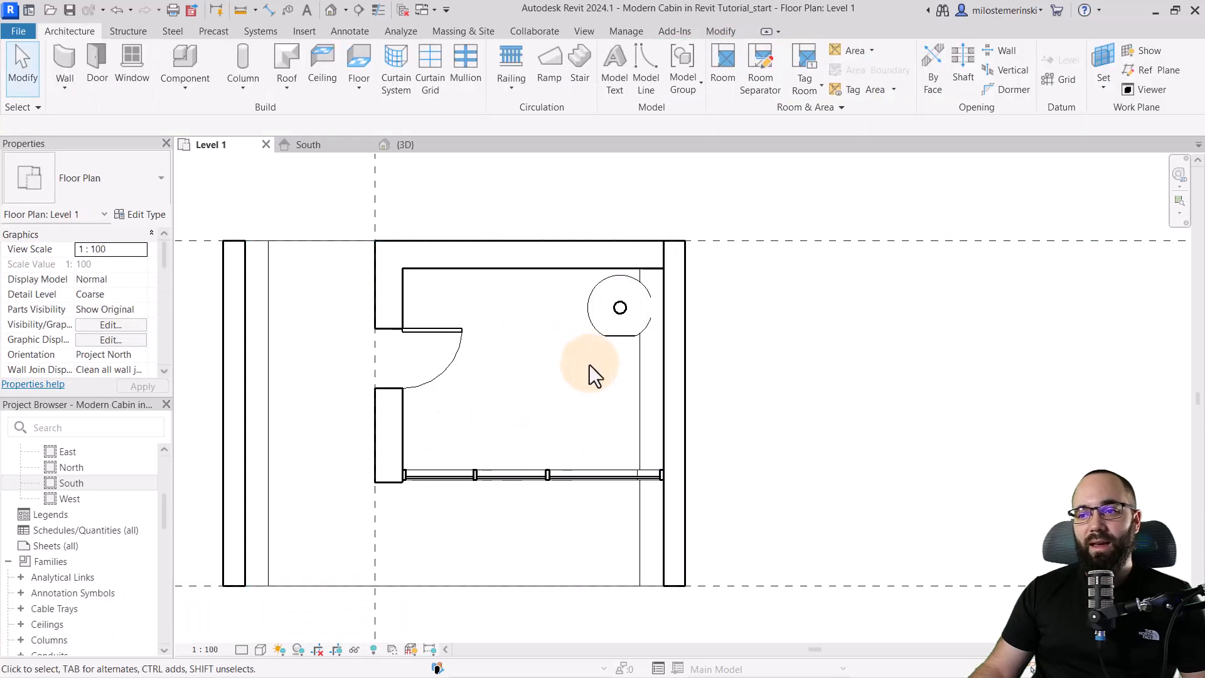
{"action": "left_click", "coordinate": [620, 307]}
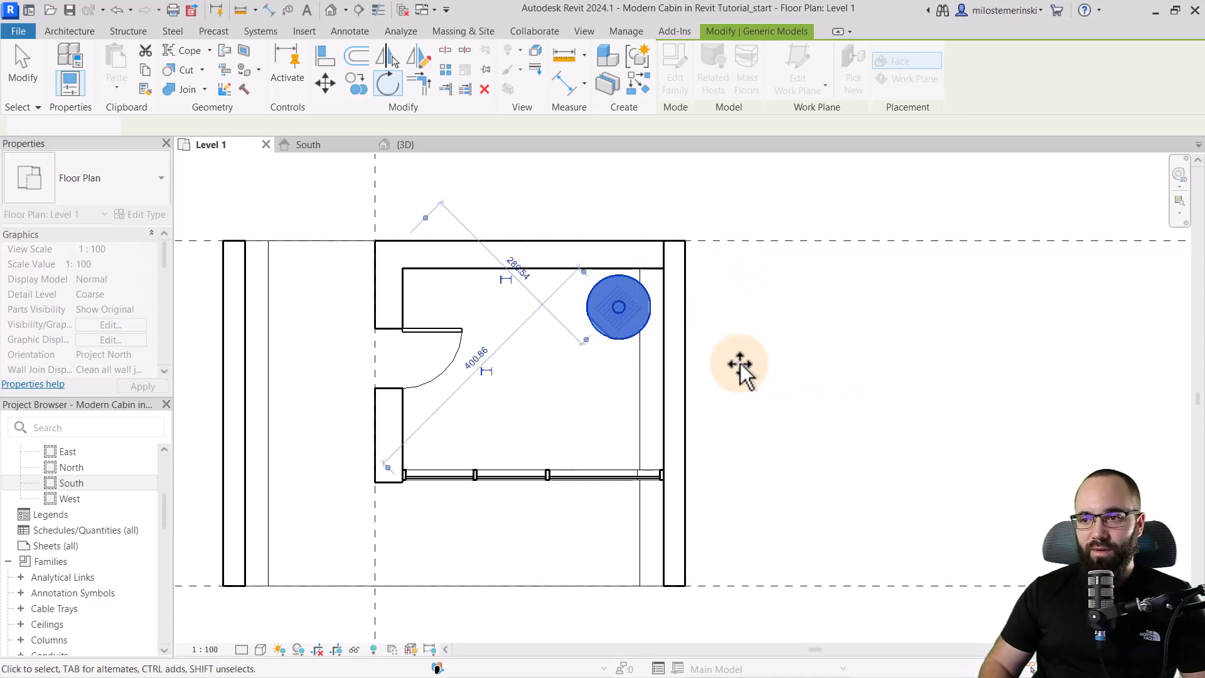
{"action": "left_click", "coordinate": [405, 144]}
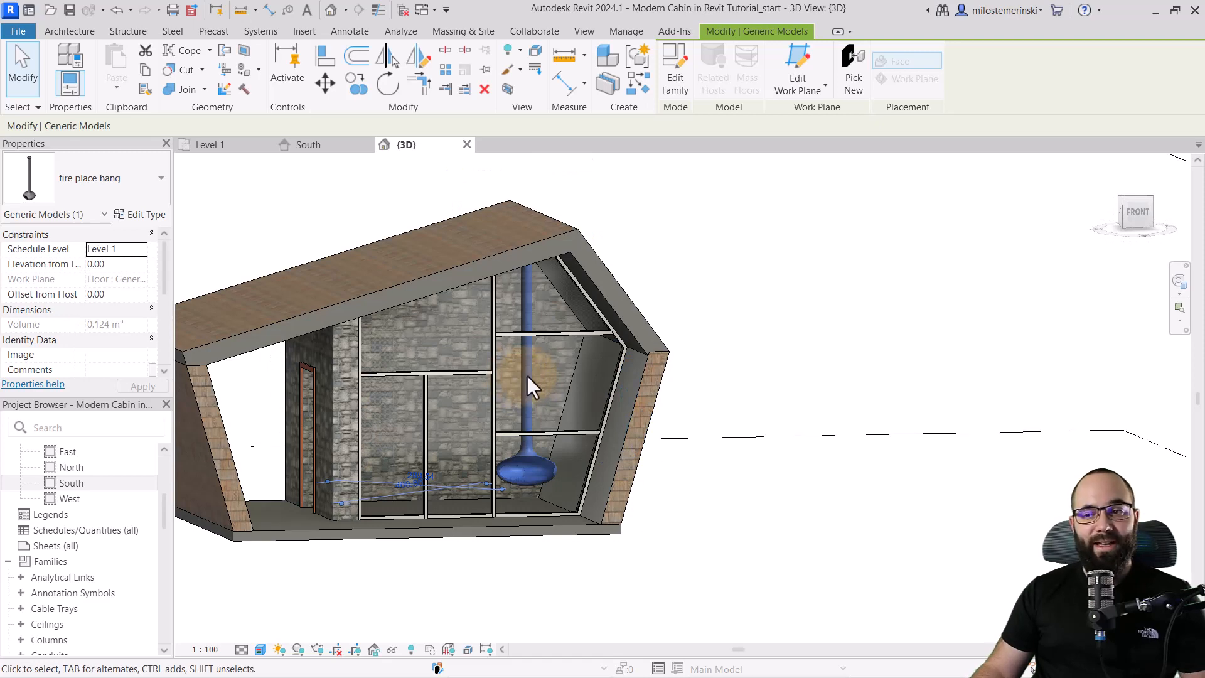
Set the fireplace type Height to 500.00 and orbit to check the flue above the roof.
{"action": "left_click", "coordinate": [141, 215]}
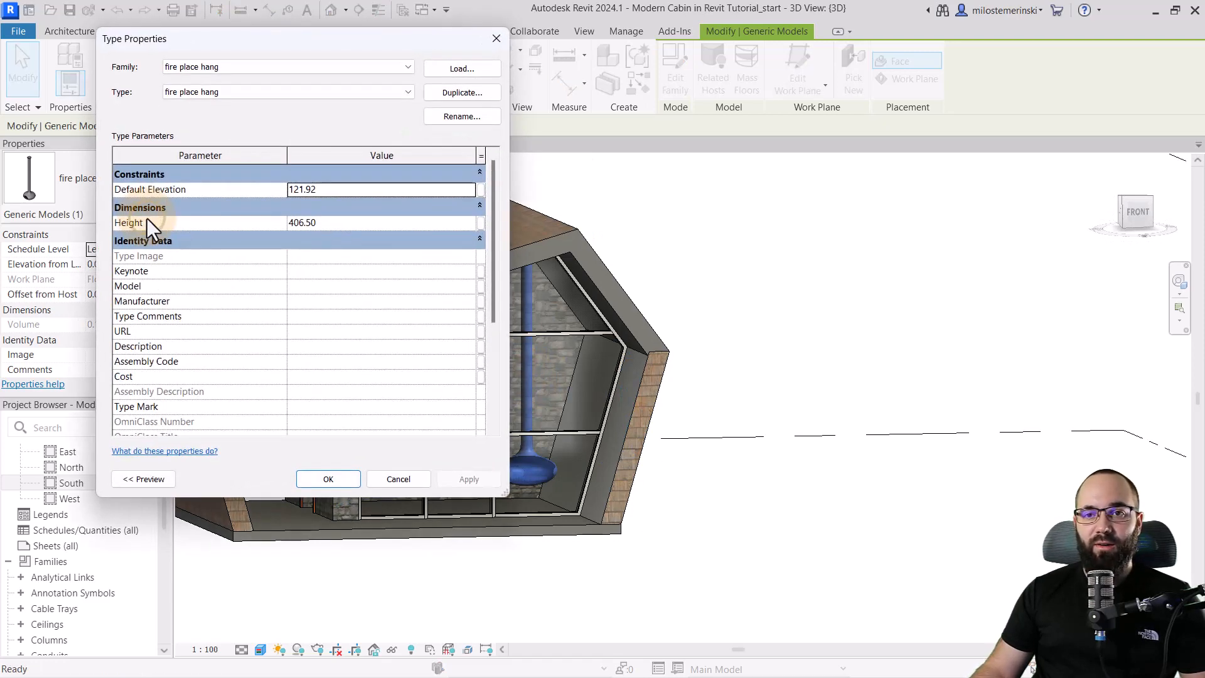
{"action": "left_click", "coordinate": [330, 222]}
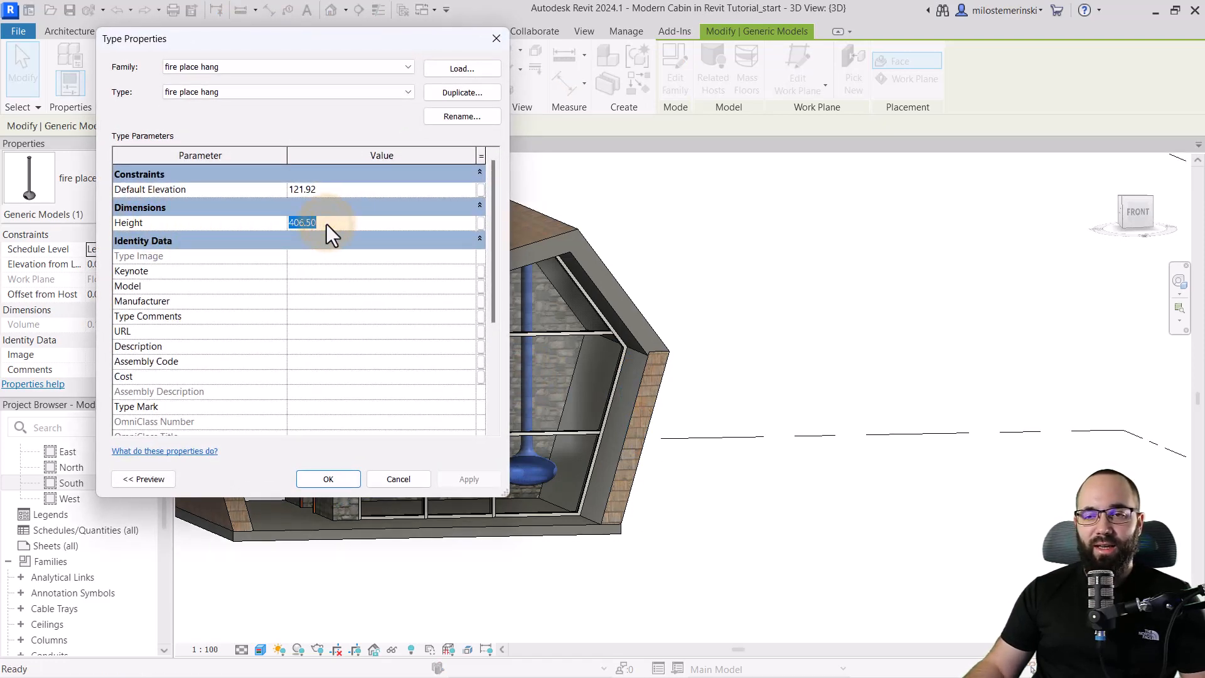
{"action": "type", "text": "500.00"}
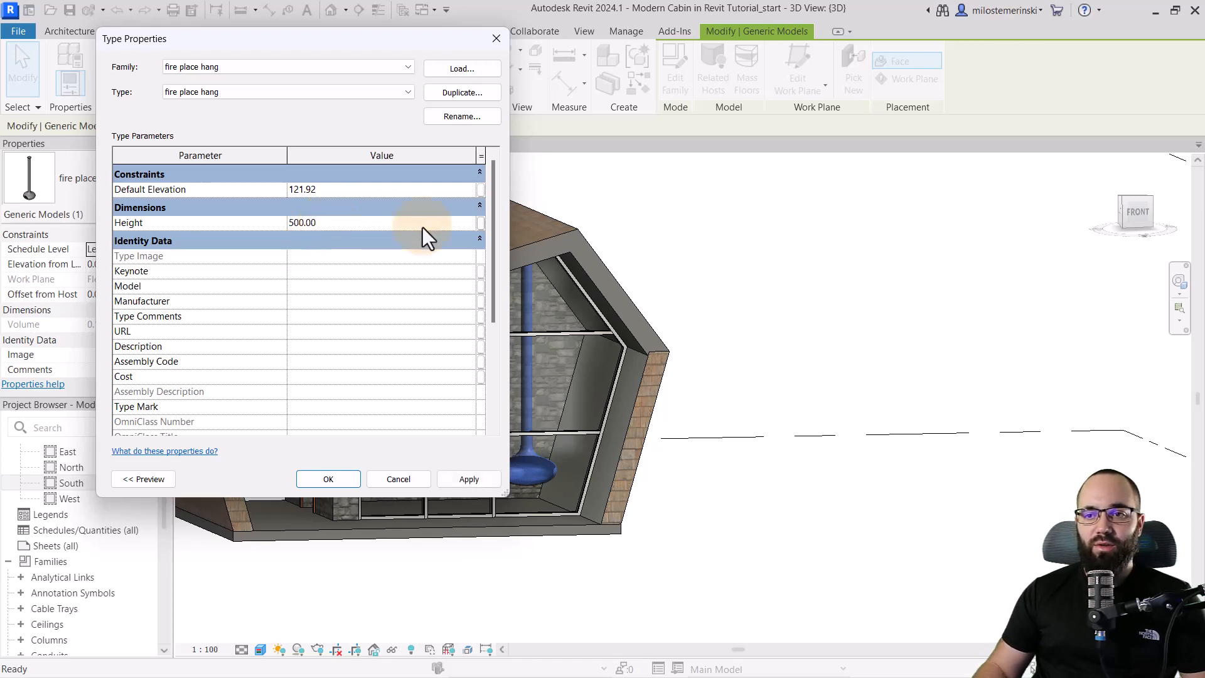
{"action": "left_click", "coordinate": [328, 479]}
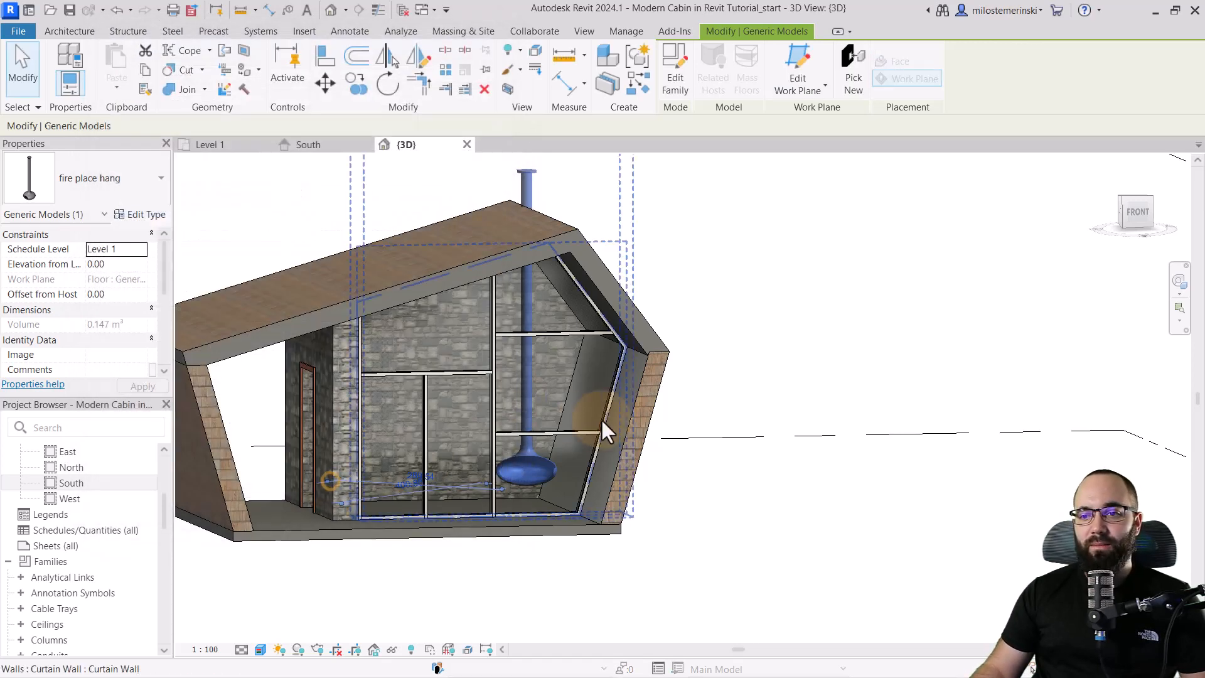
{"action": "left_click", "coordinate": [607, 273]}
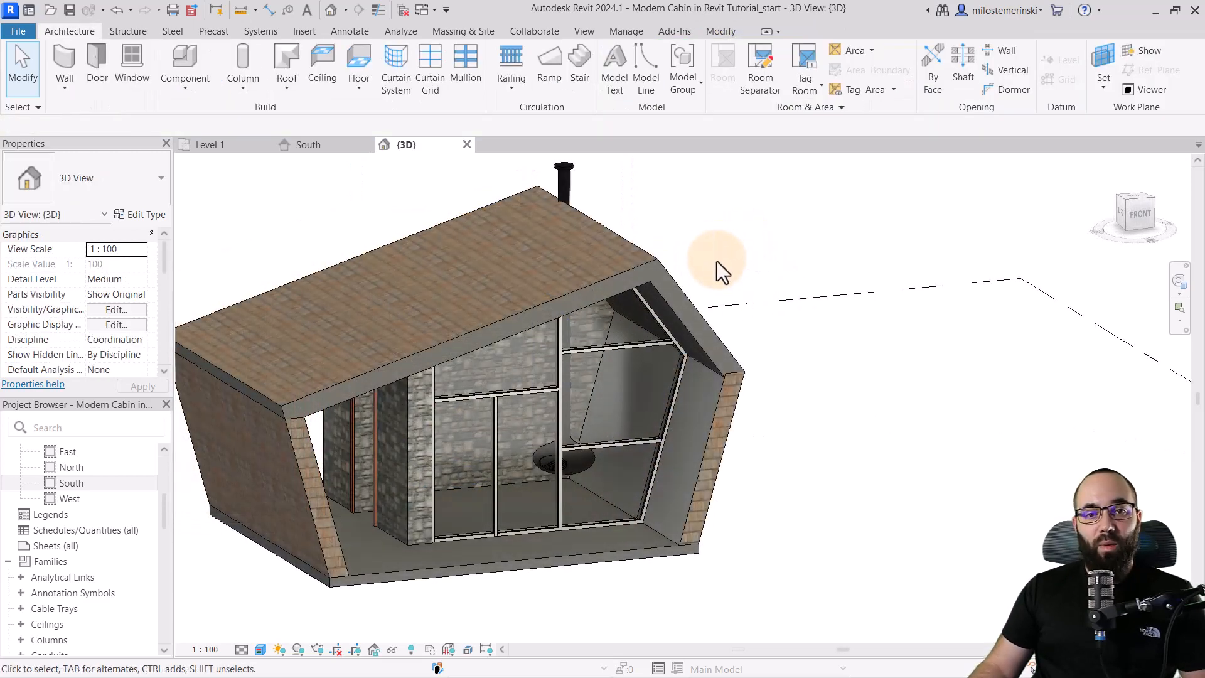
{"action": "left_click_drag", "start_coordinate": [718, 269], "coordinate": [691, 295]}
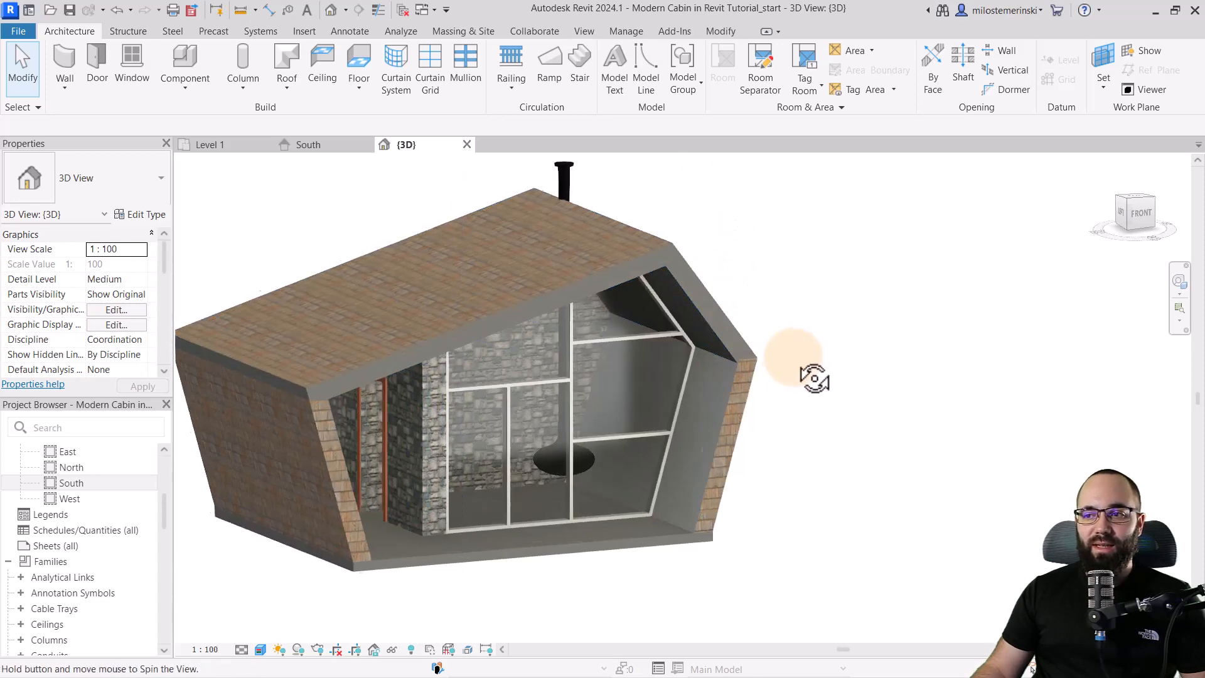
{"action": "left_click_drag", "start_coordinate": [814, 376], "coordinate": [607, 249]}
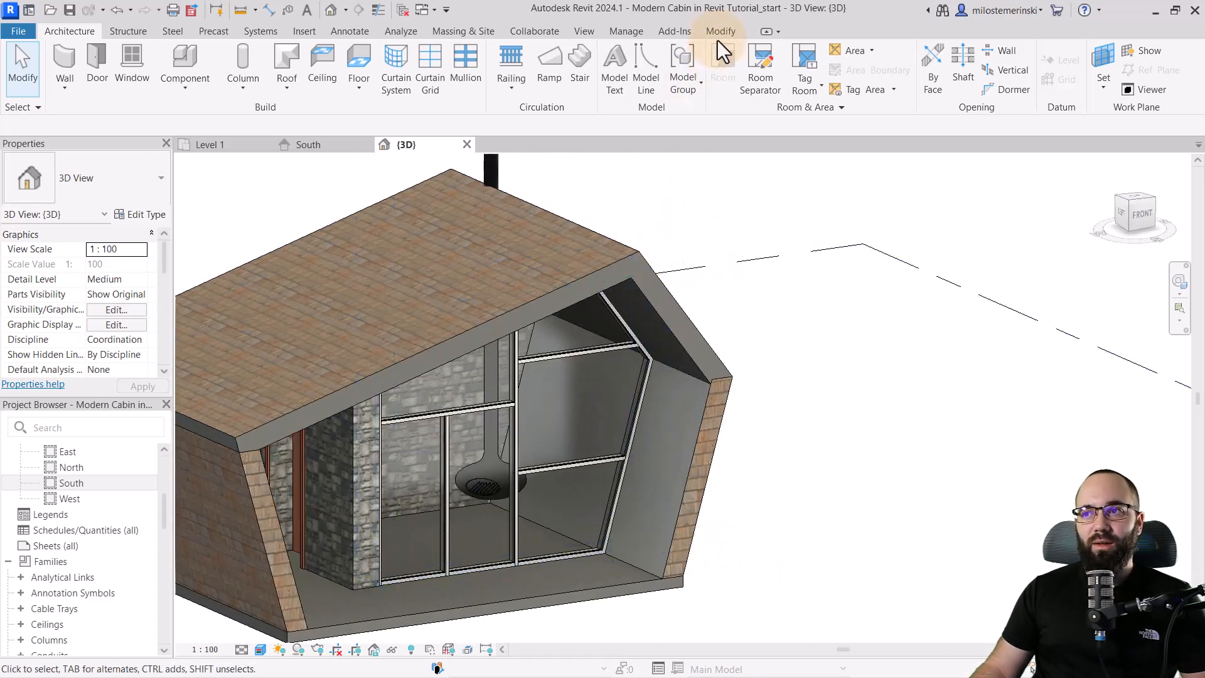
Paint the exterior wall faces with Wood Shake material and orbit to review the finish.
{"action": "left_click", "coordinate": [719, 31]}
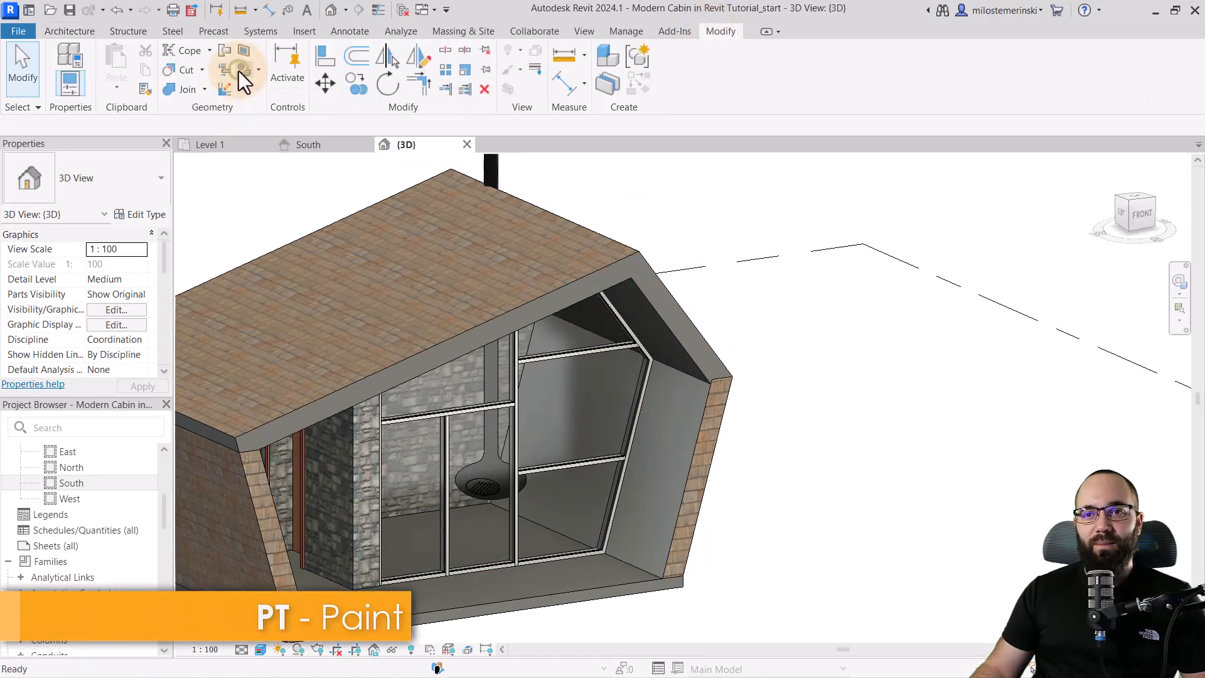
{"action": "left_click", "coordinate": [240, 69]}
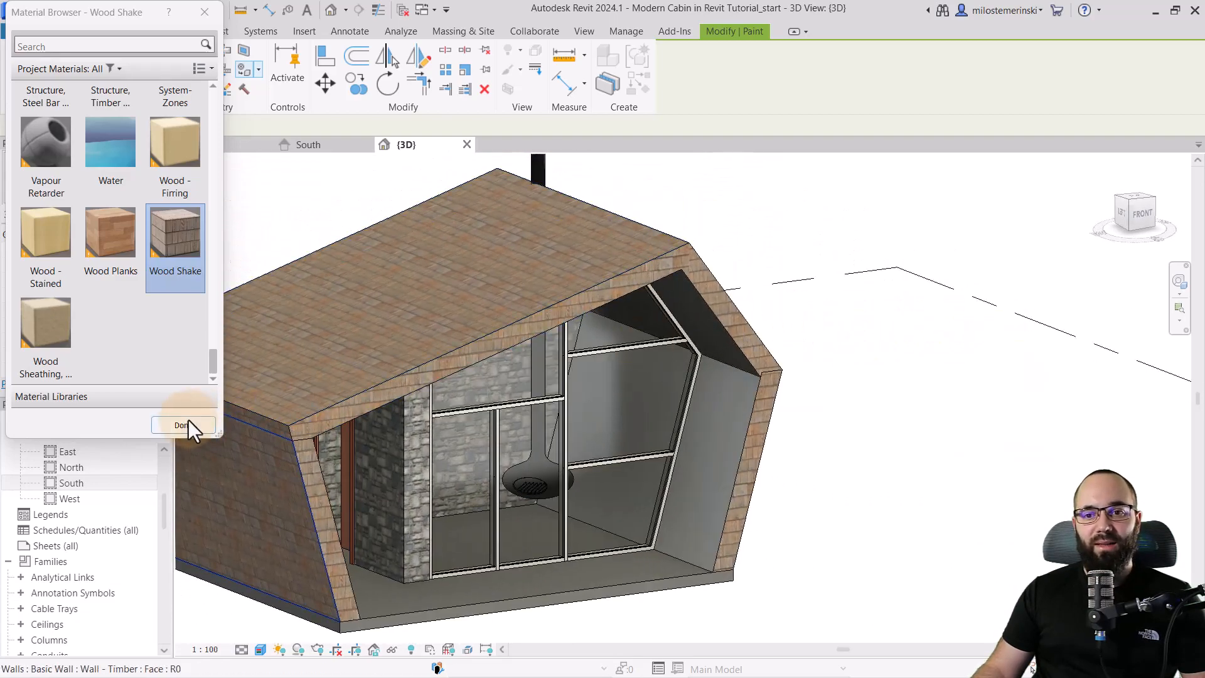
{"action": "left_click", "coordinate": [182, 425]}
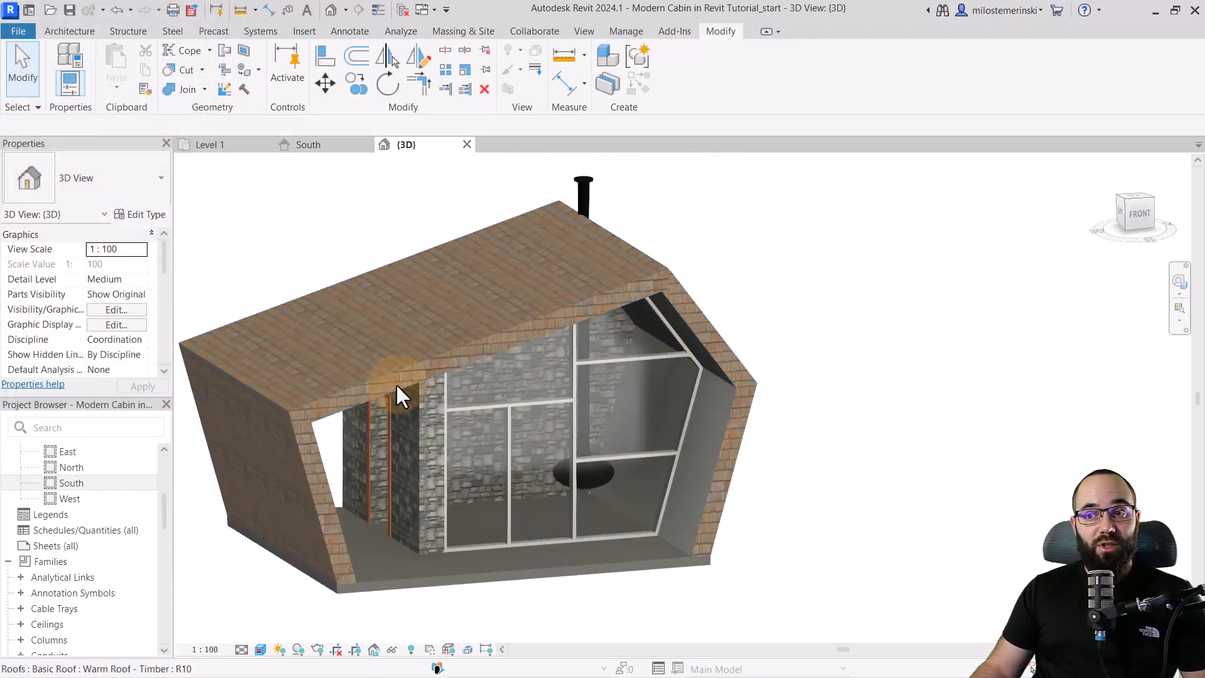
{"action": "left_click_drag", "start_coordinate": [403, 396], "coordinate": [446, 430]}
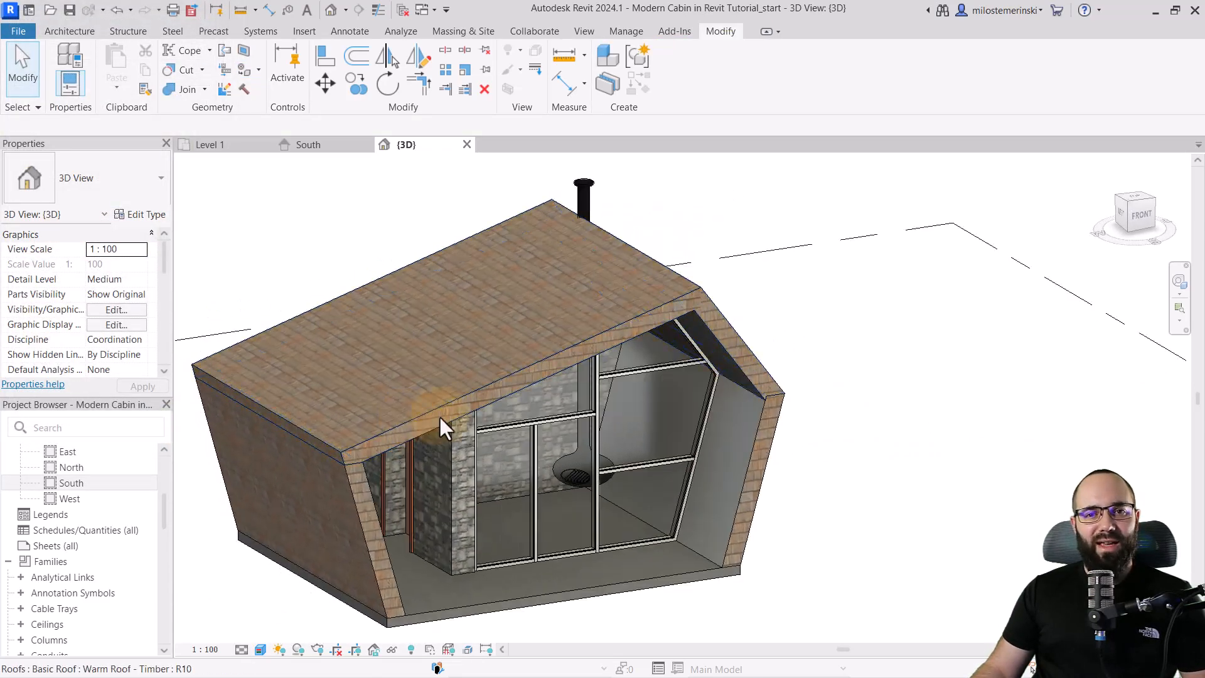